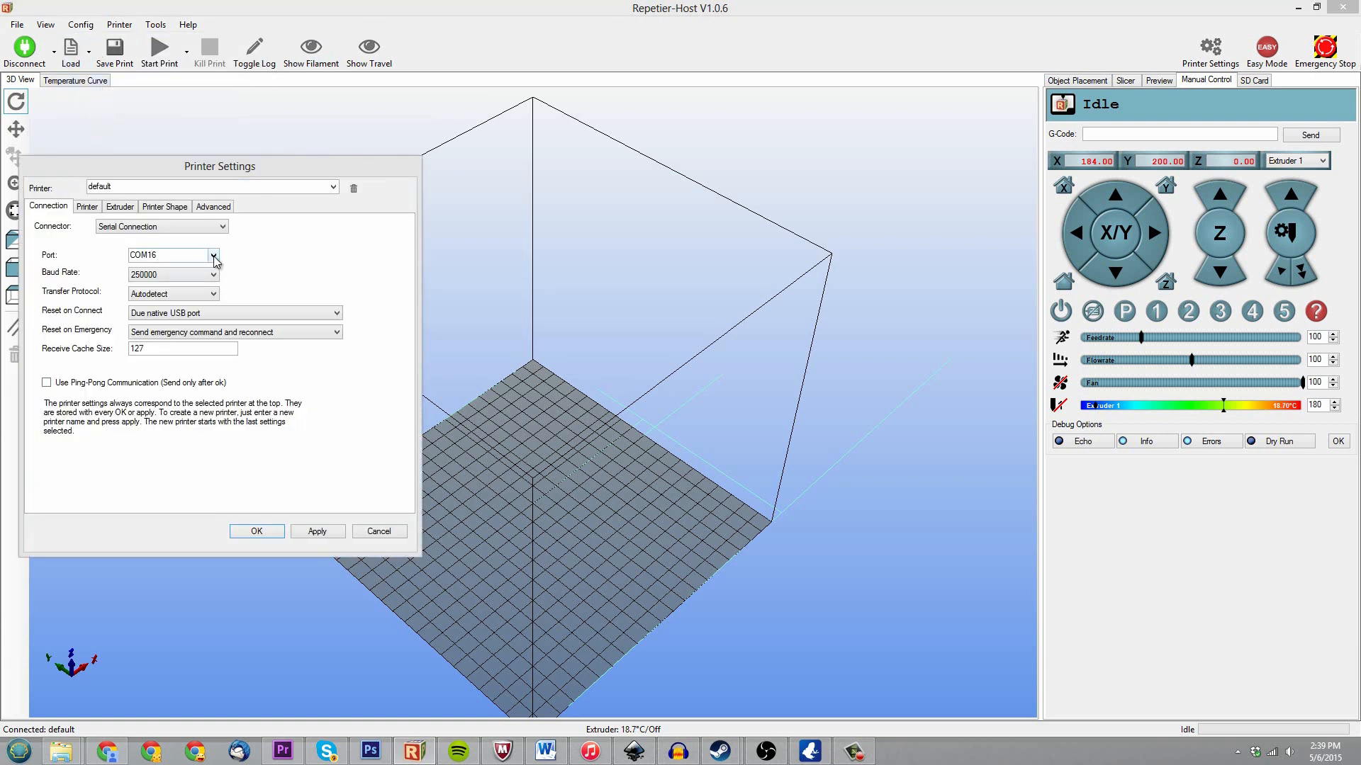
mouse_move(214, 260)
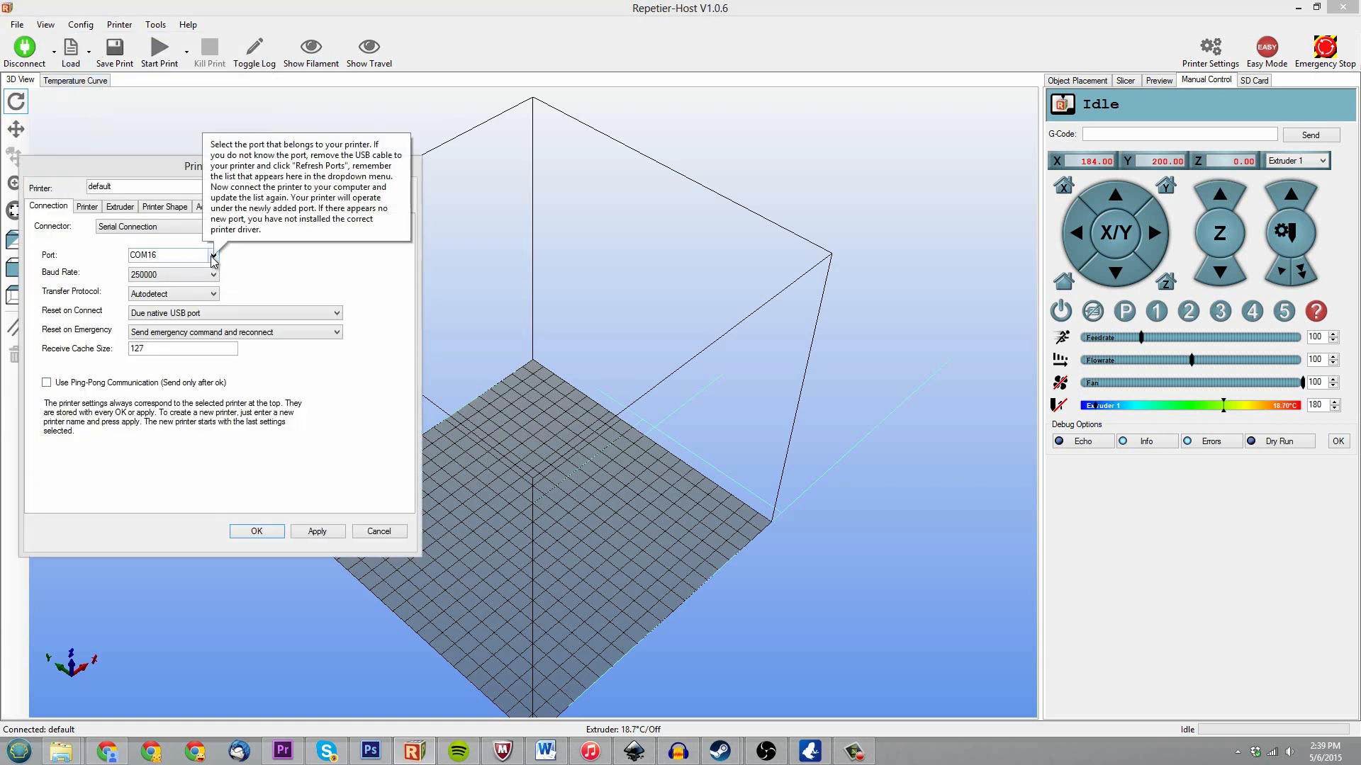
In Printer Settings, choose COM16 as the port and 250000 as the baud rate.
click(211, 255)
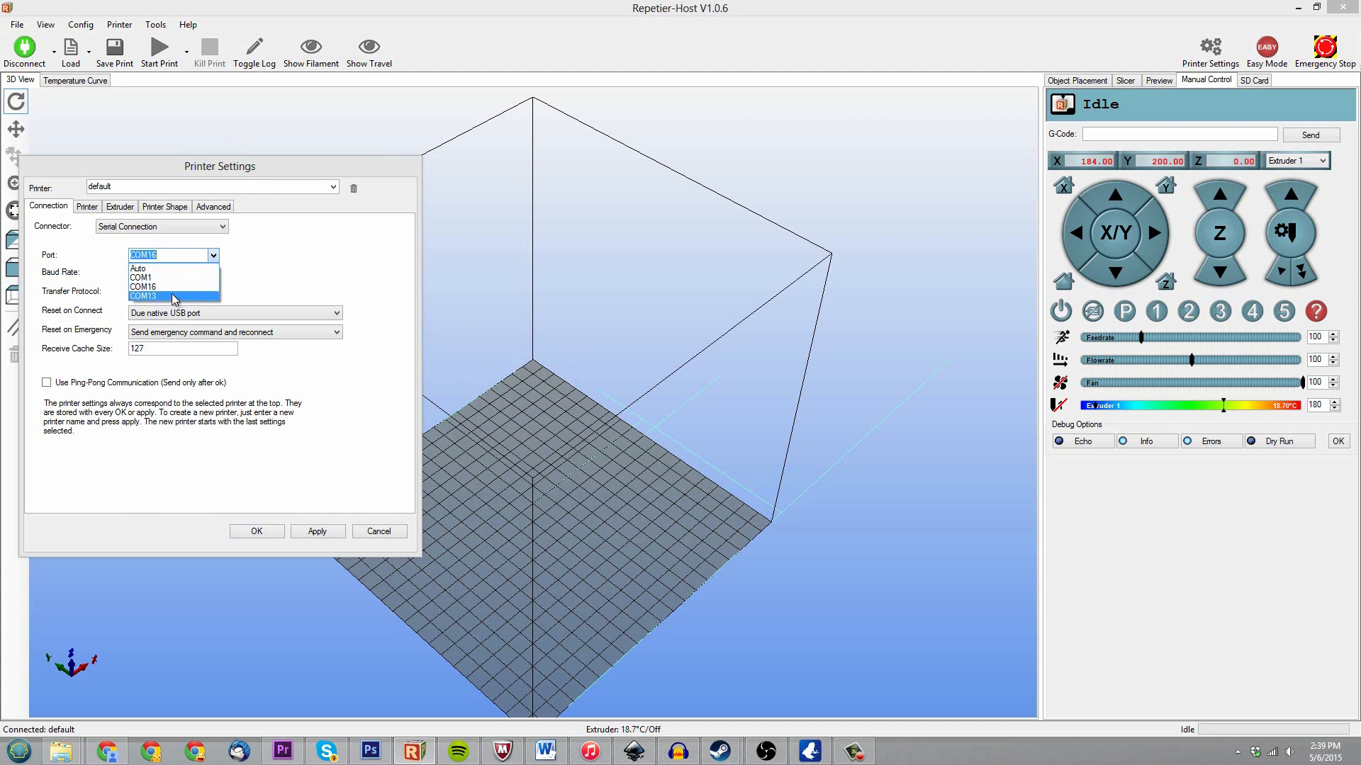
mouse_move(173, 287)
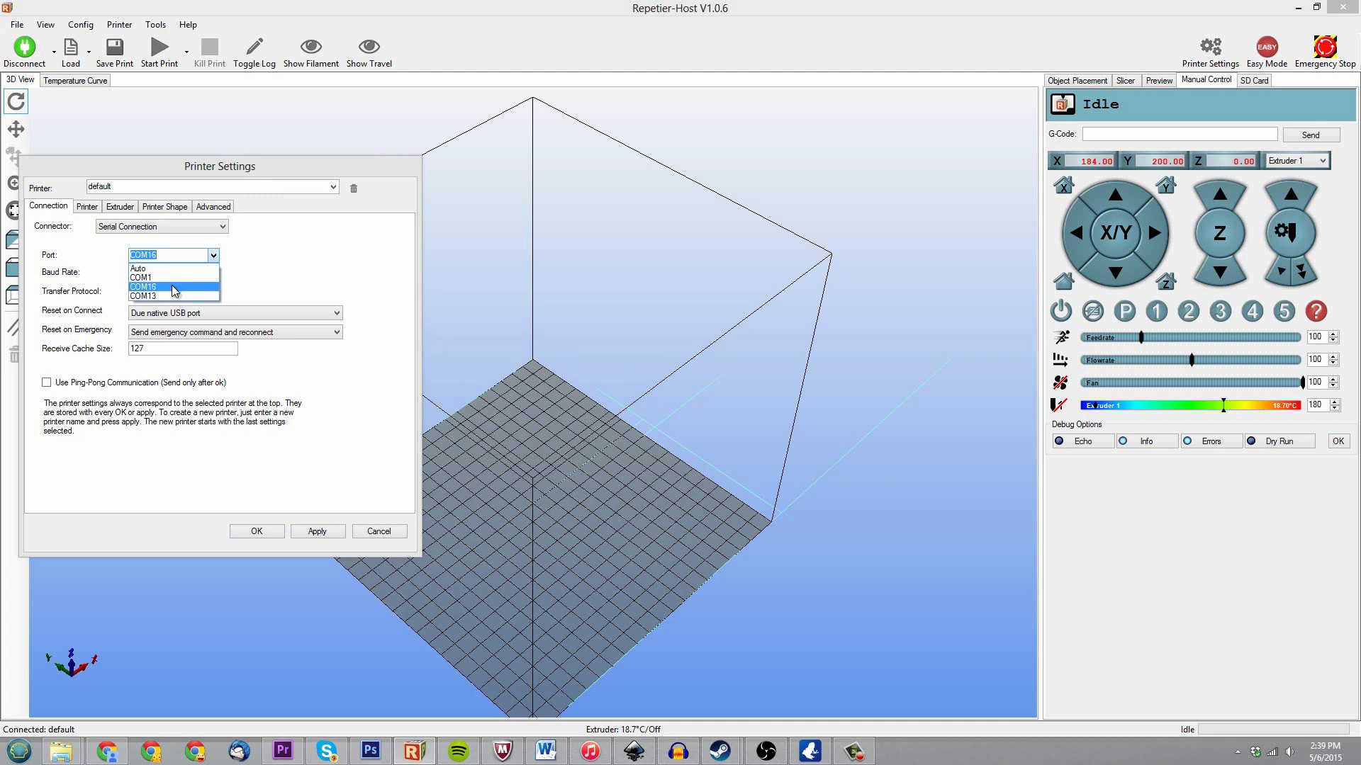
mouse_move(169, 297)
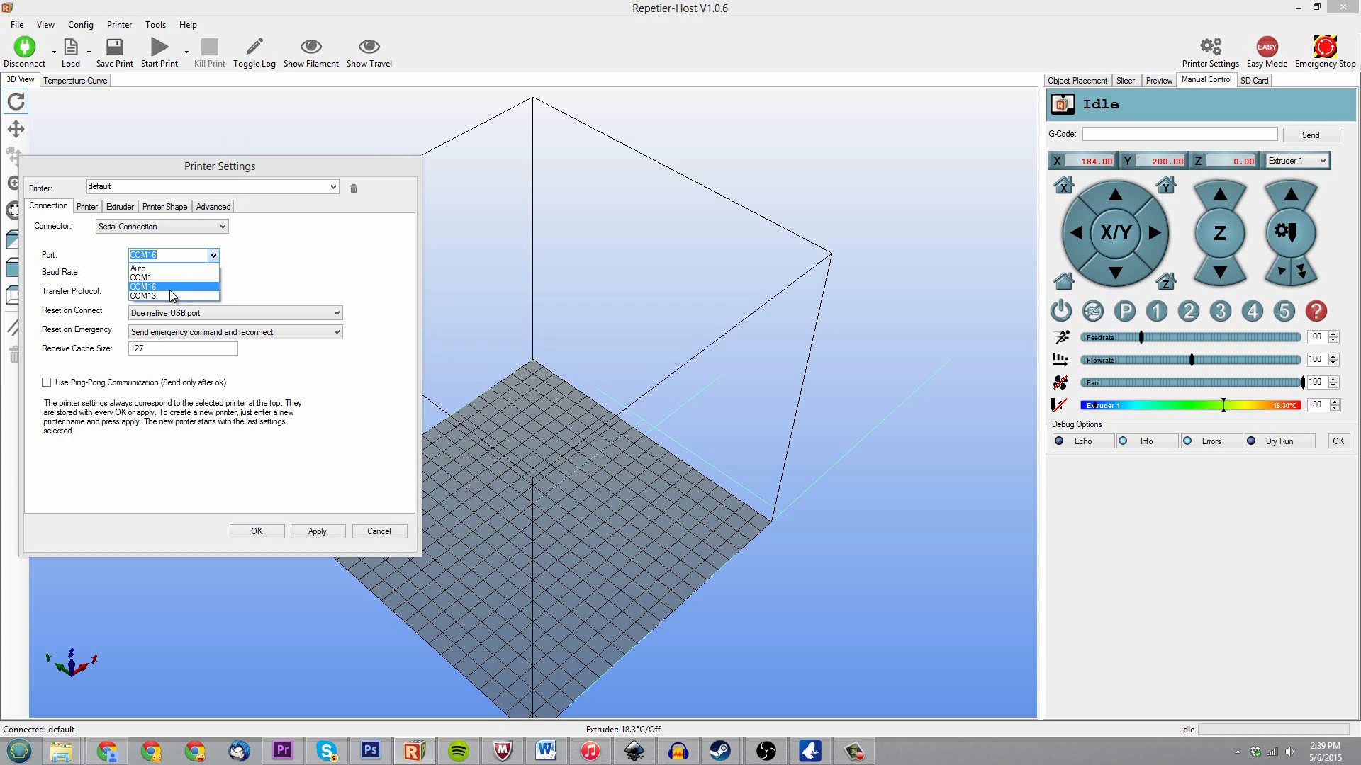
click(143, 286)
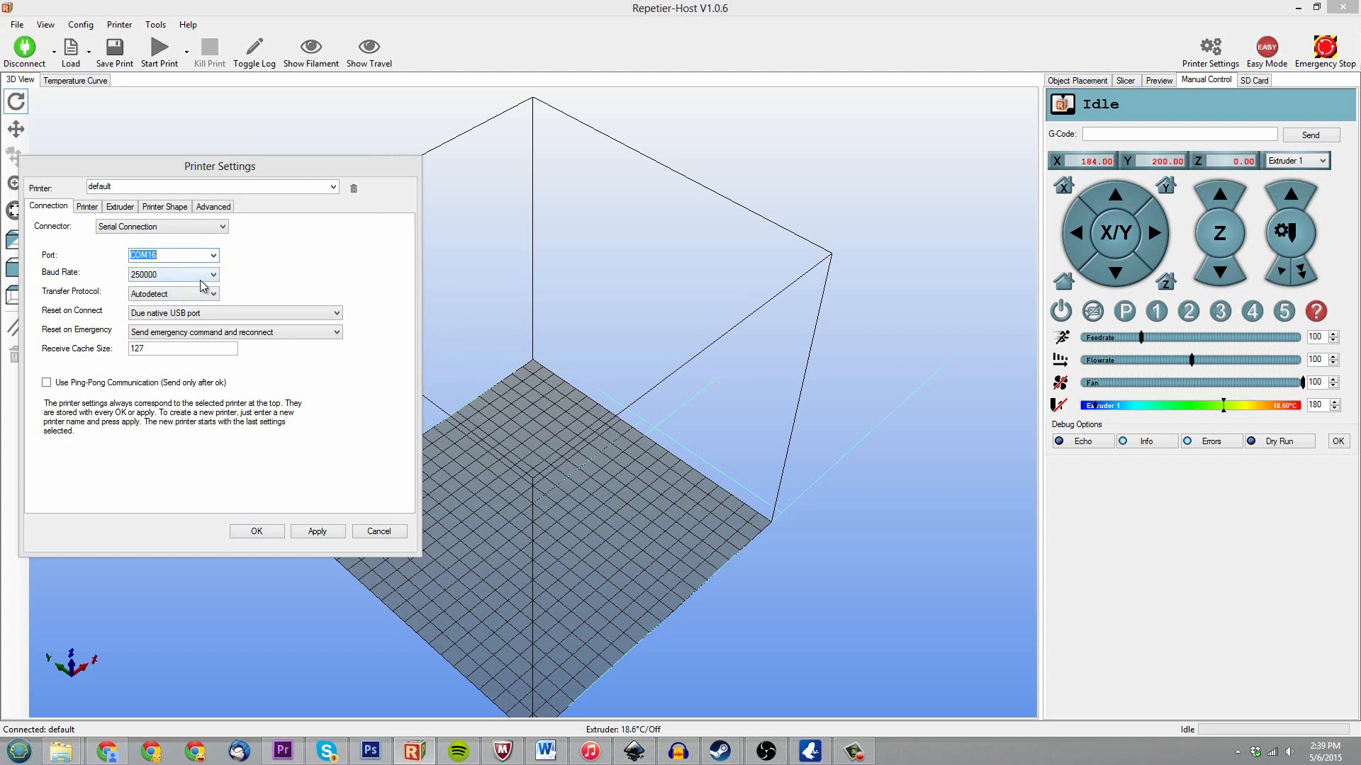
click(212, 274)
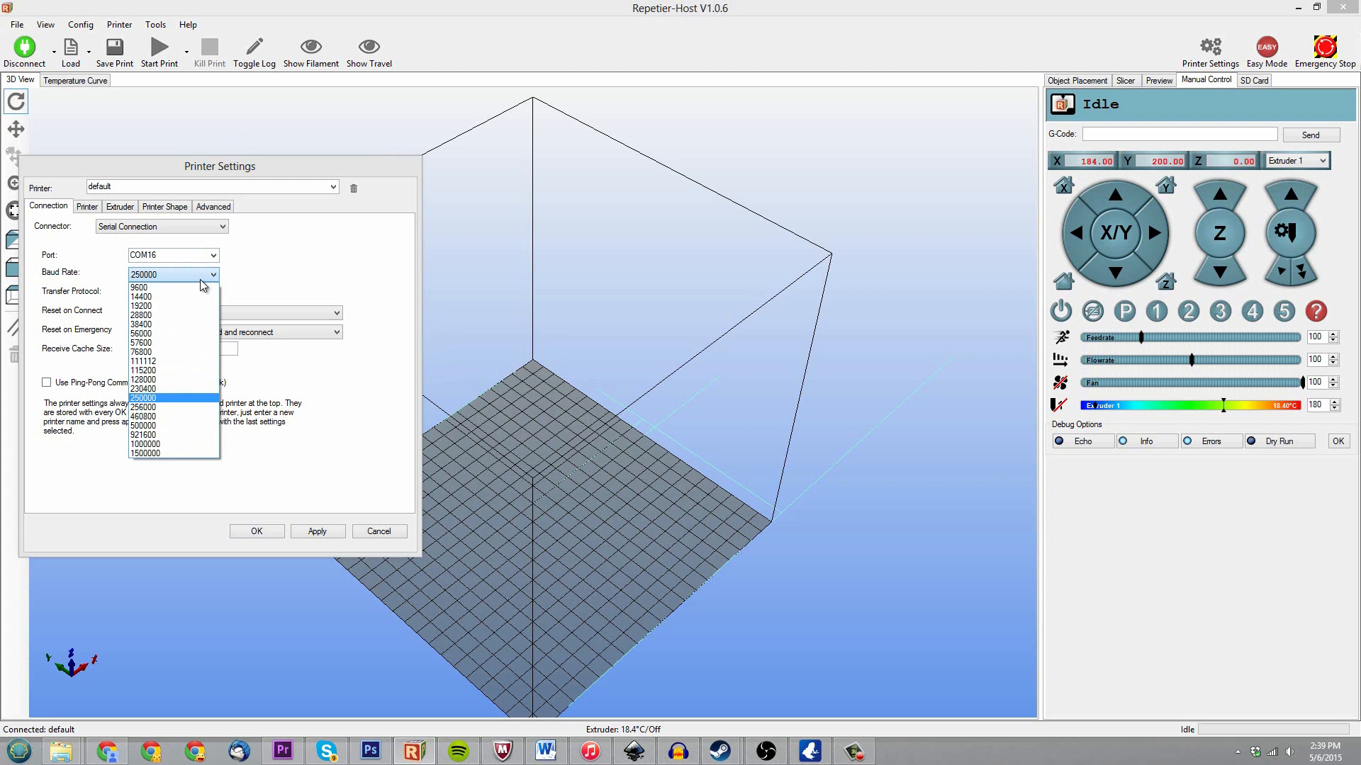
click(142, 397)
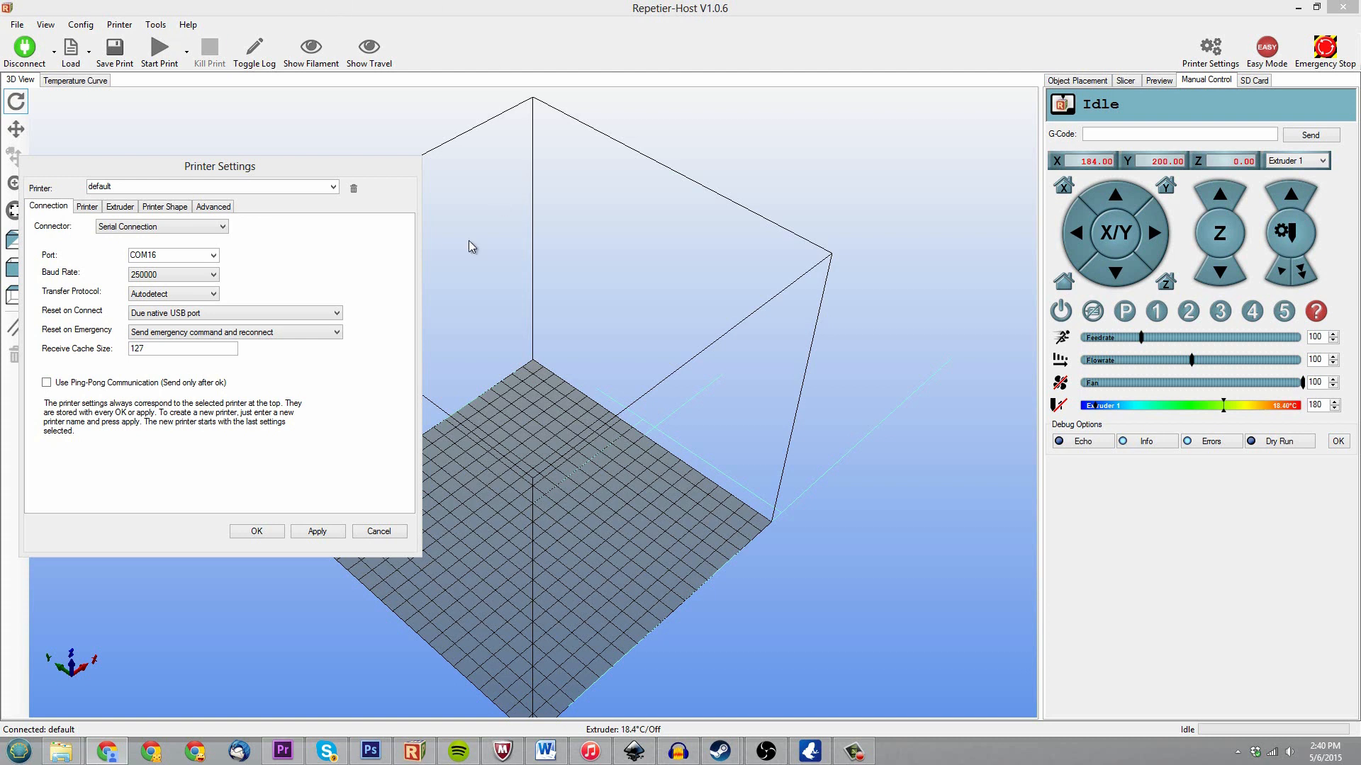
Re-open the baud rate list several times, leaving it at 250000 each time.
click(211, 273)
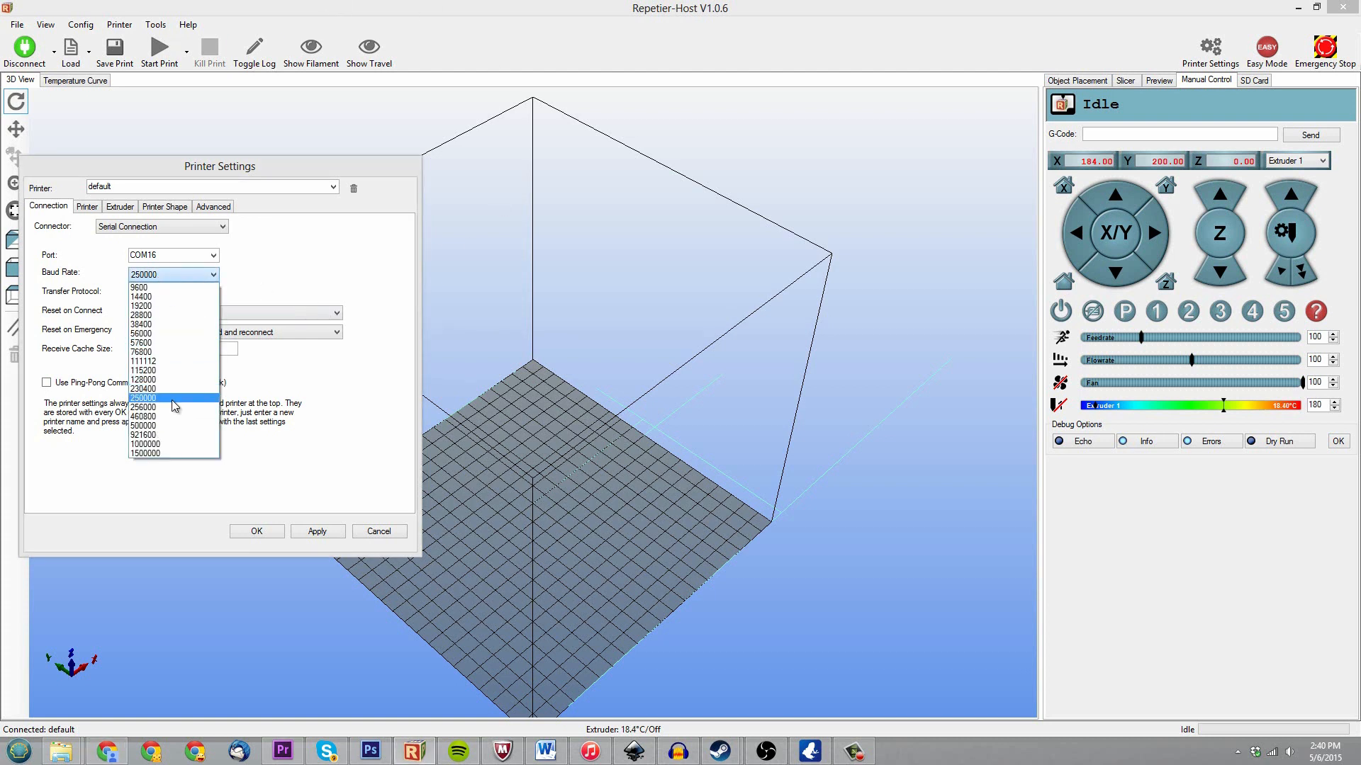
click(143, 398)
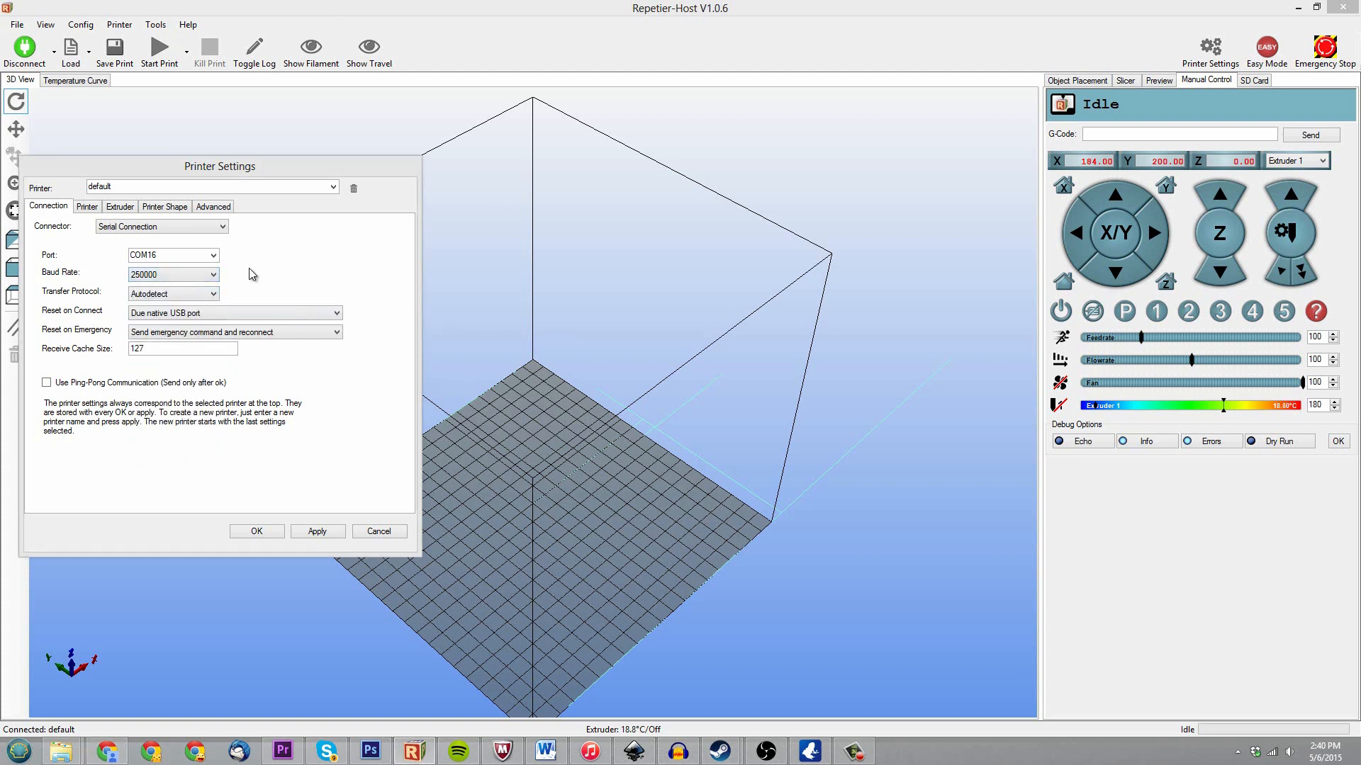
click(211, 273)
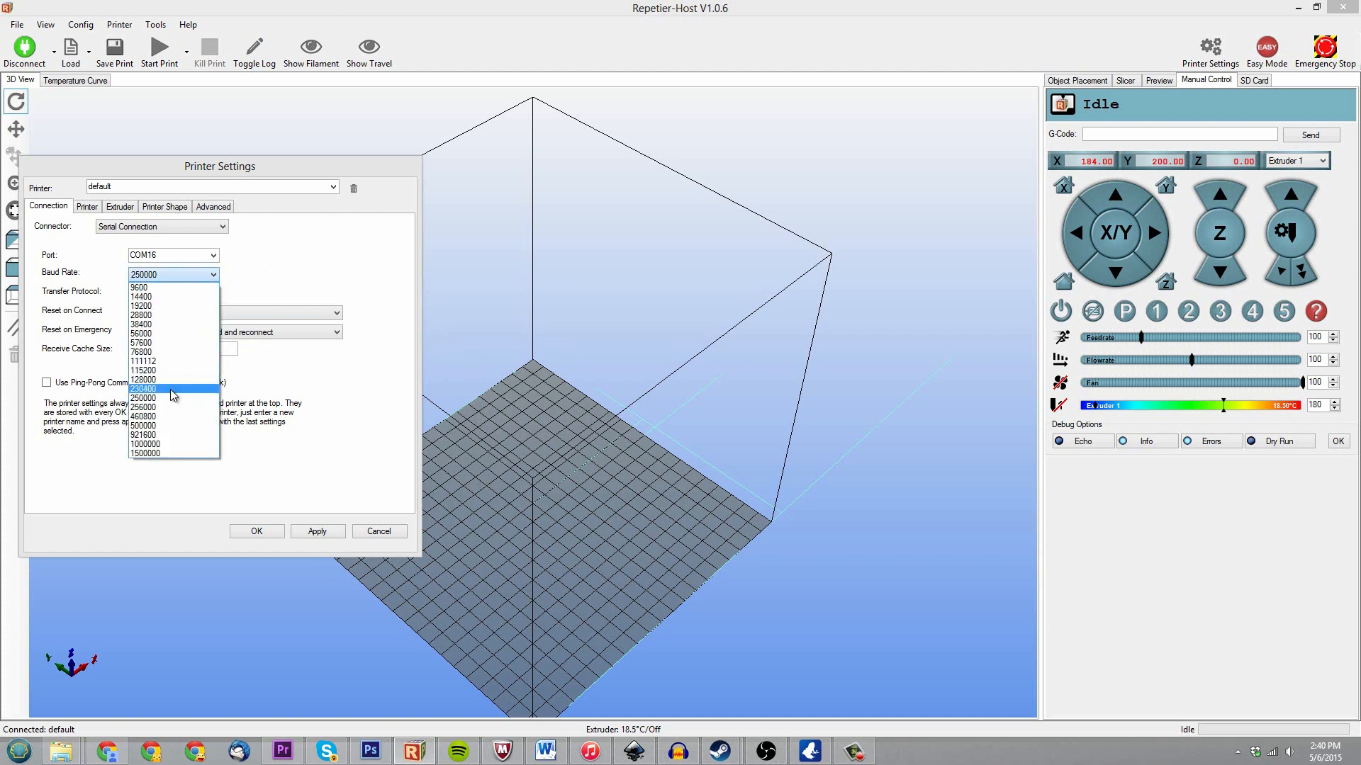
click(144, 397)
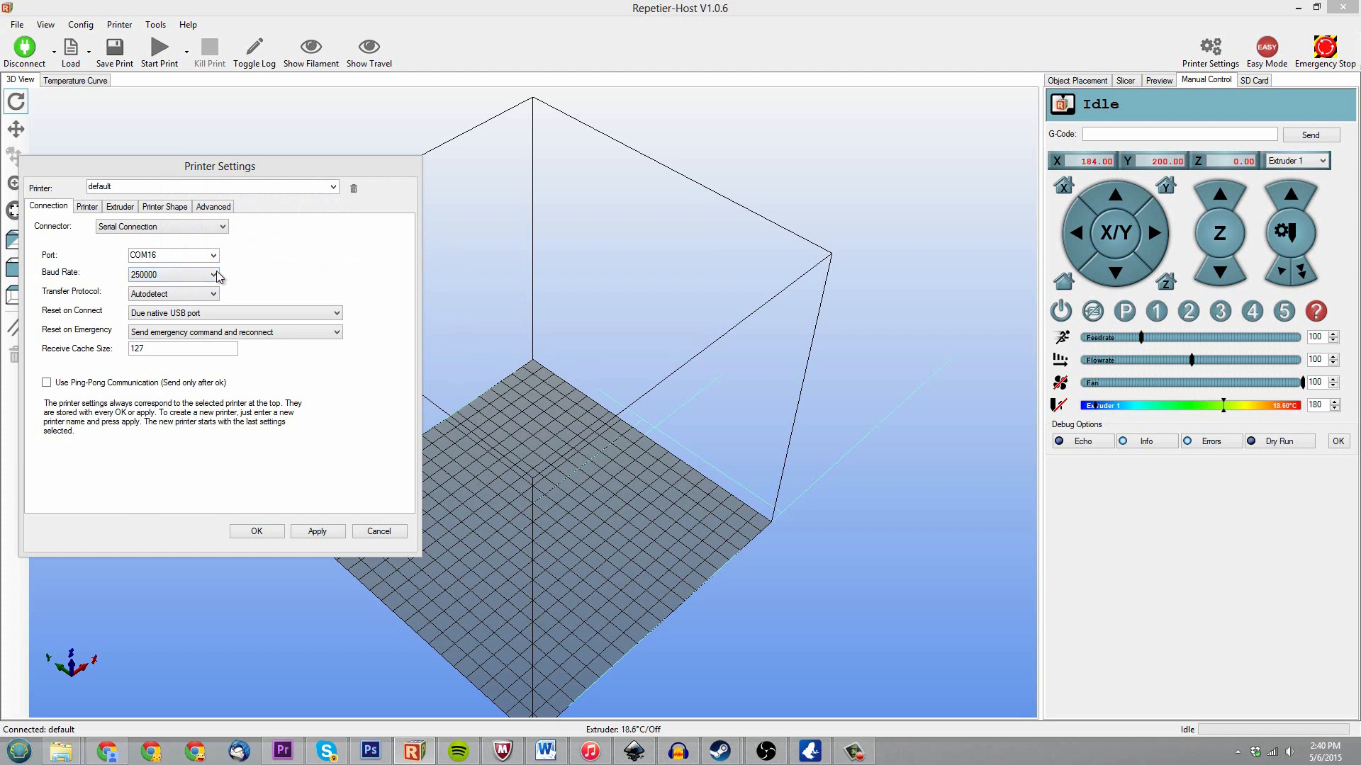
mouse_move(246, 267)
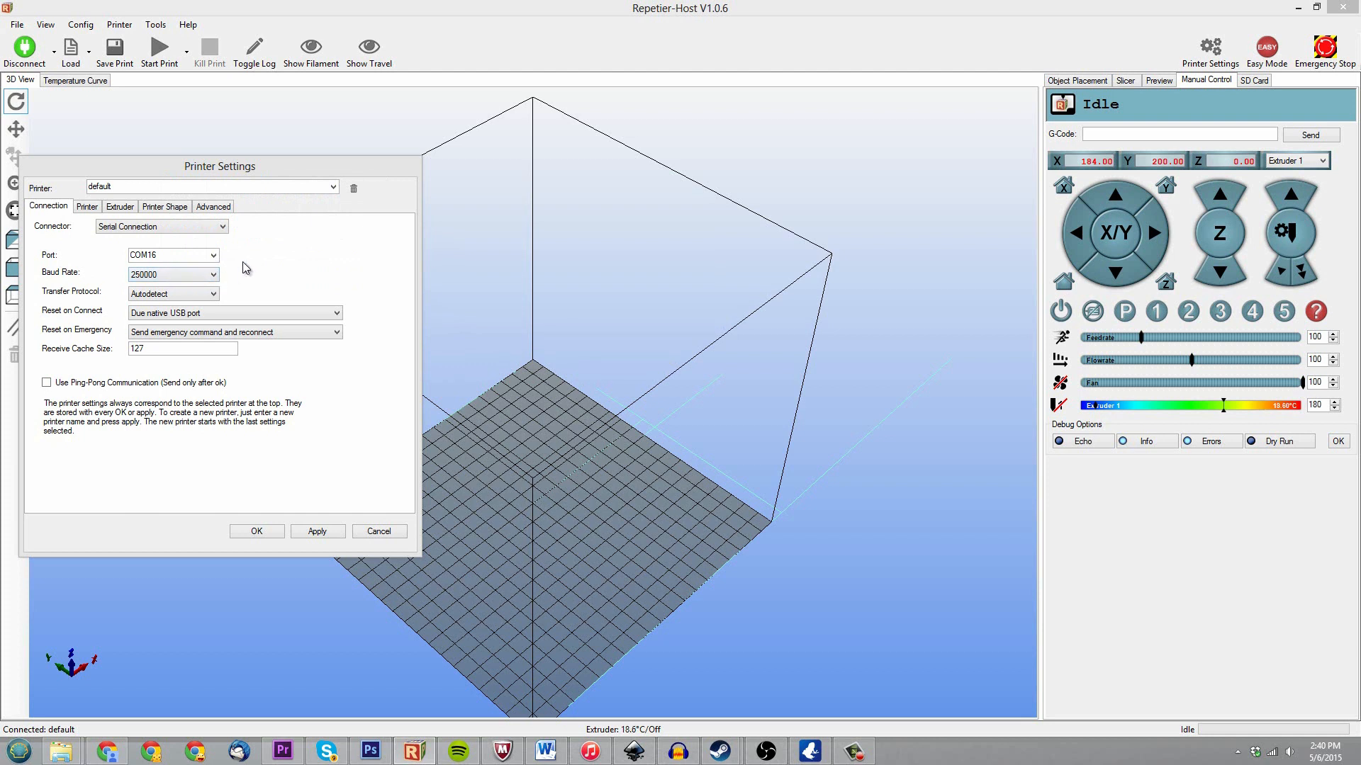
click(173, 273)
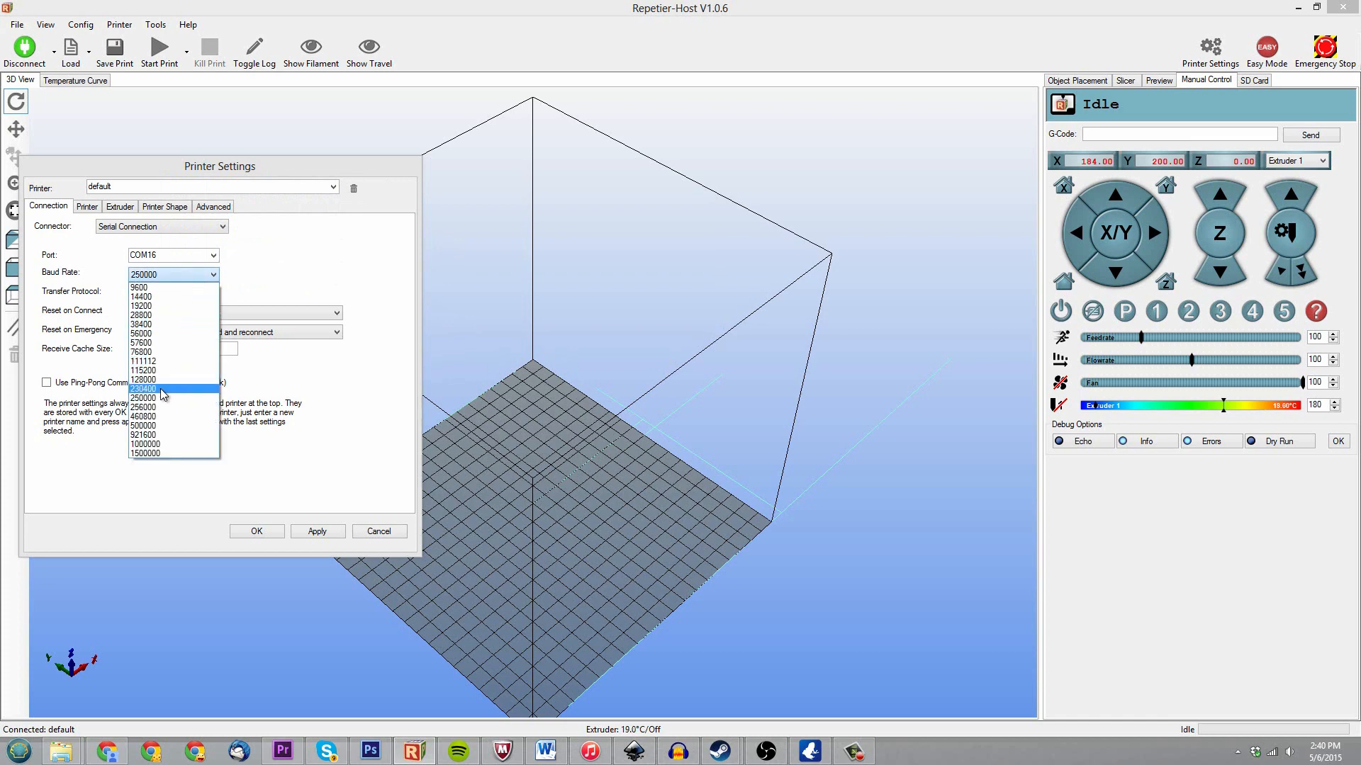
click(143, 389)
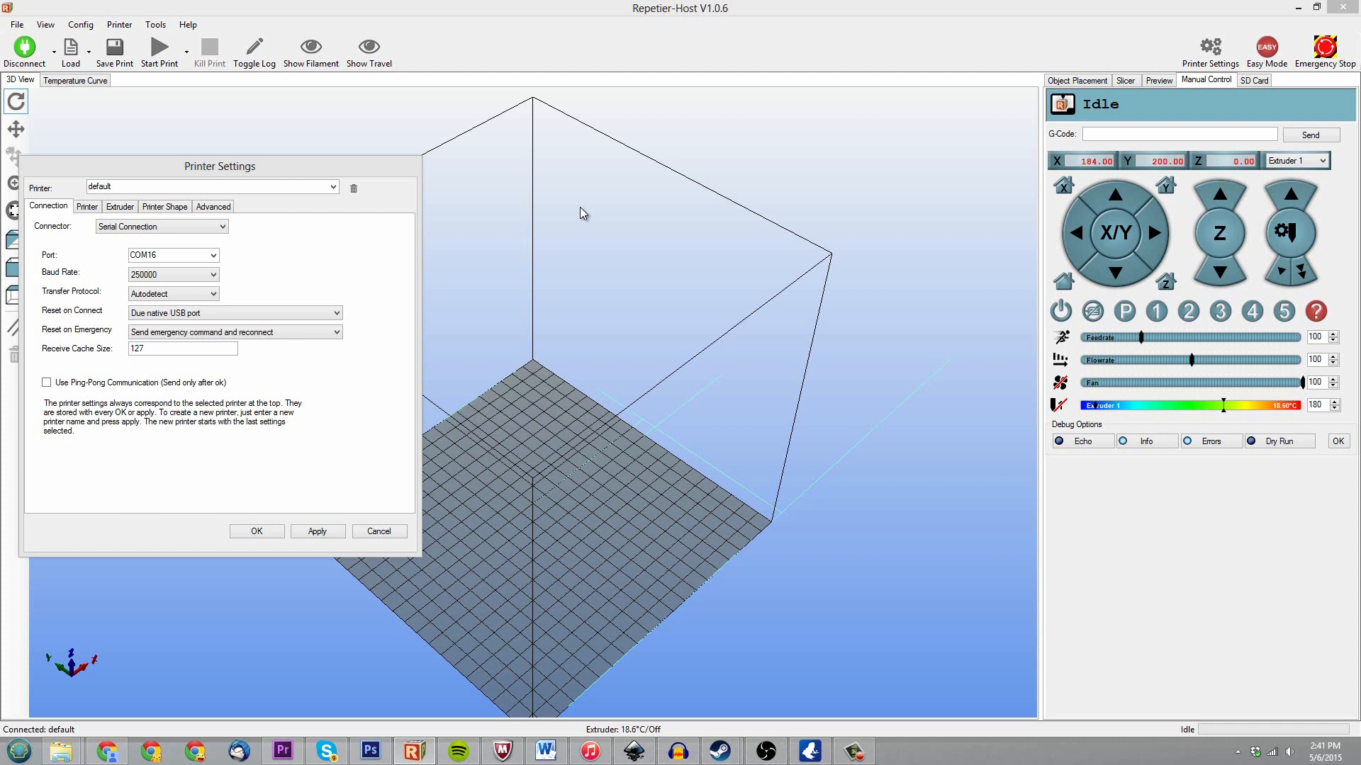
click(369, 48)
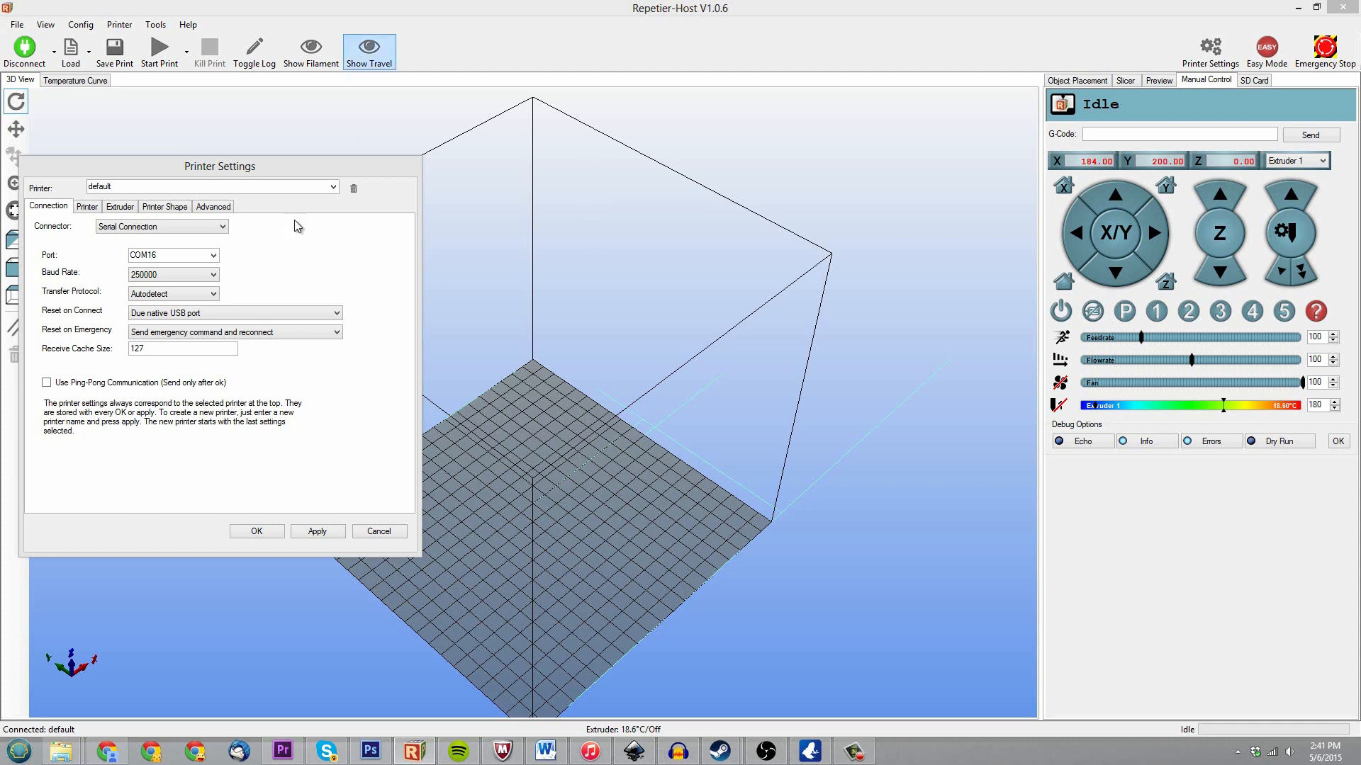
click(211, 273)
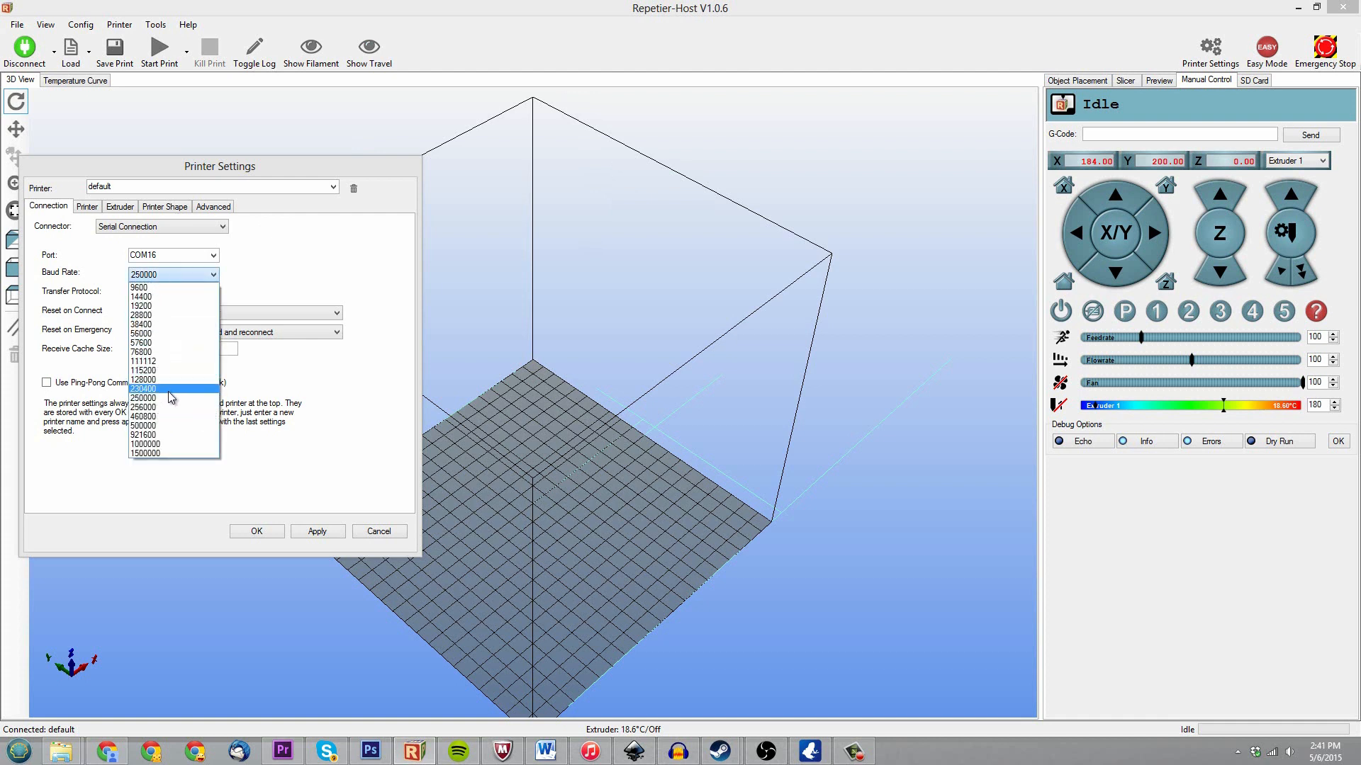
click(143, 388)
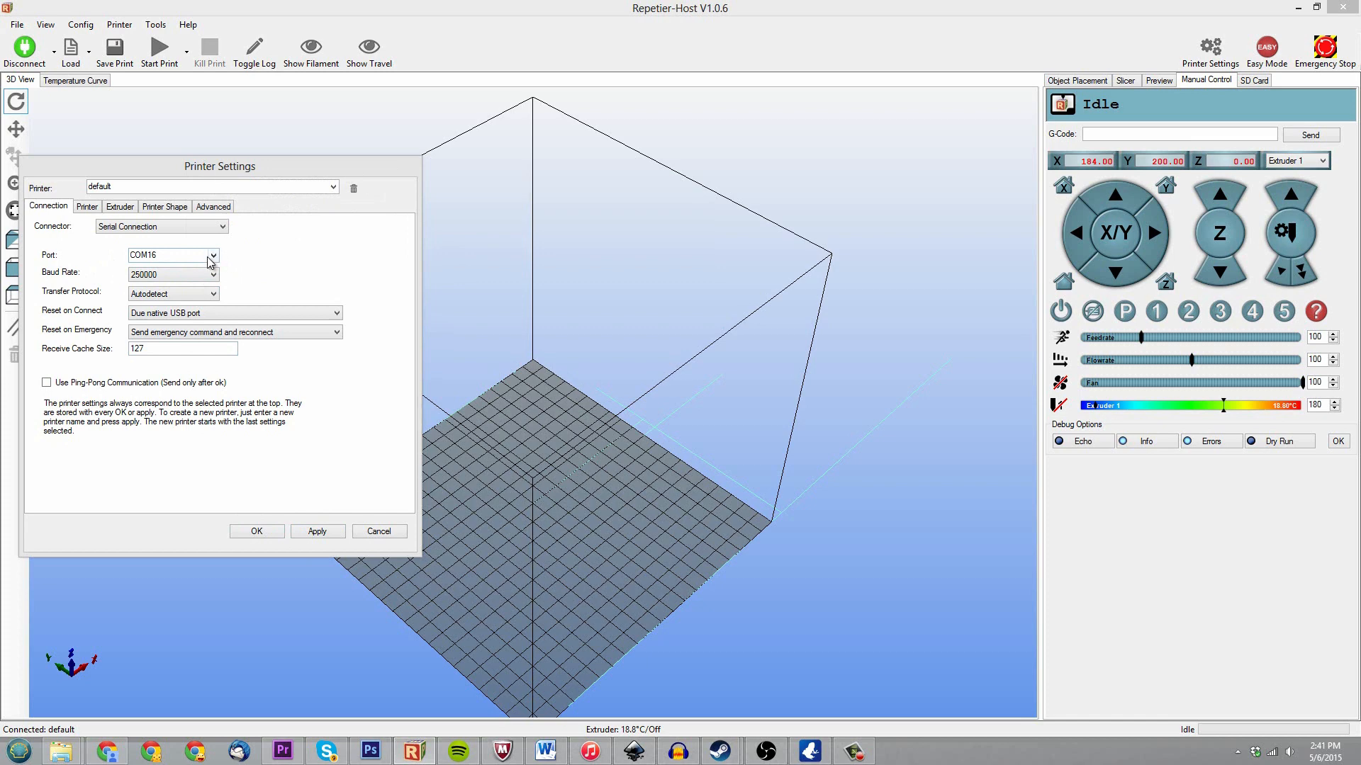
mouse_move(209, 261)
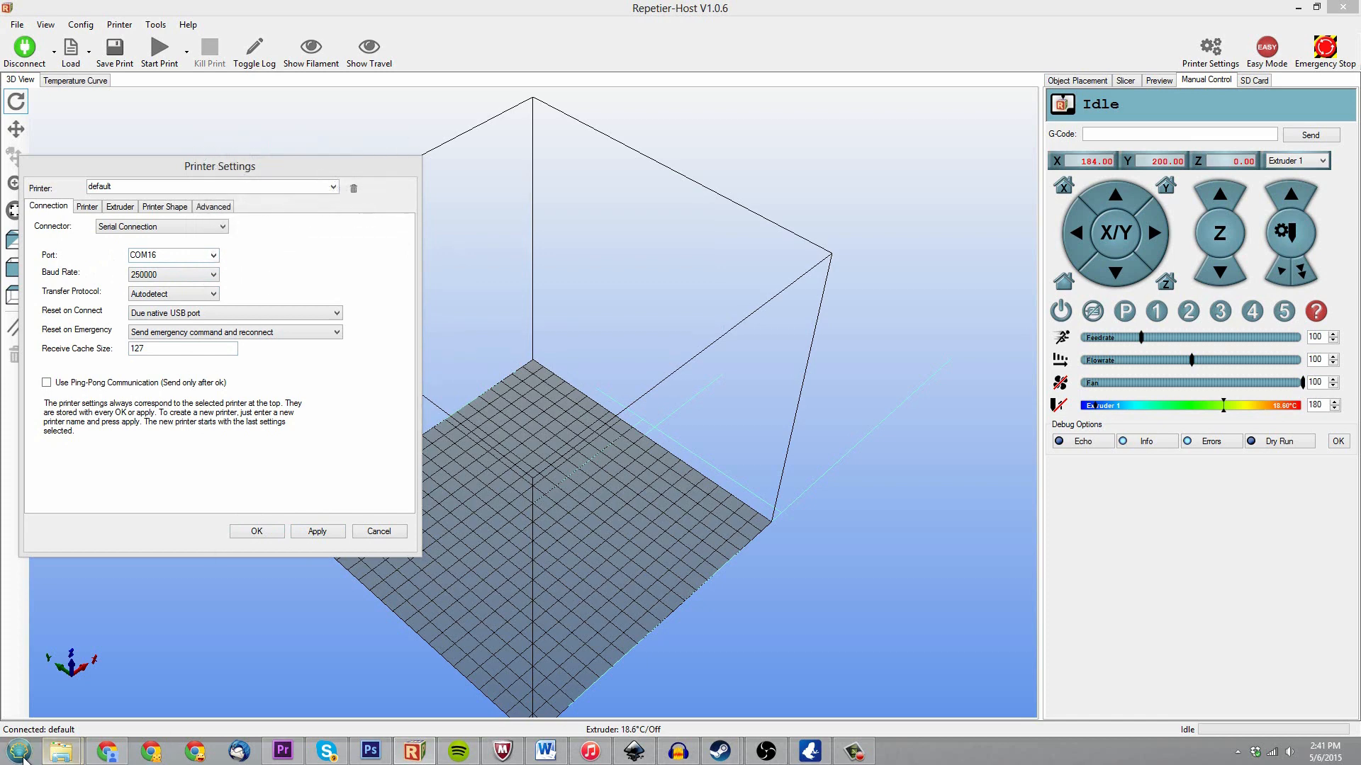
Launch Control Panel from the Start search and search it for 'device mana'.
click(16, 749)
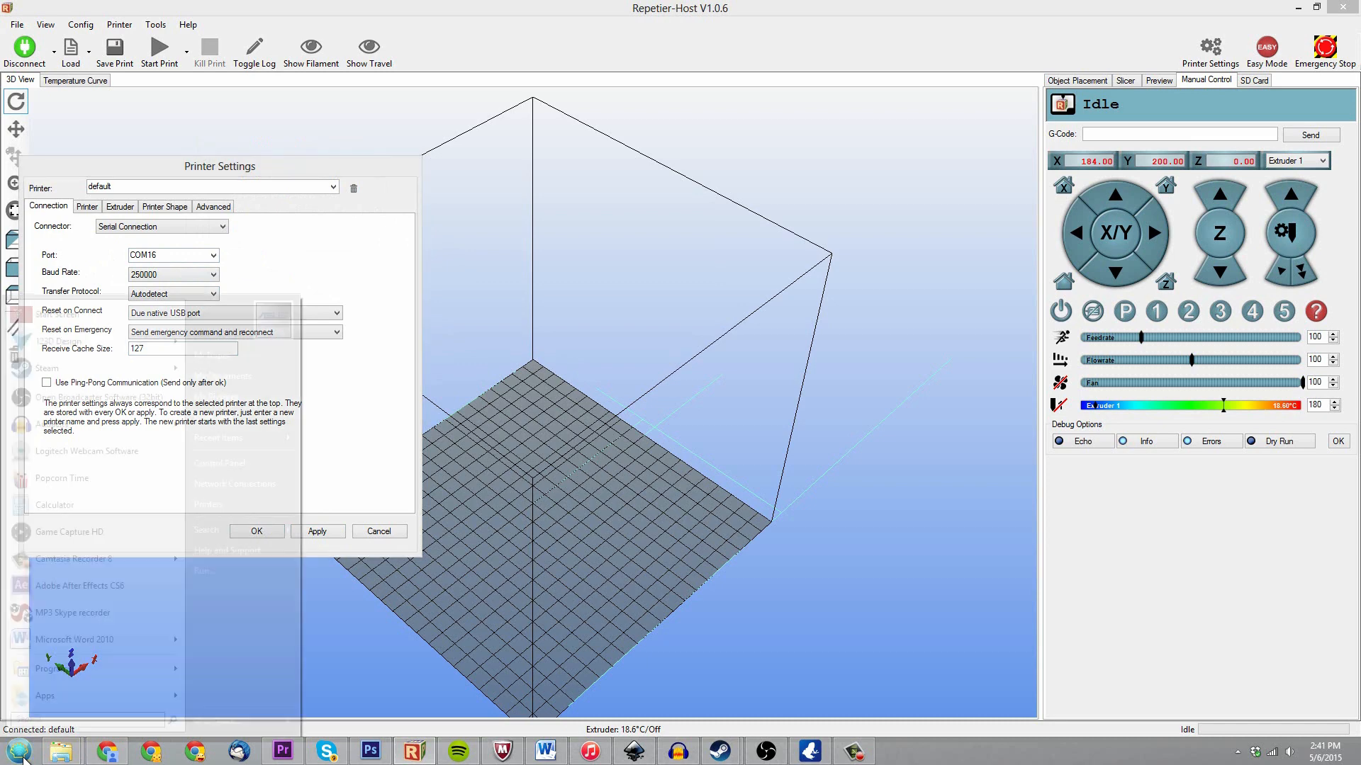
text(contro)
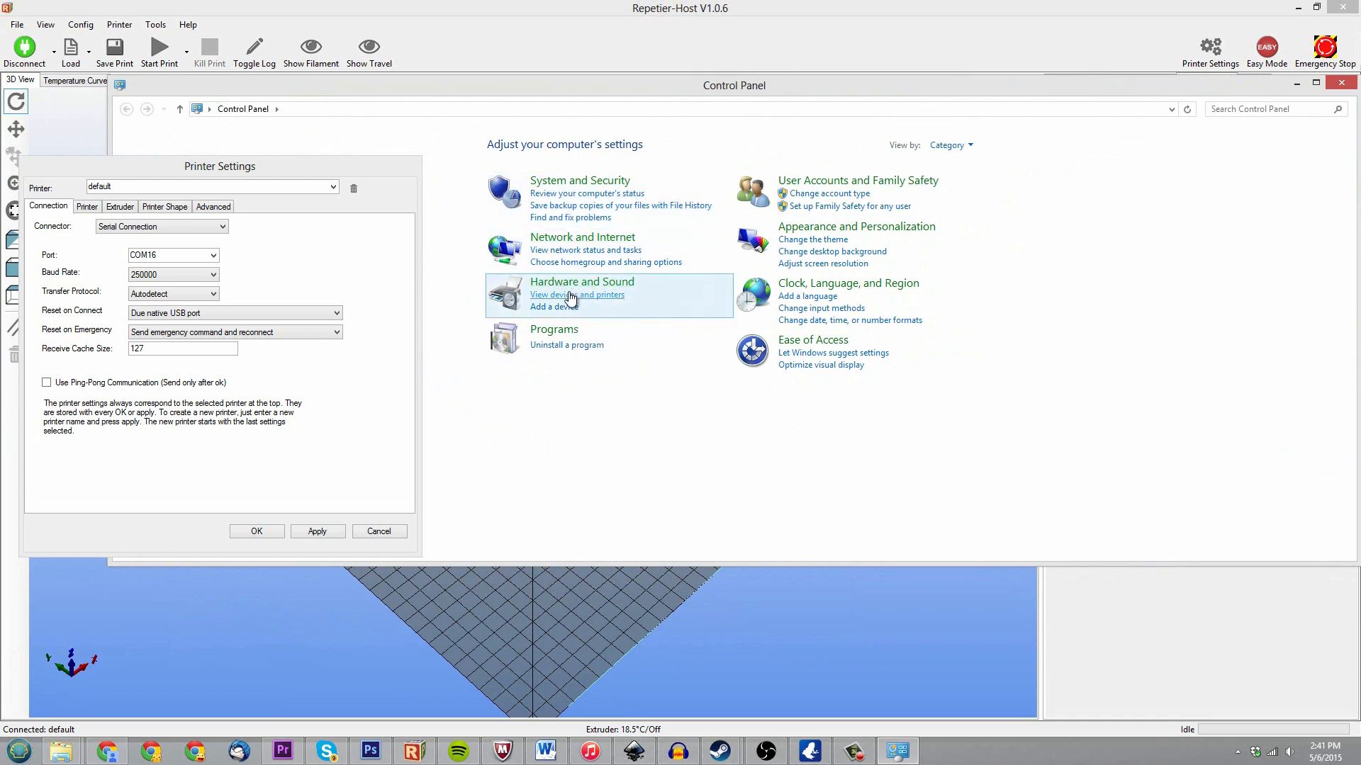
click(577, 295)
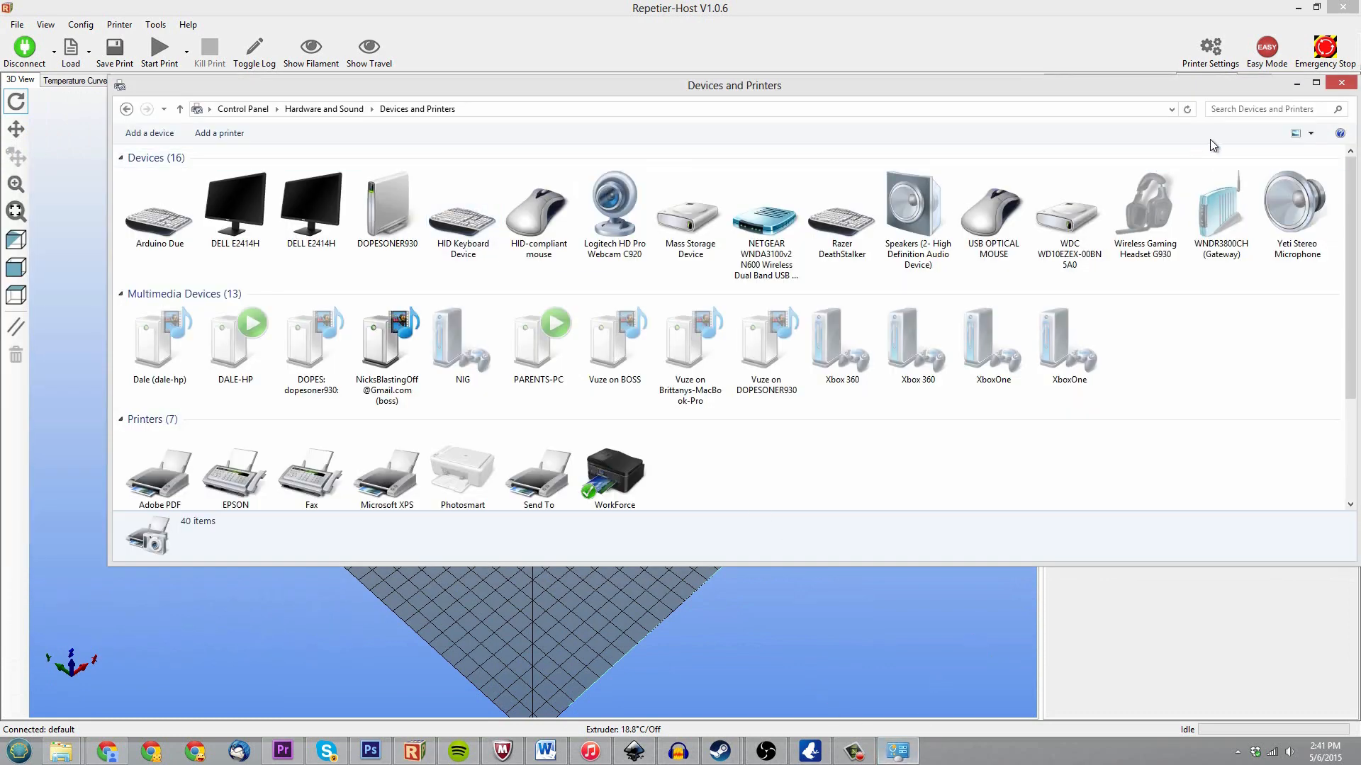
click(234, 343)
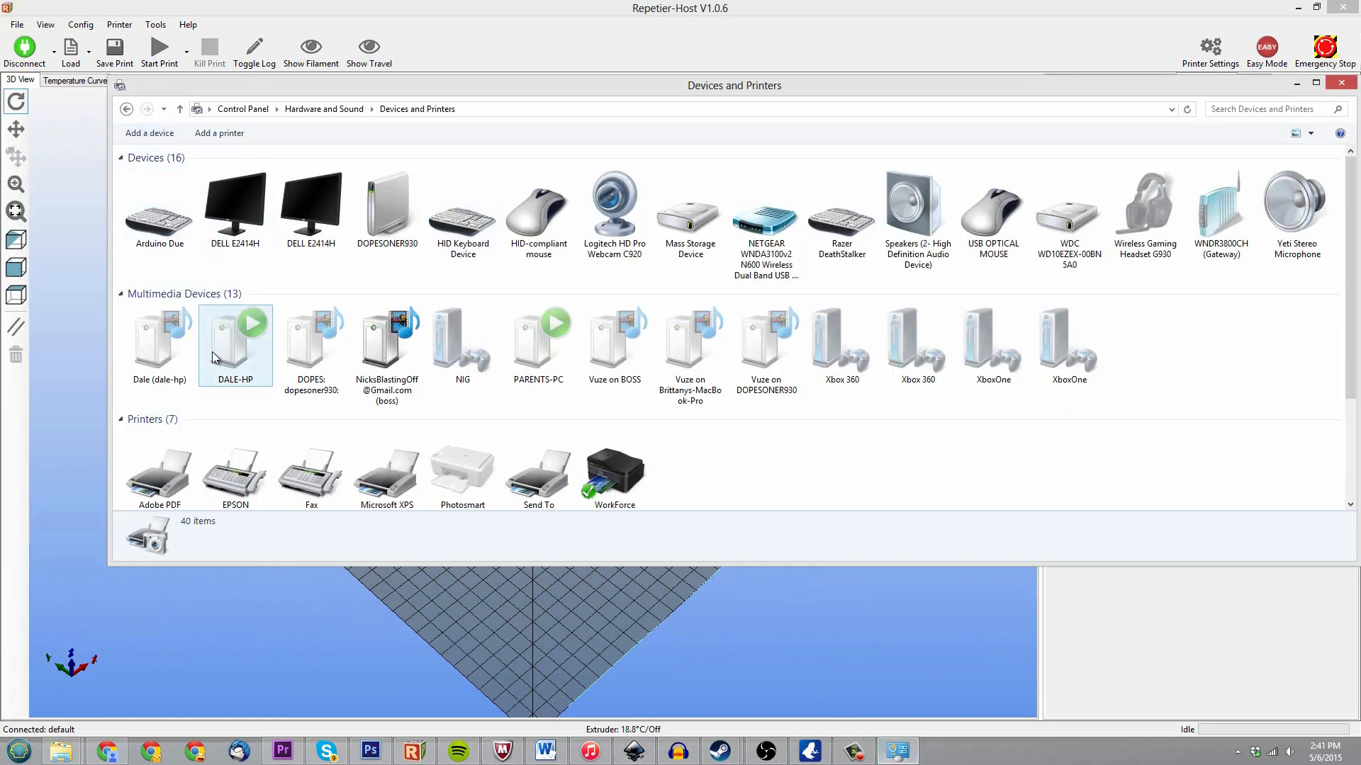
scroll(down, 3)
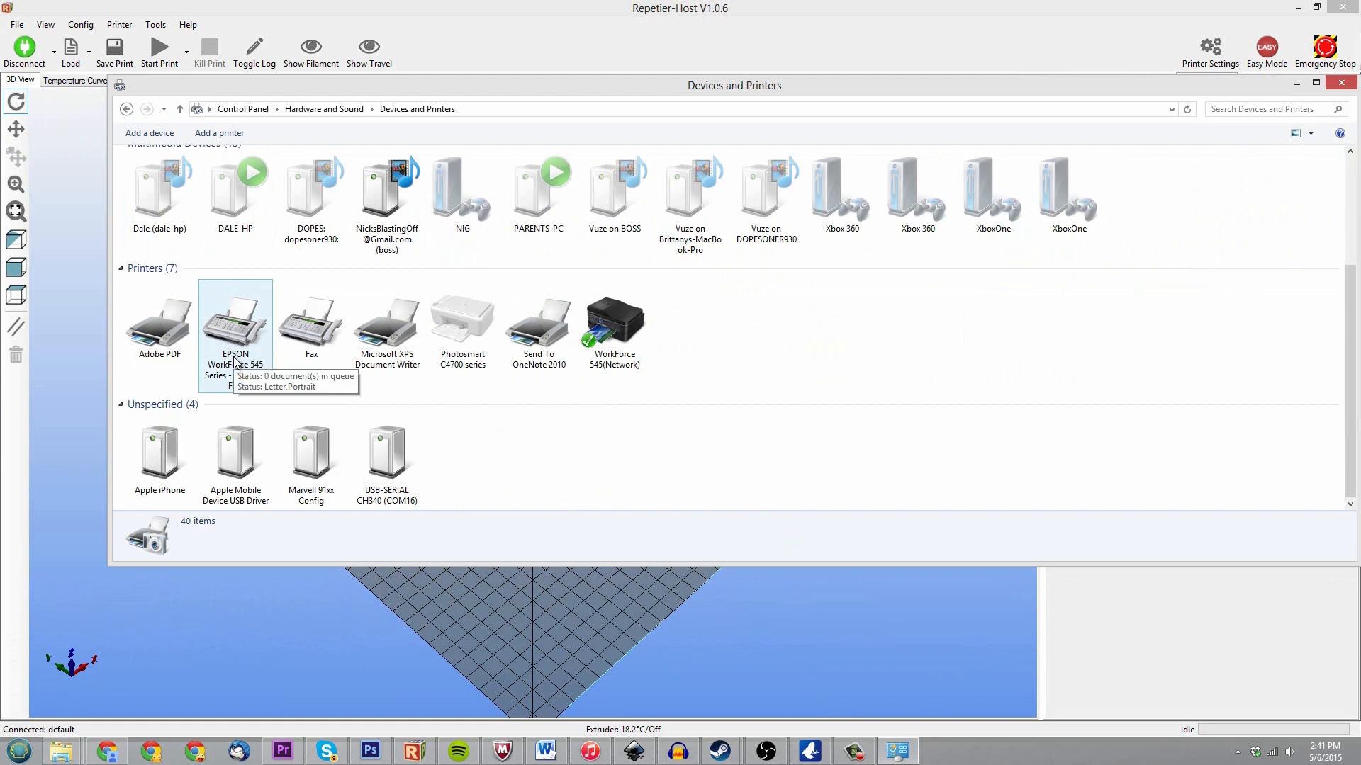
mouse_move(232, 356)
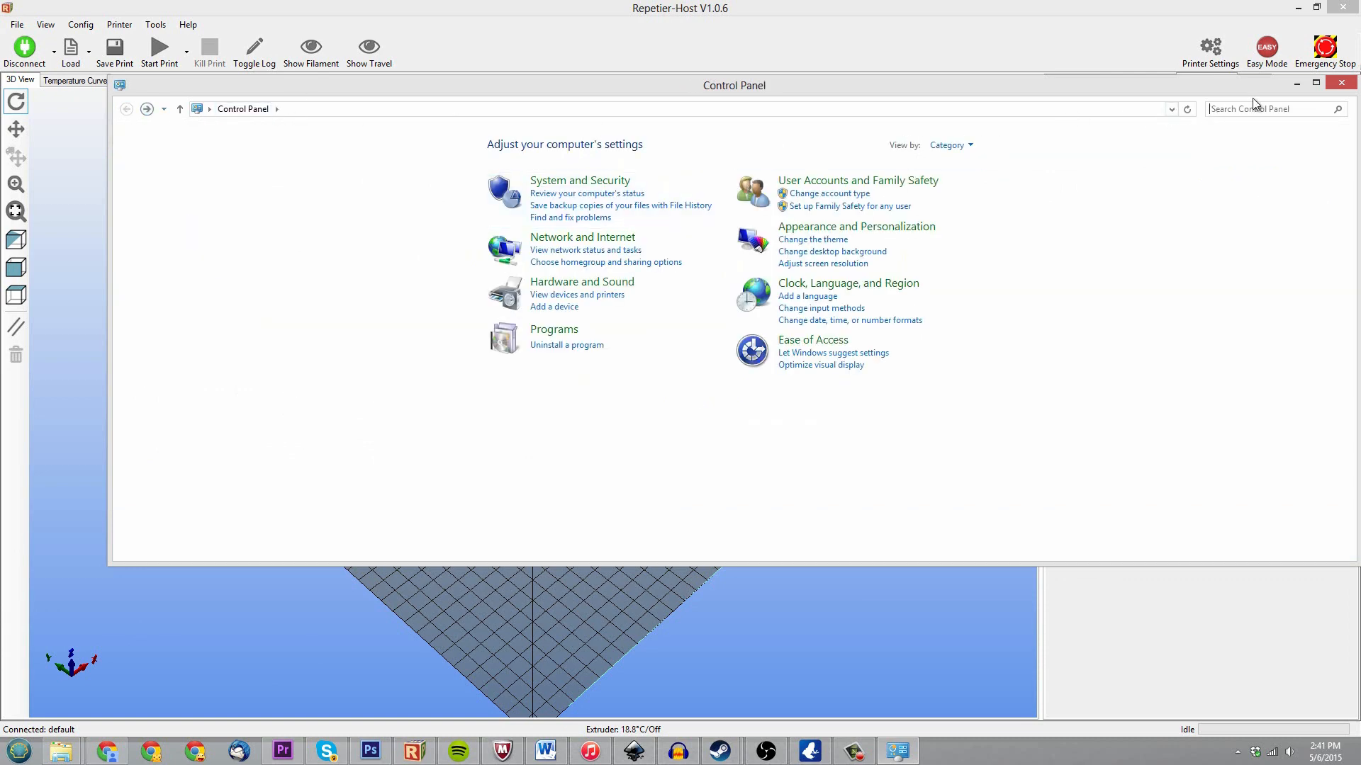
text(device mana)
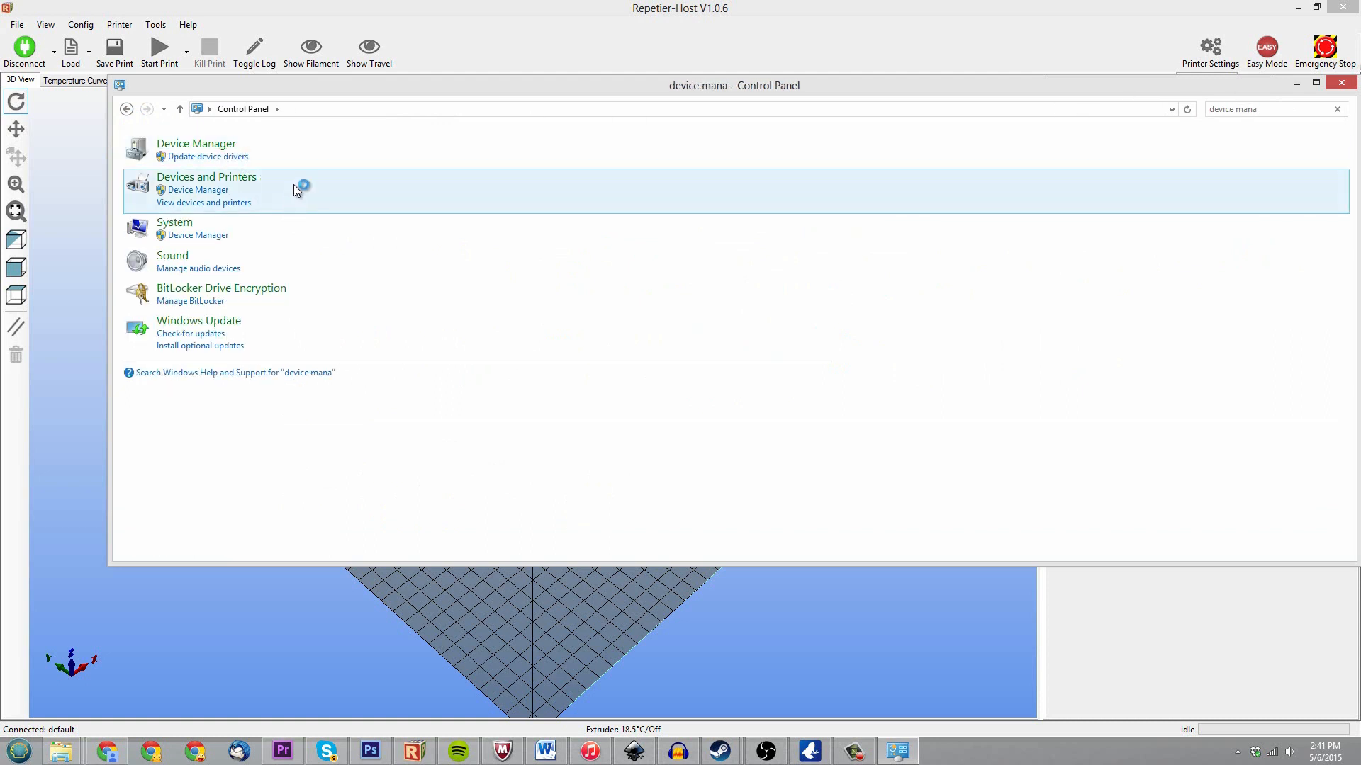
View Device Manager's ports to find USB-SERIAL CH340 on COM16, then close it.
click(195, 143)
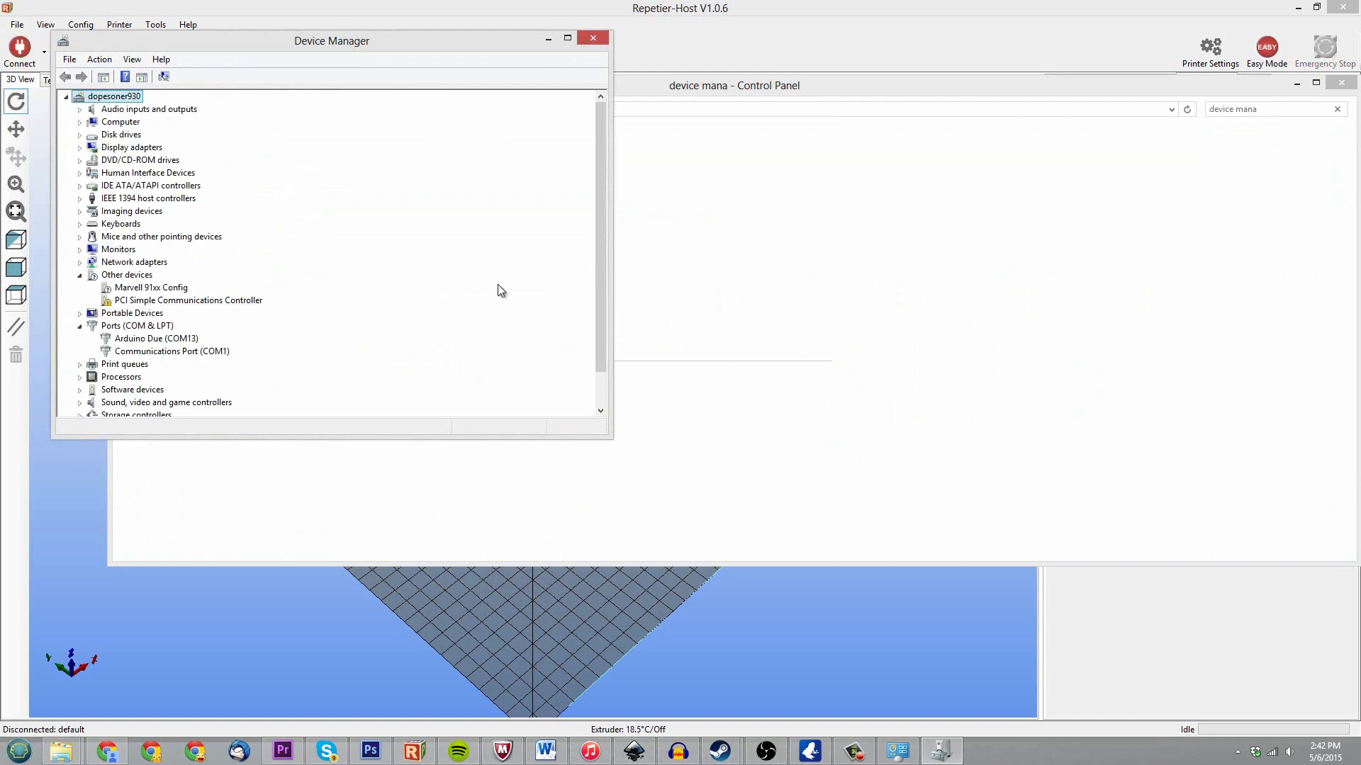
mouse_move(85, 393)
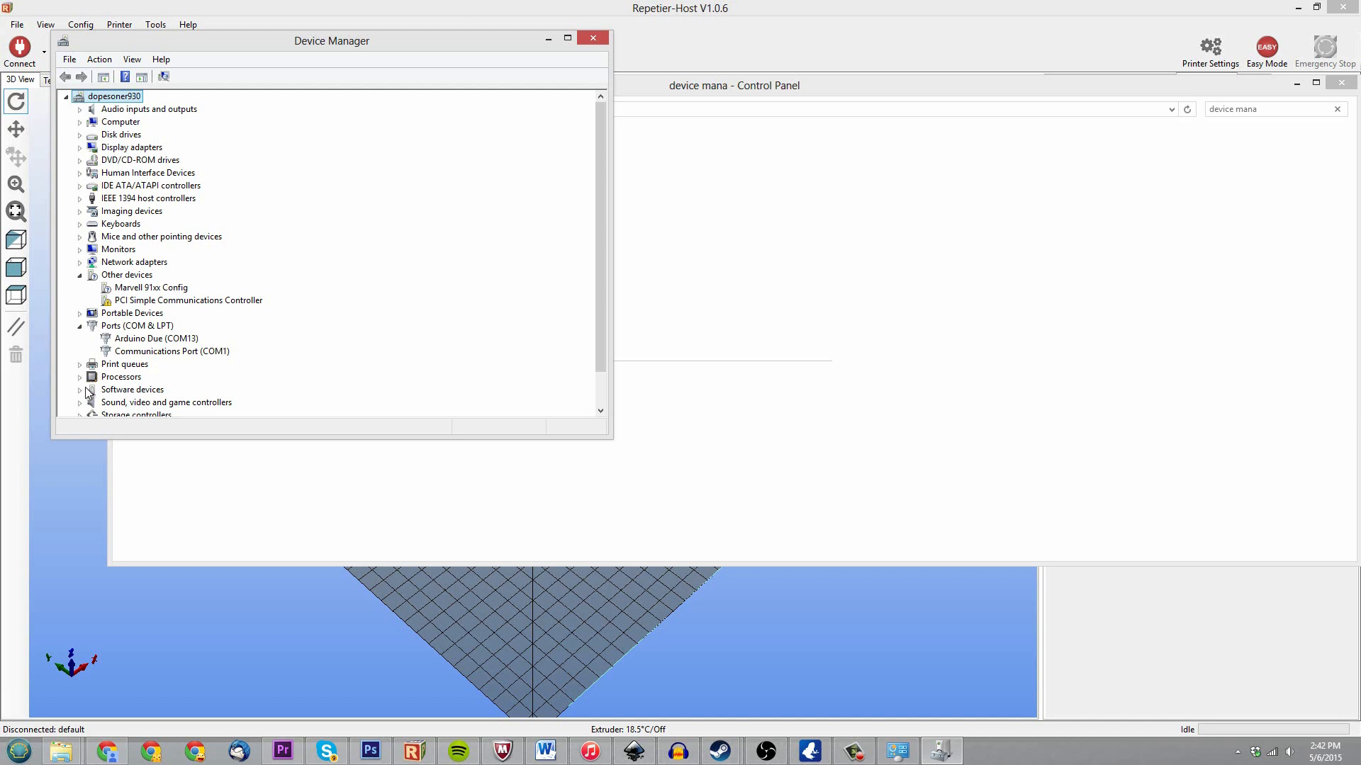
mouse_move(198, 326)
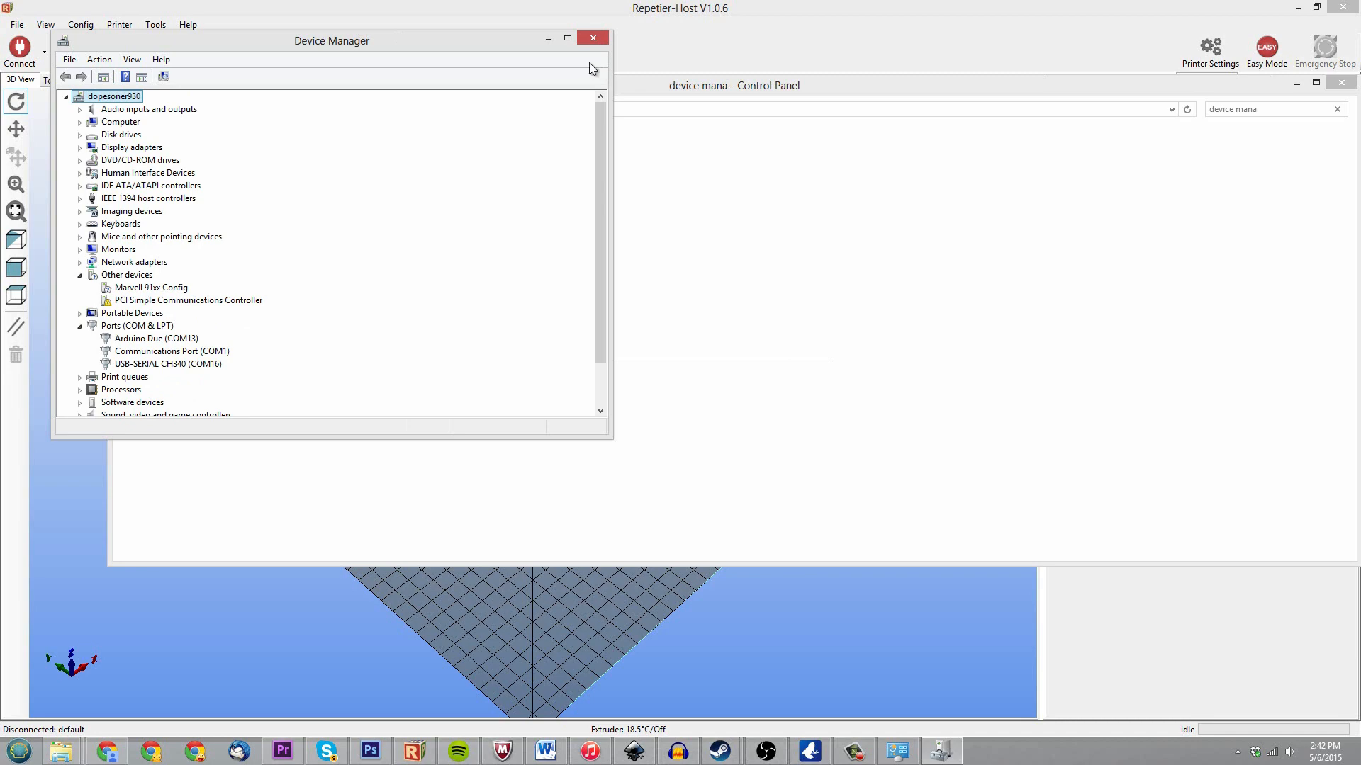
click(592, 37)
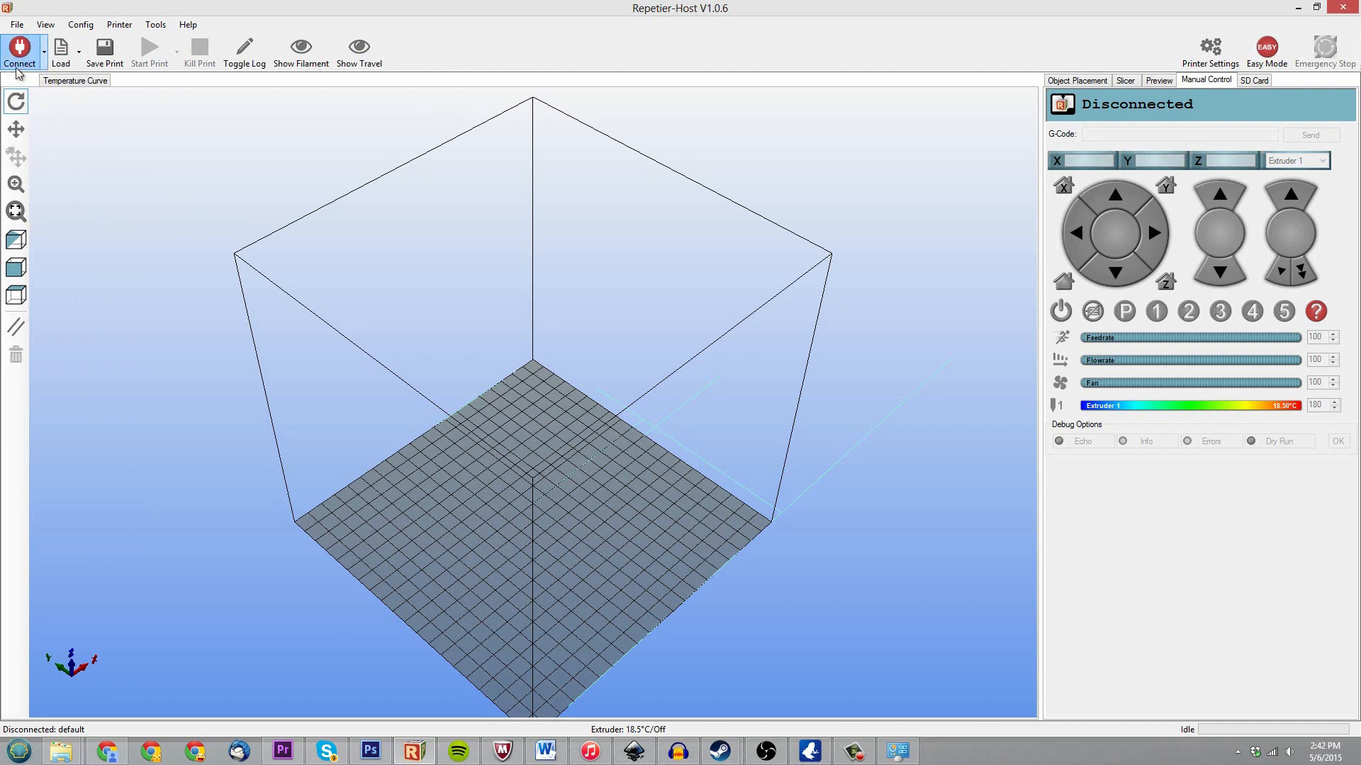
Connect to the printer until it reports Idle and show the CuraEngine slicer settings.
click(18, 53)
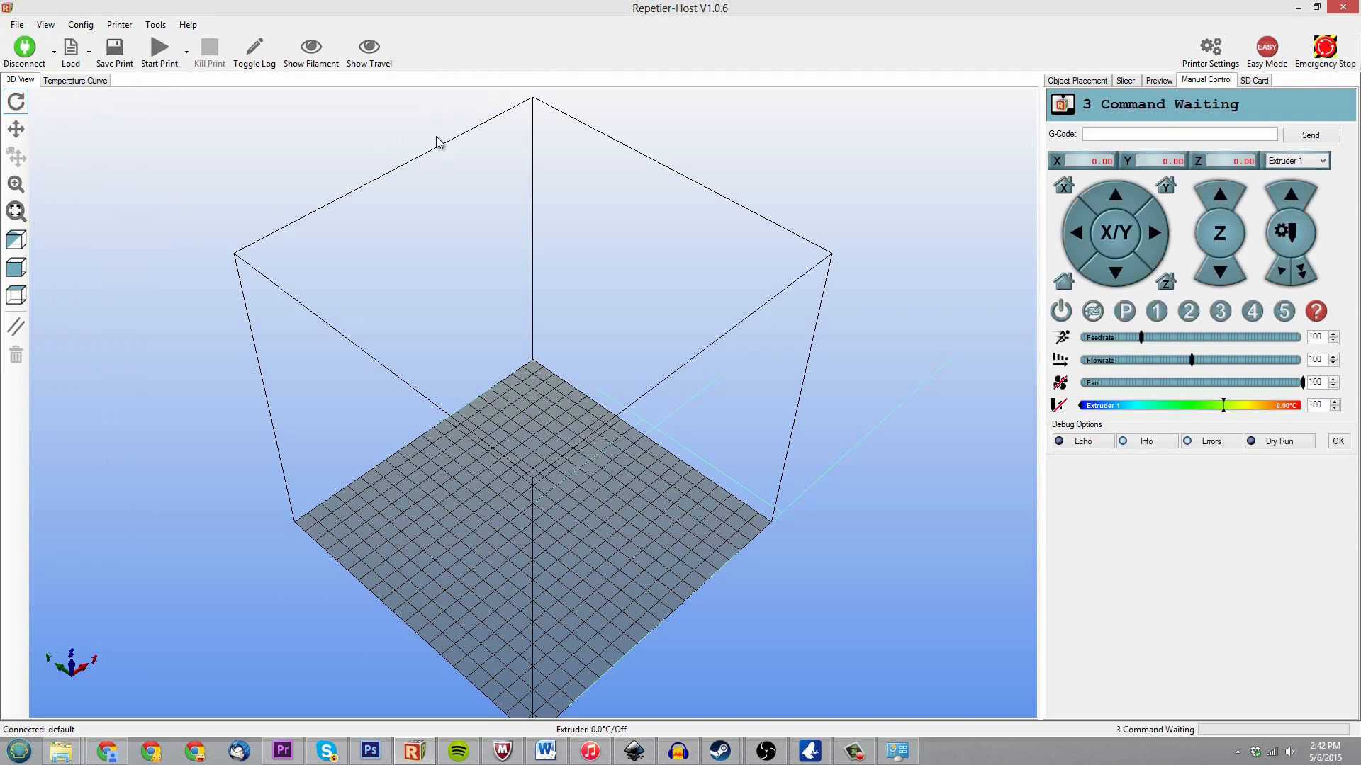
click(113, 51)
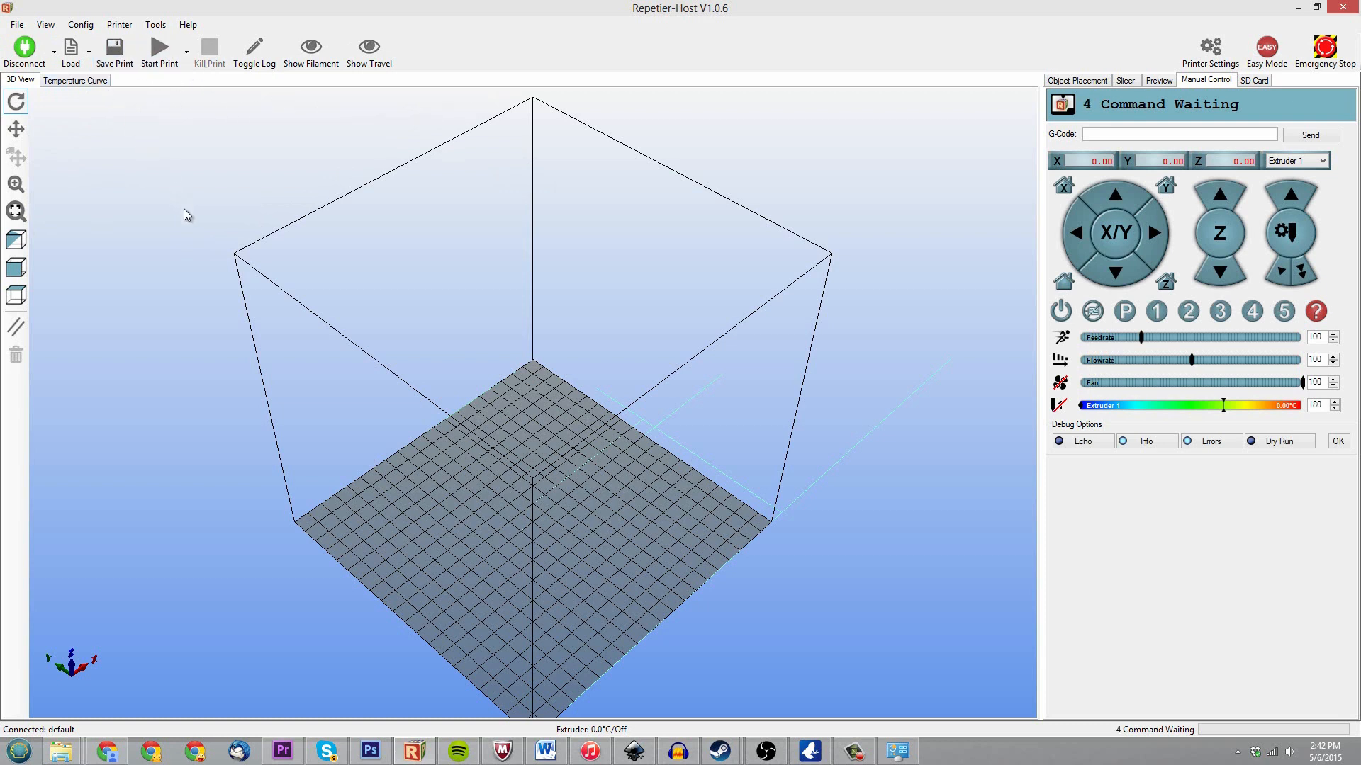
mouse_move(191, 178)
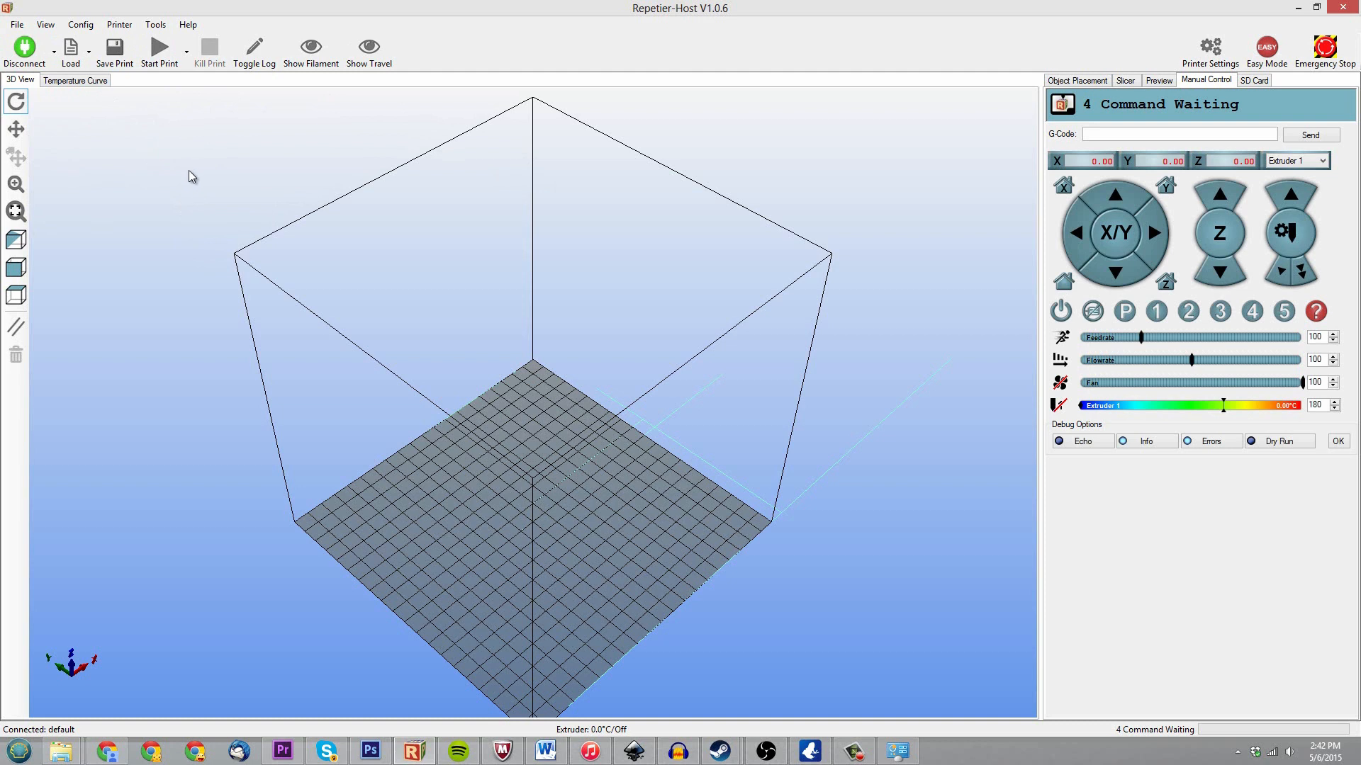
mouse_move(921, 194)
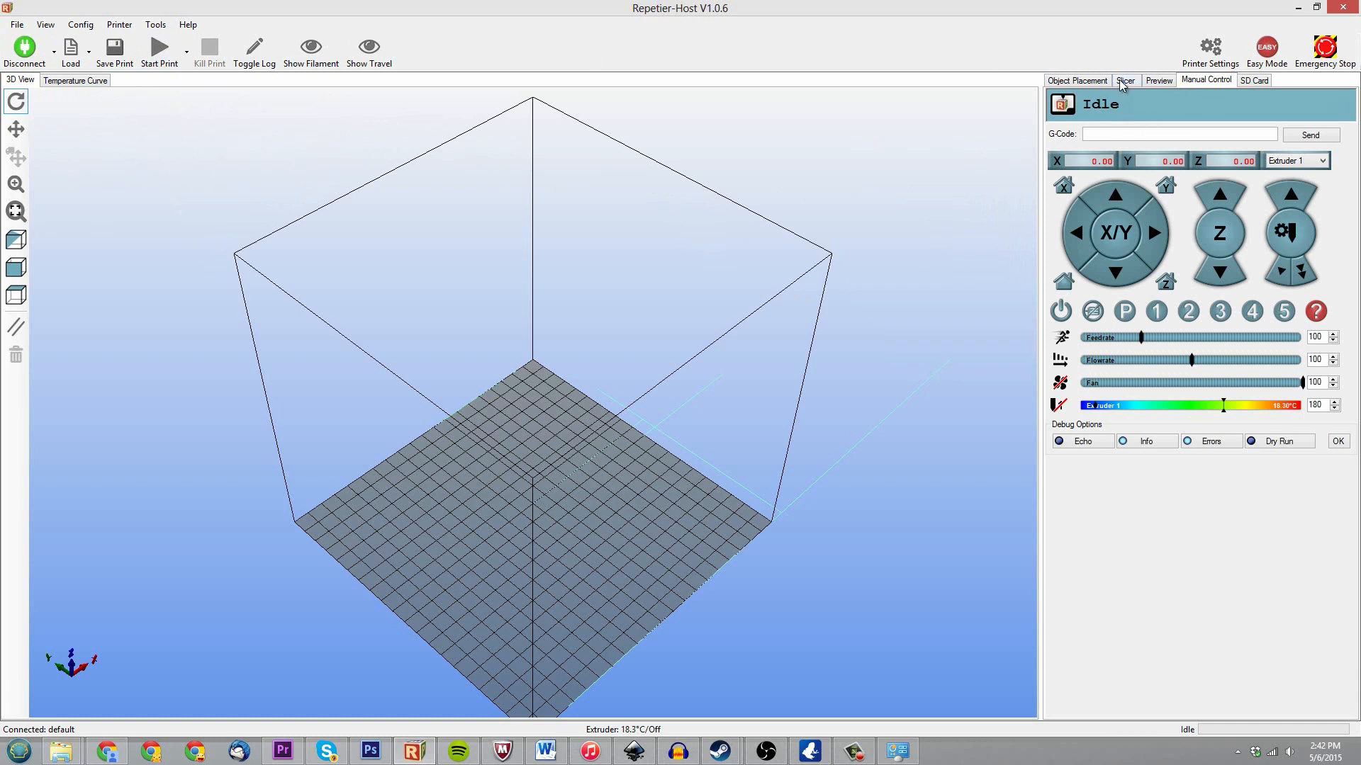
click(1124, 79)
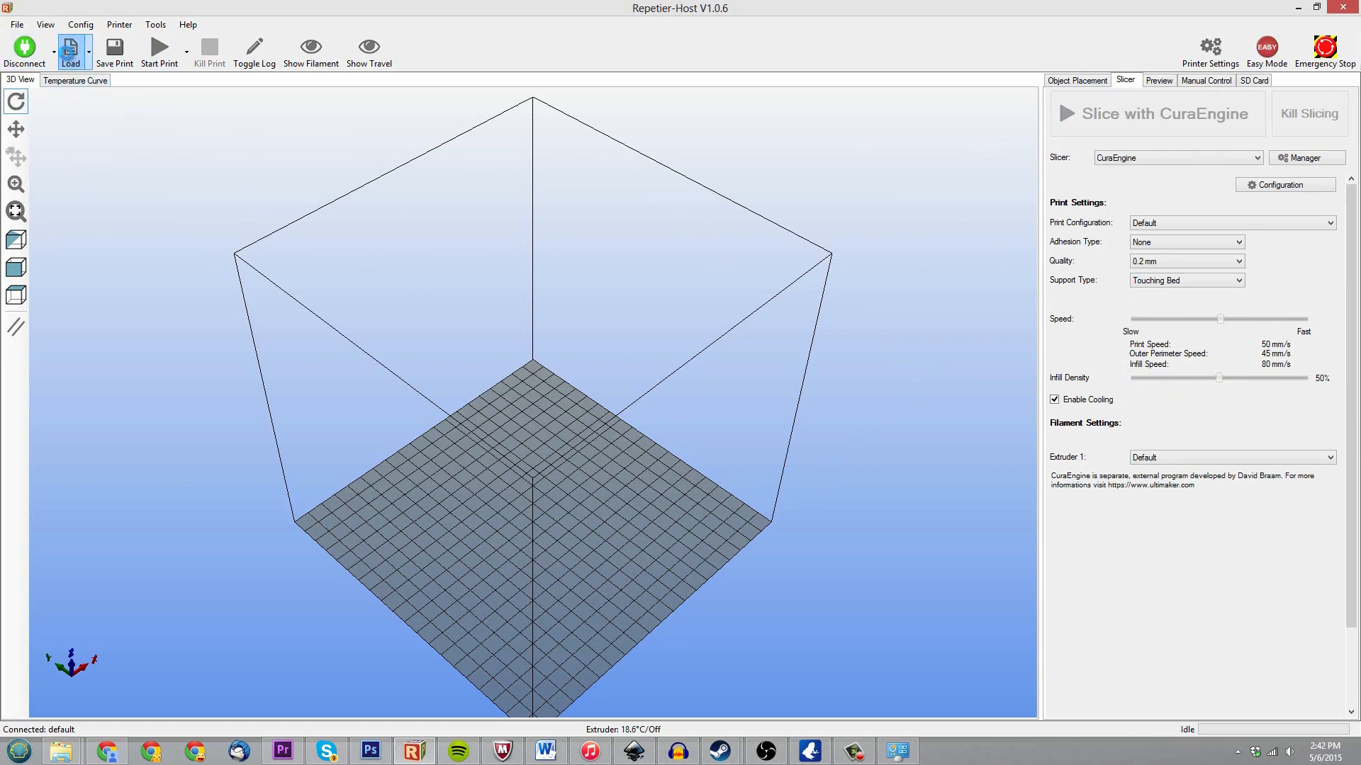
Load switch.stl onto the build plate and return to the slicer settings.
click(71, 48)
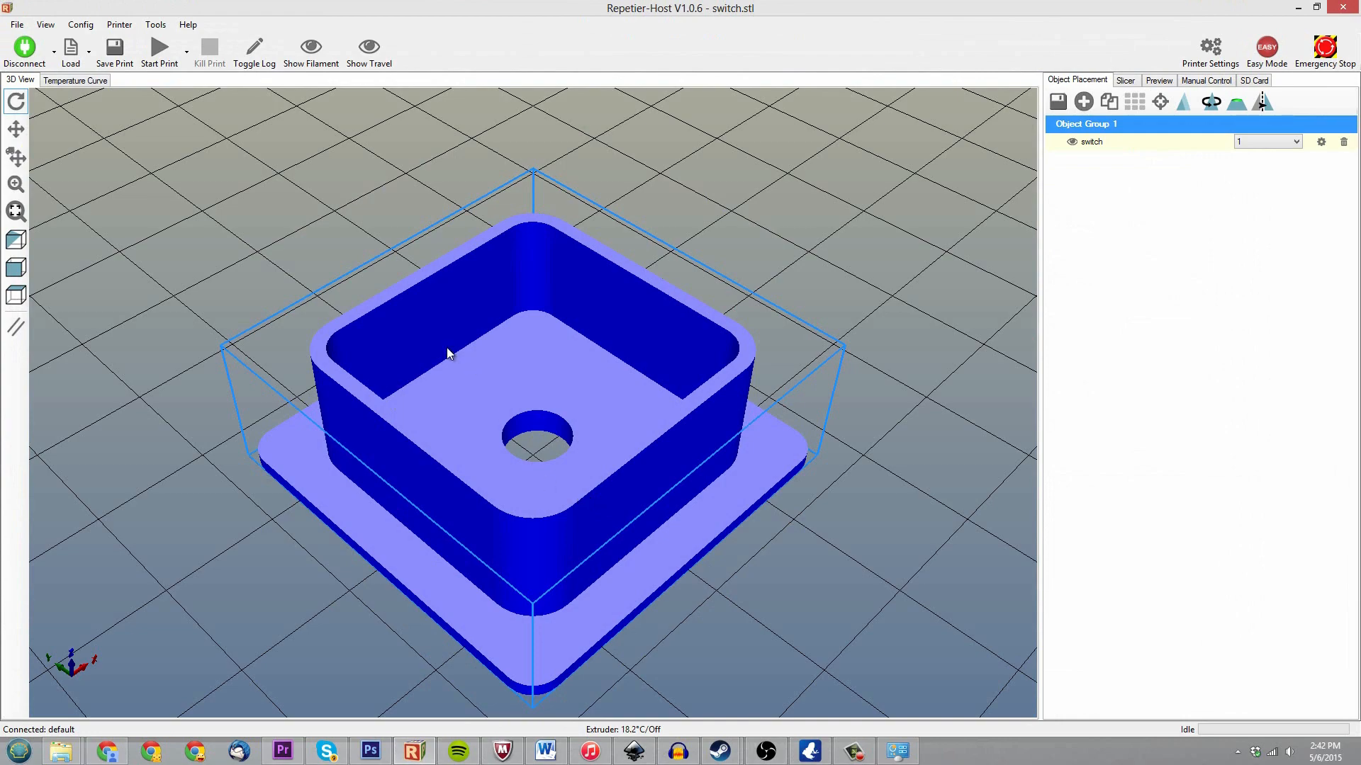
scroll(down, 3)
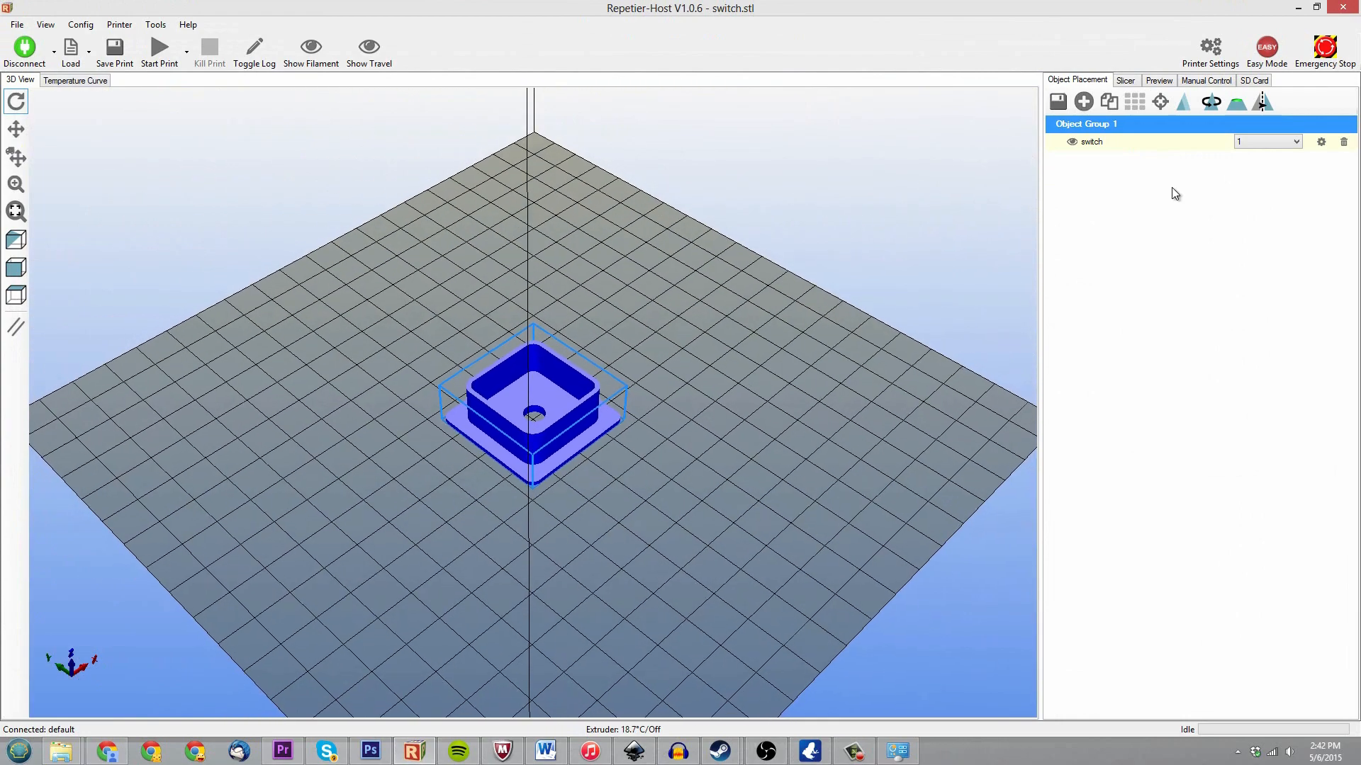
click(1124, 79)
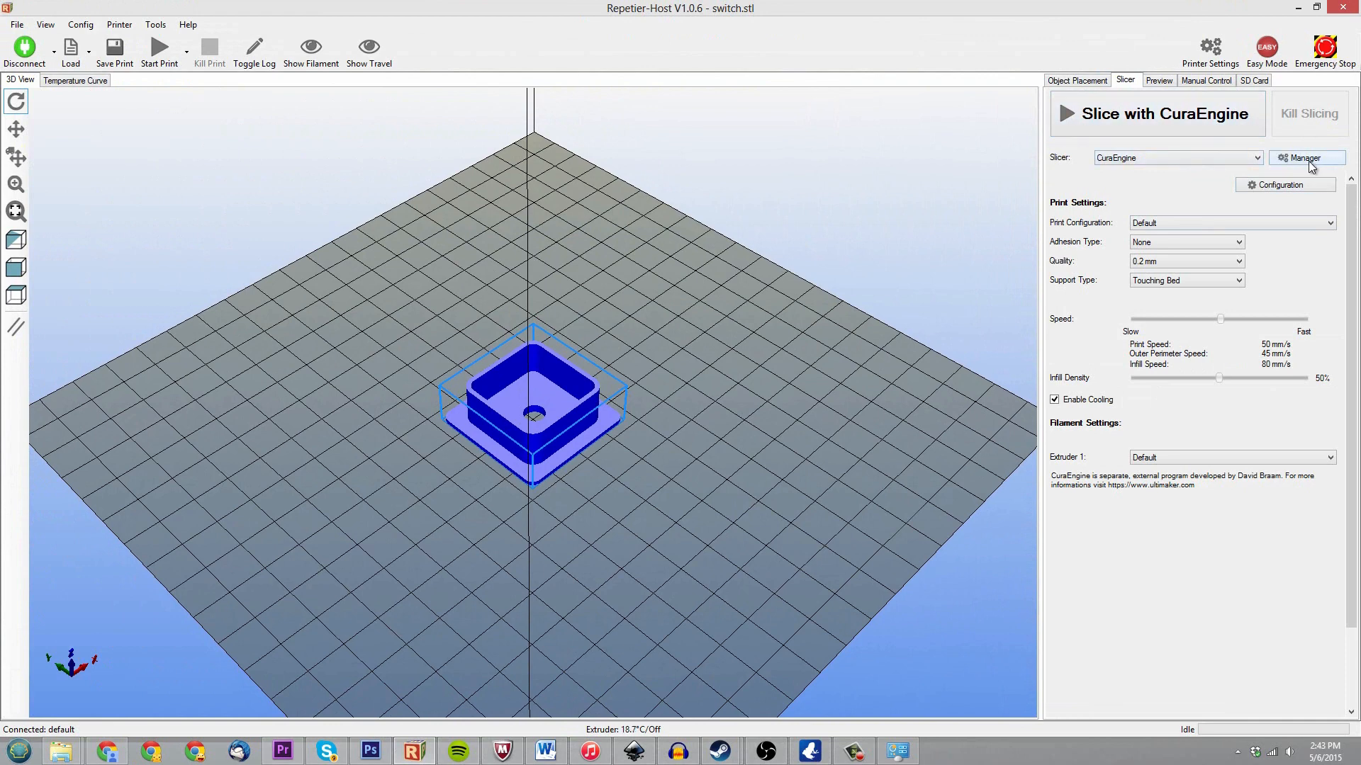
Browse the CuraEngine Manager's G-Codes and Speed tabs, then slice the switch model with CuraEngine.
click(1305, 158)
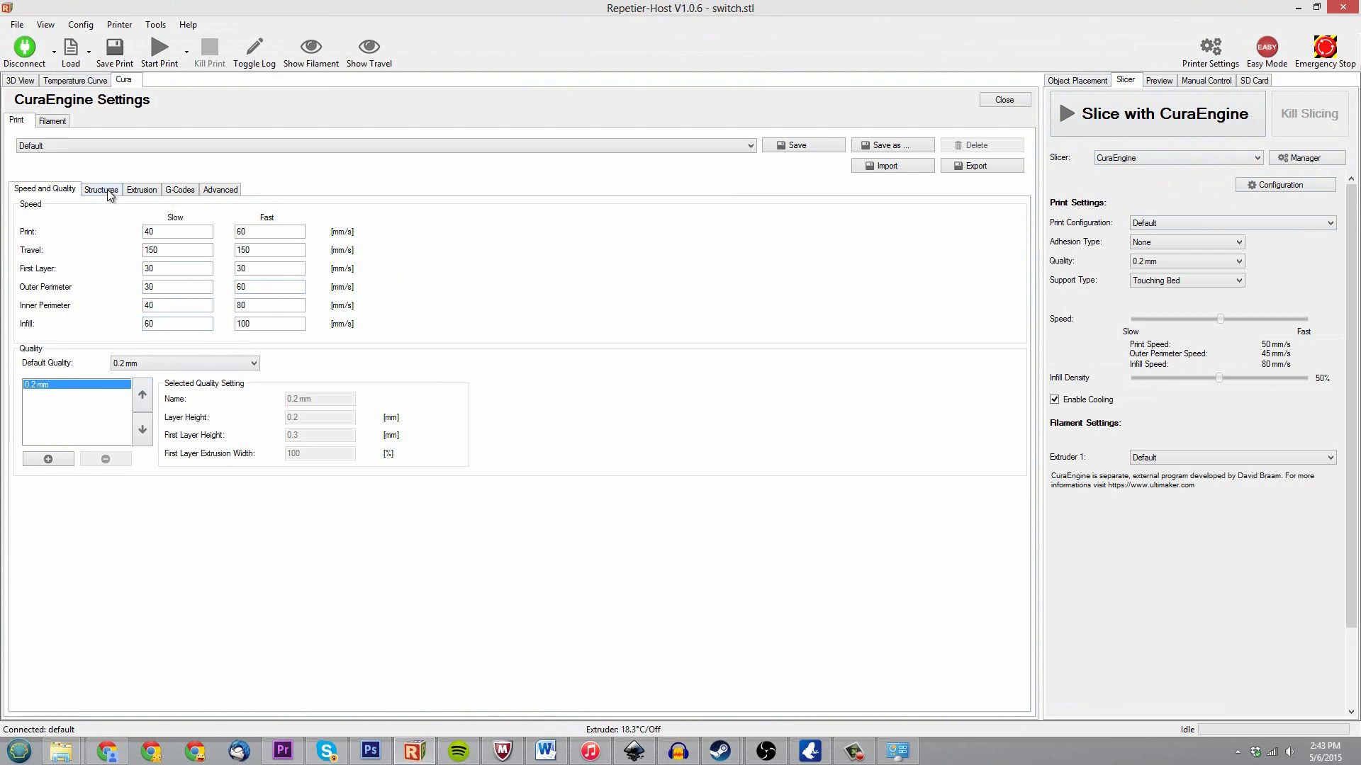
click(179, 189)
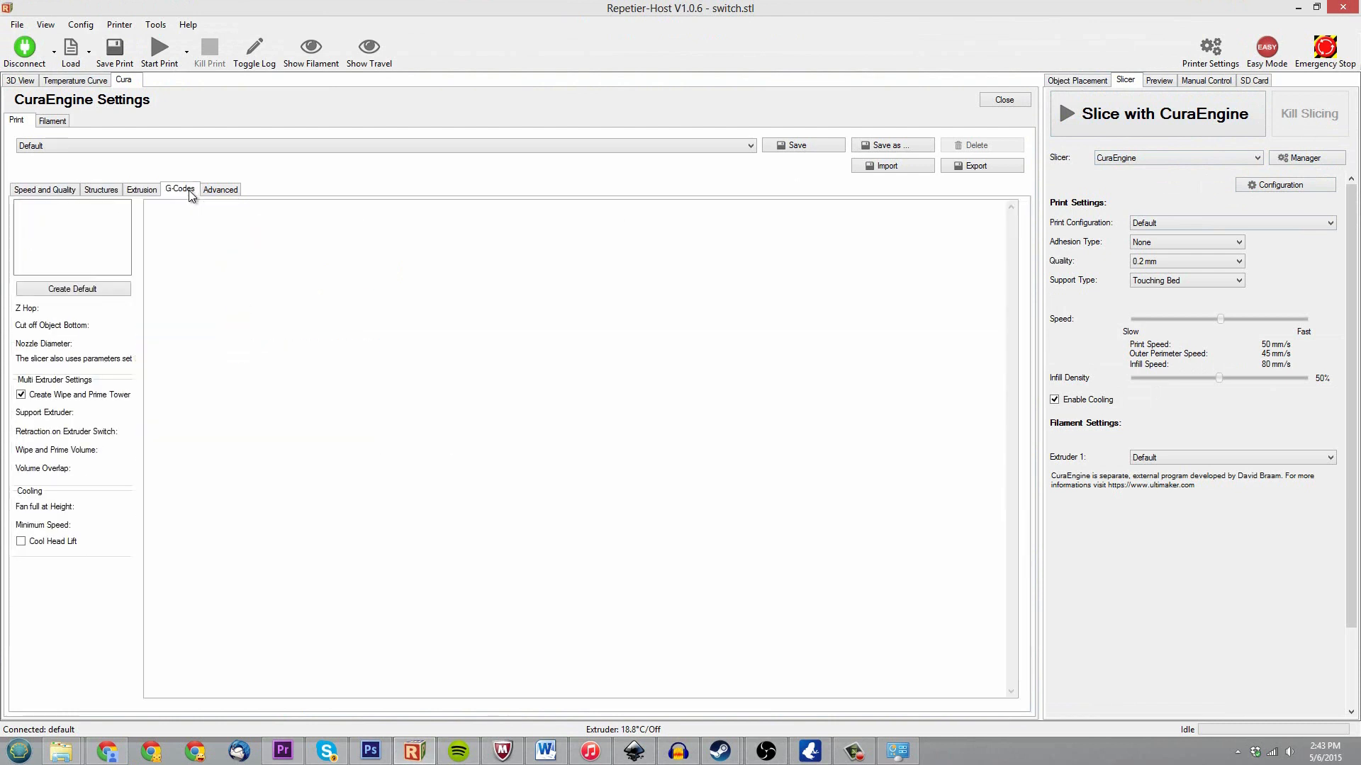
click(44, 188)
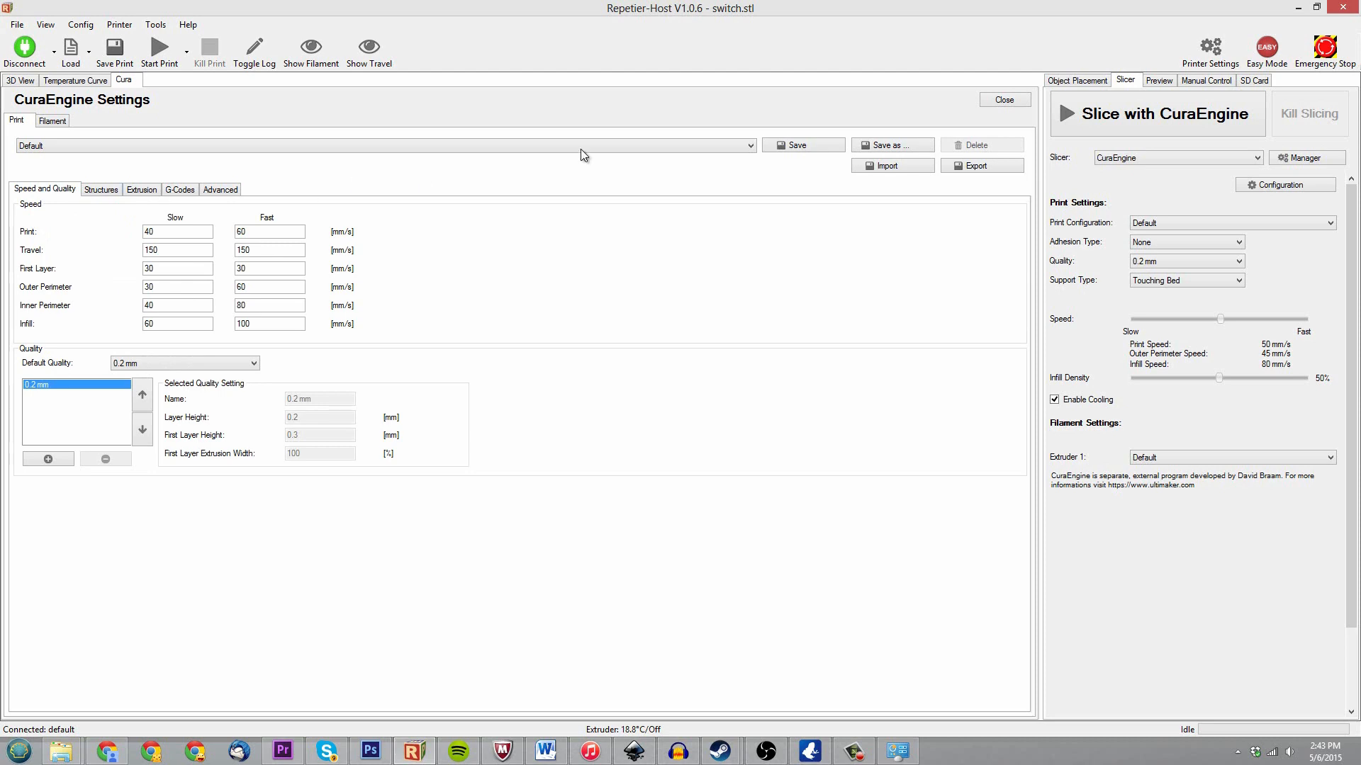
click(1003, 99)
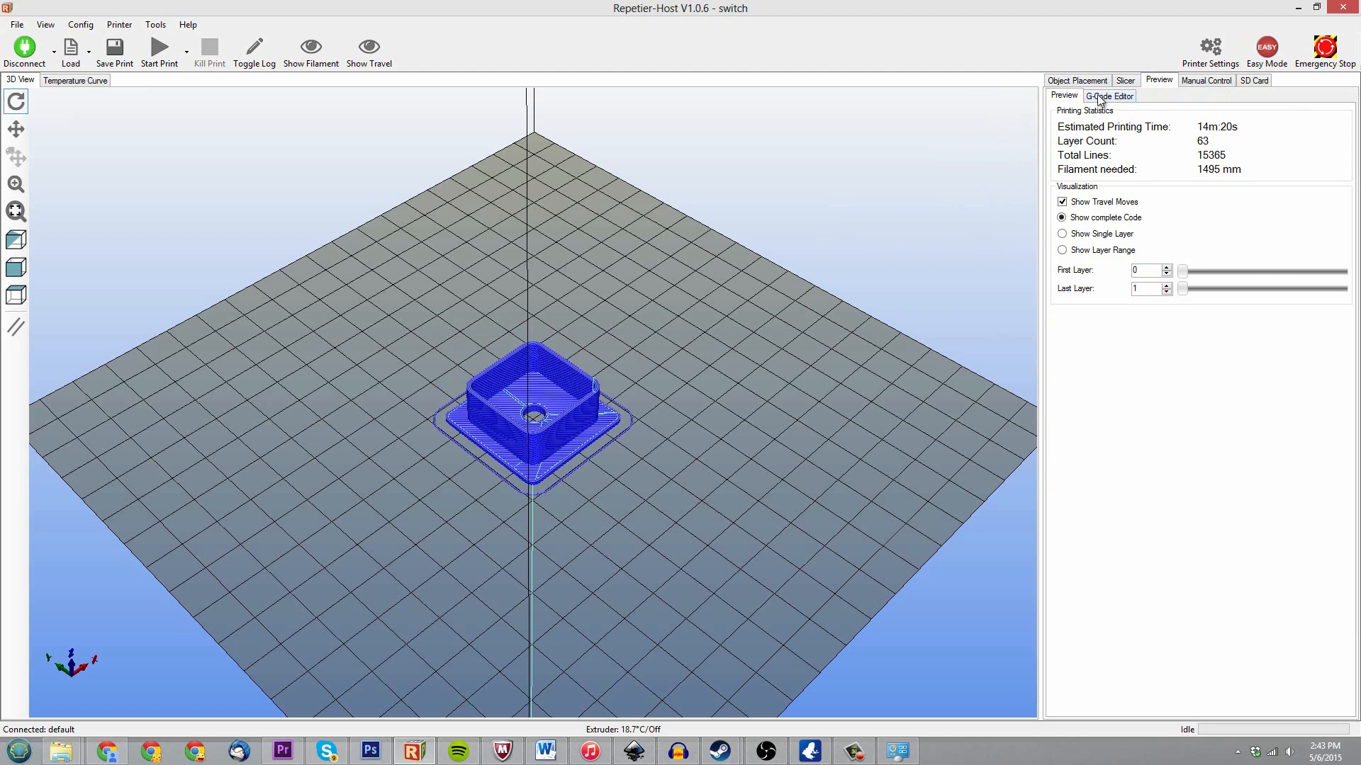
Inspect the M104/M109 extruder temperature of 235 in the G-Code Editor, then go back to the slicer settings.
click(1108, 95)
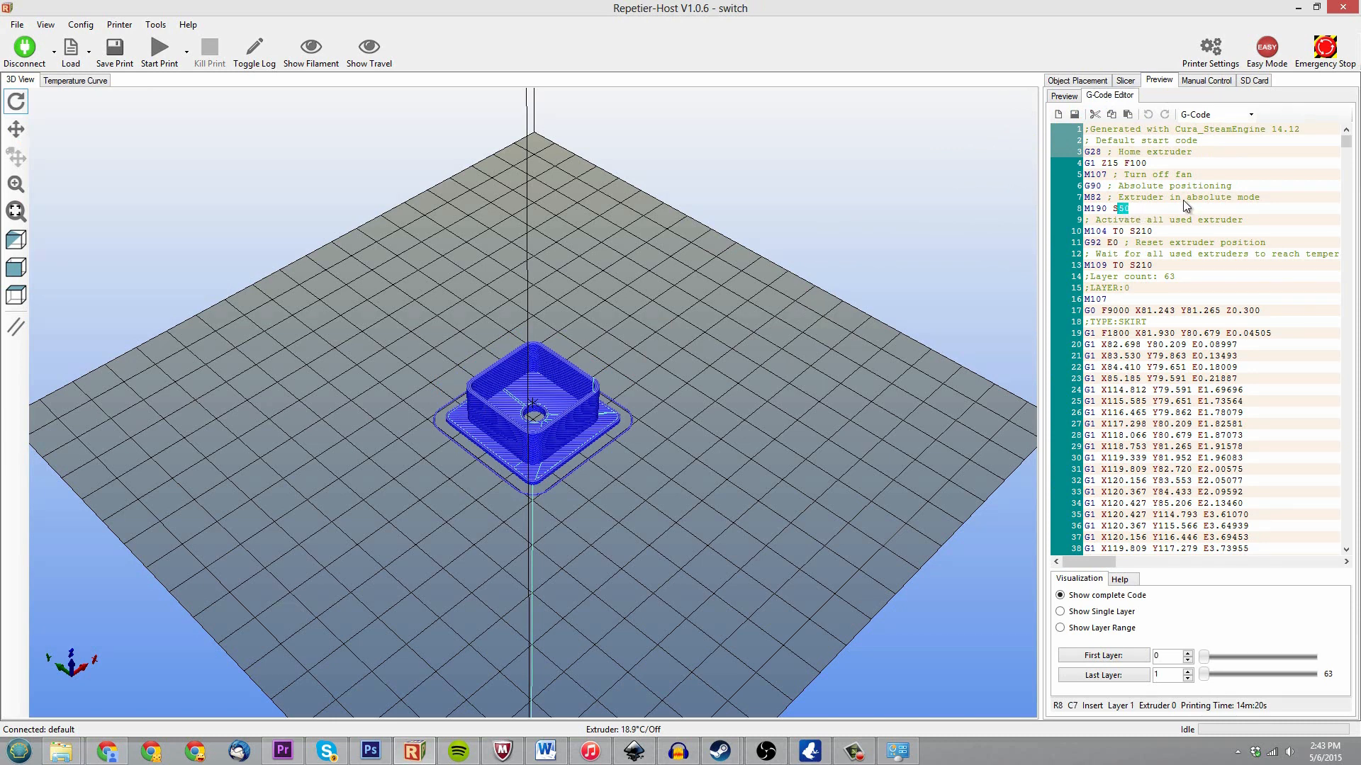
text(0)
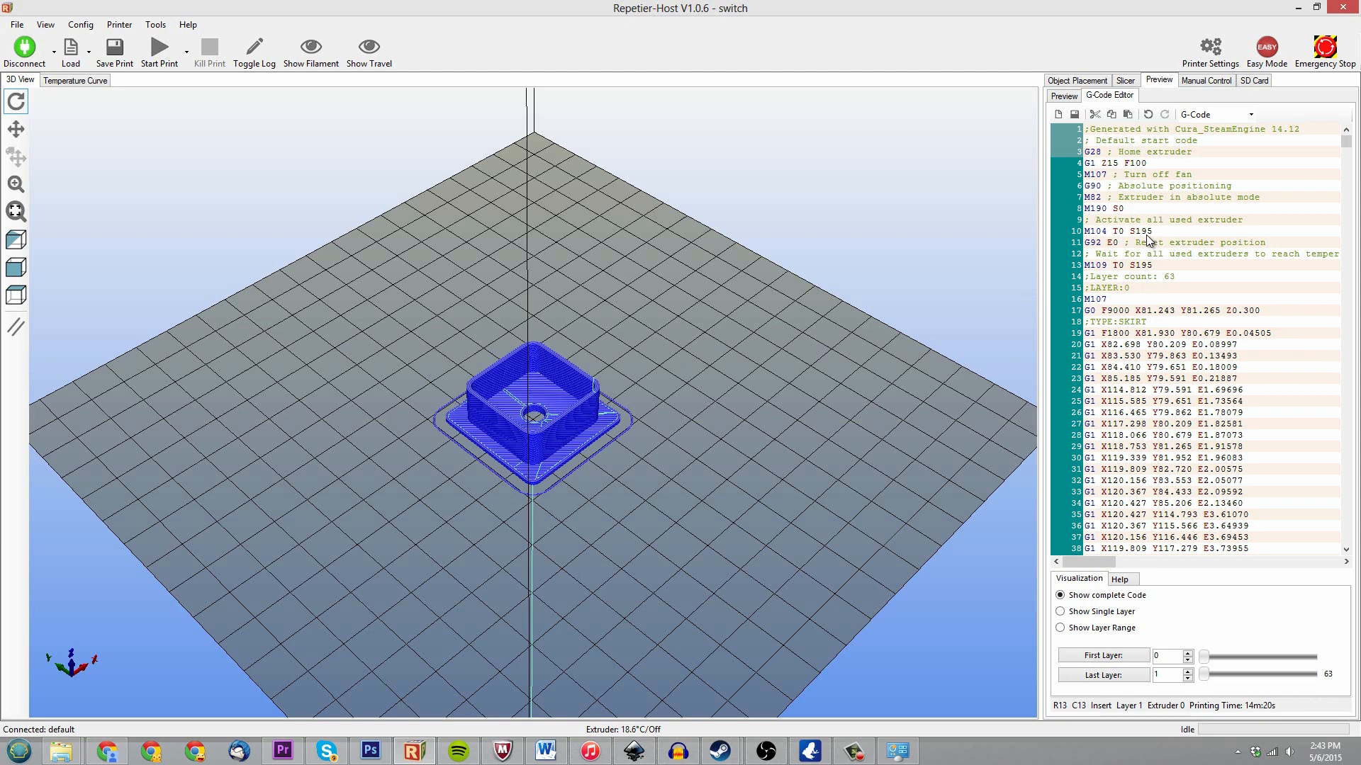
click(1148, 265)
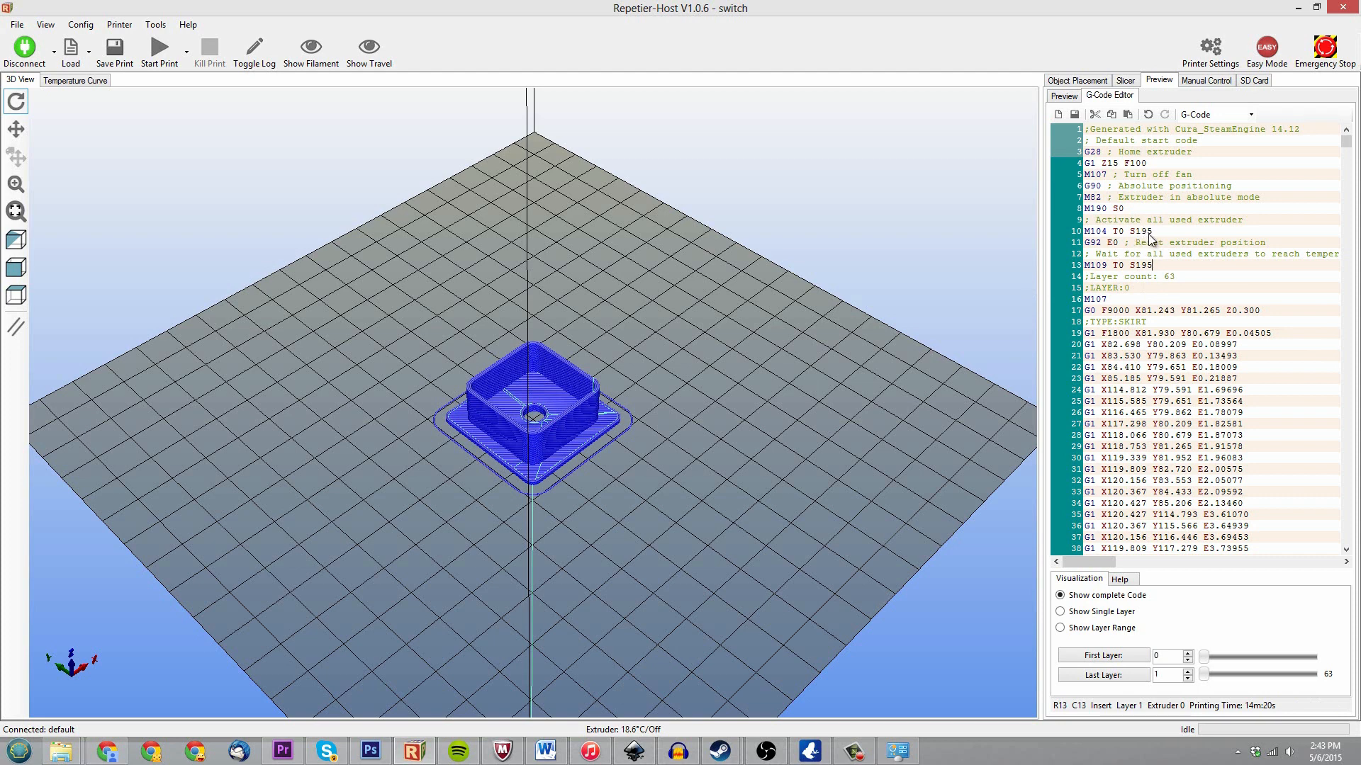
mouse_move(1128, 220)
text(23)
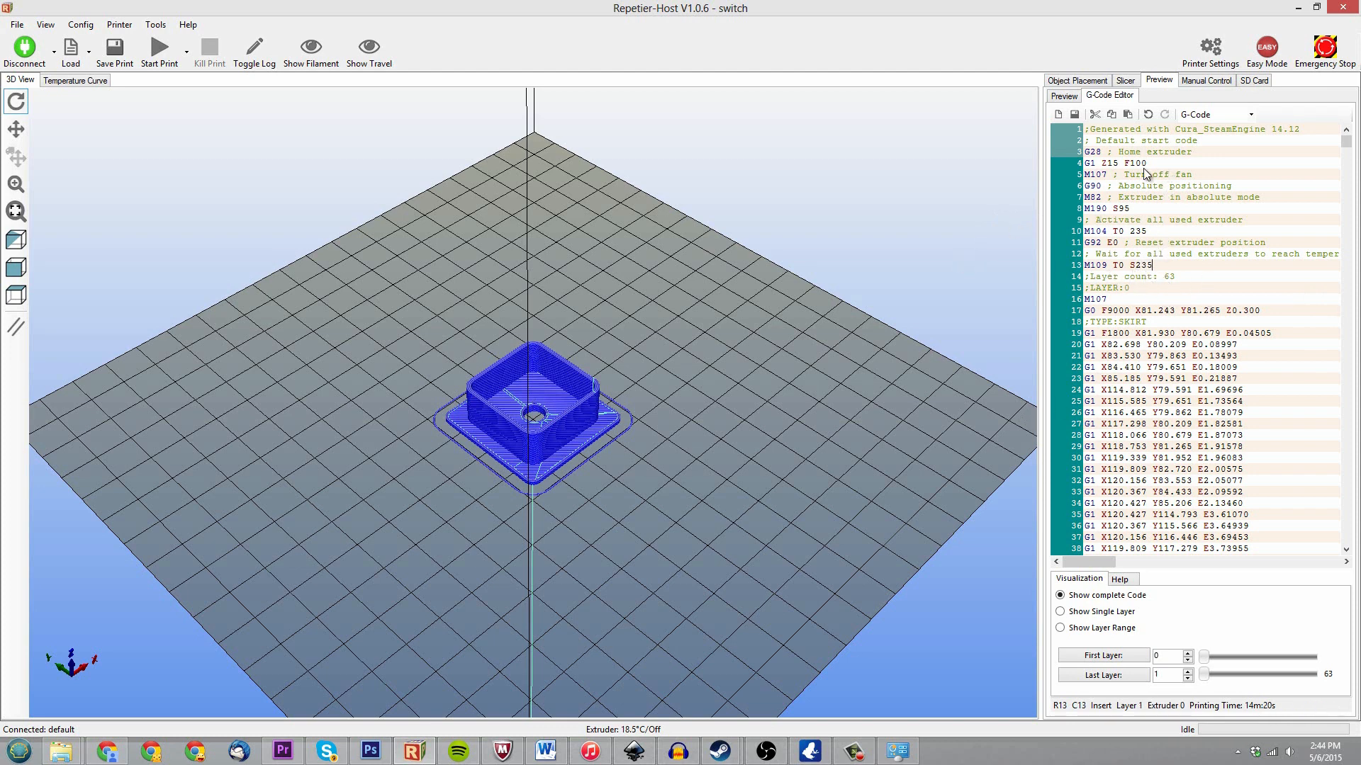
mouse_move(1161, 338)
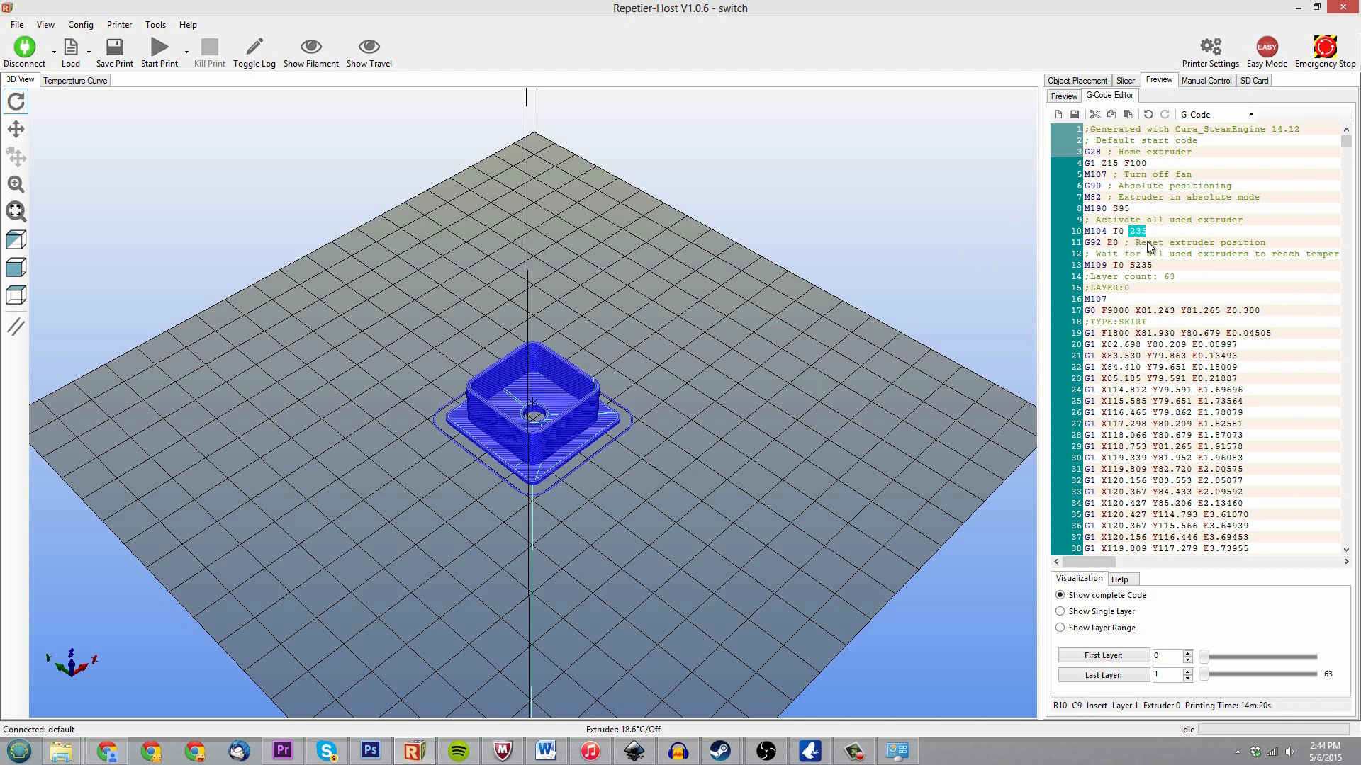
mouse_move(1131, 285)
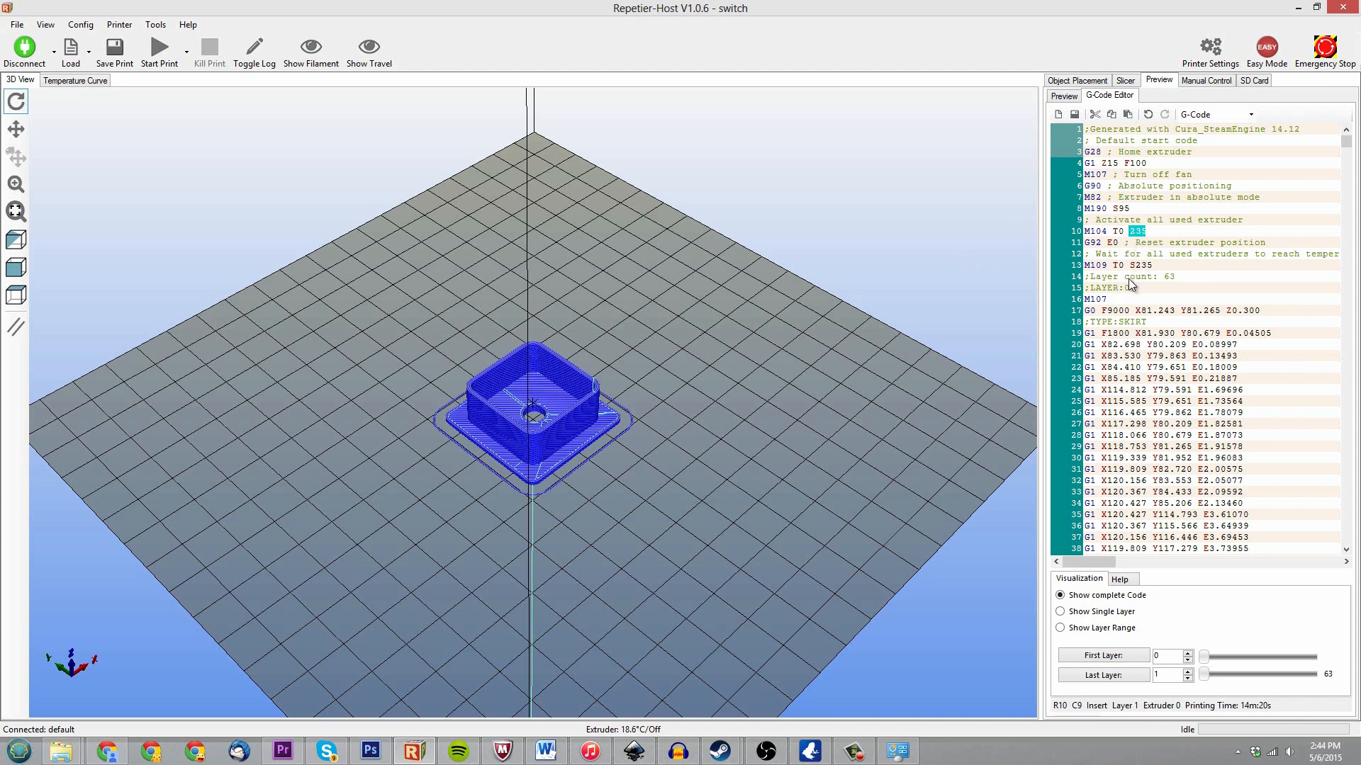
click(1132, 288)
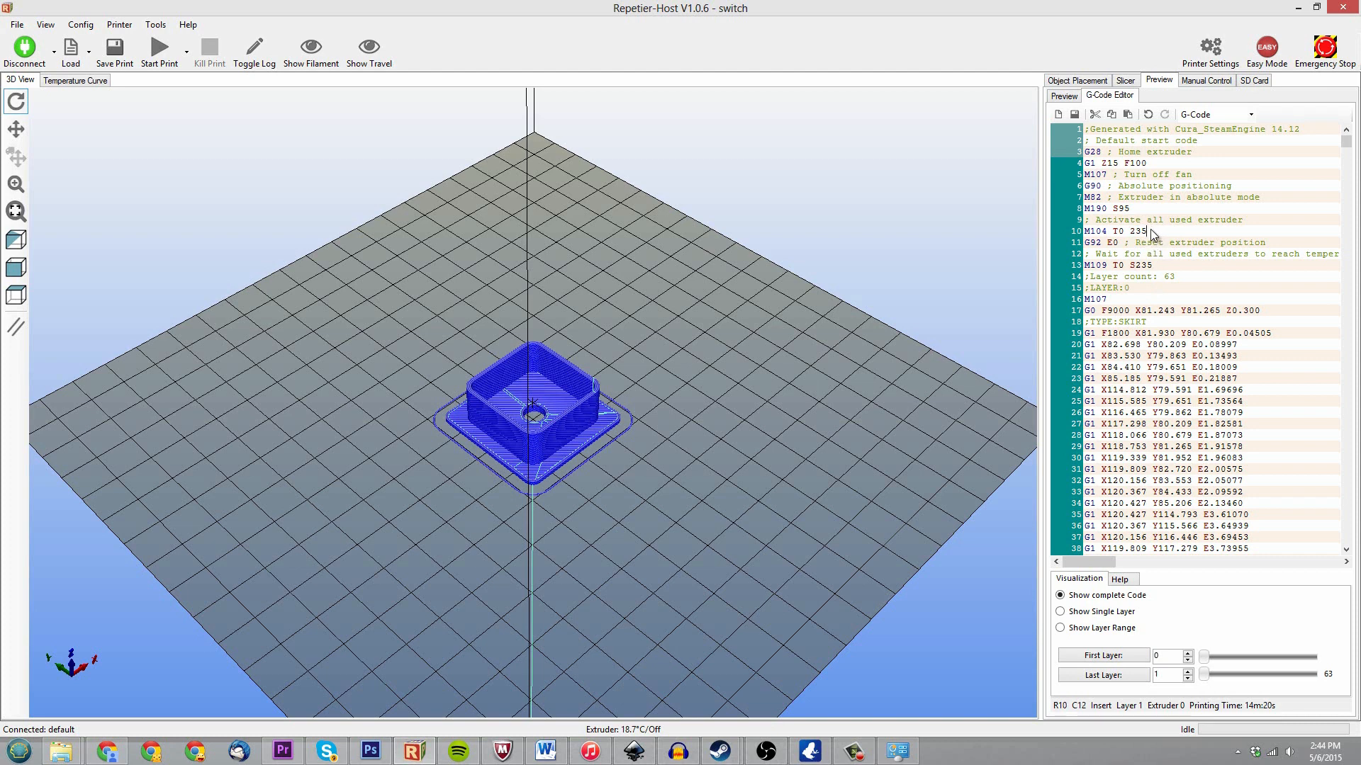
double_click(1134, 231)
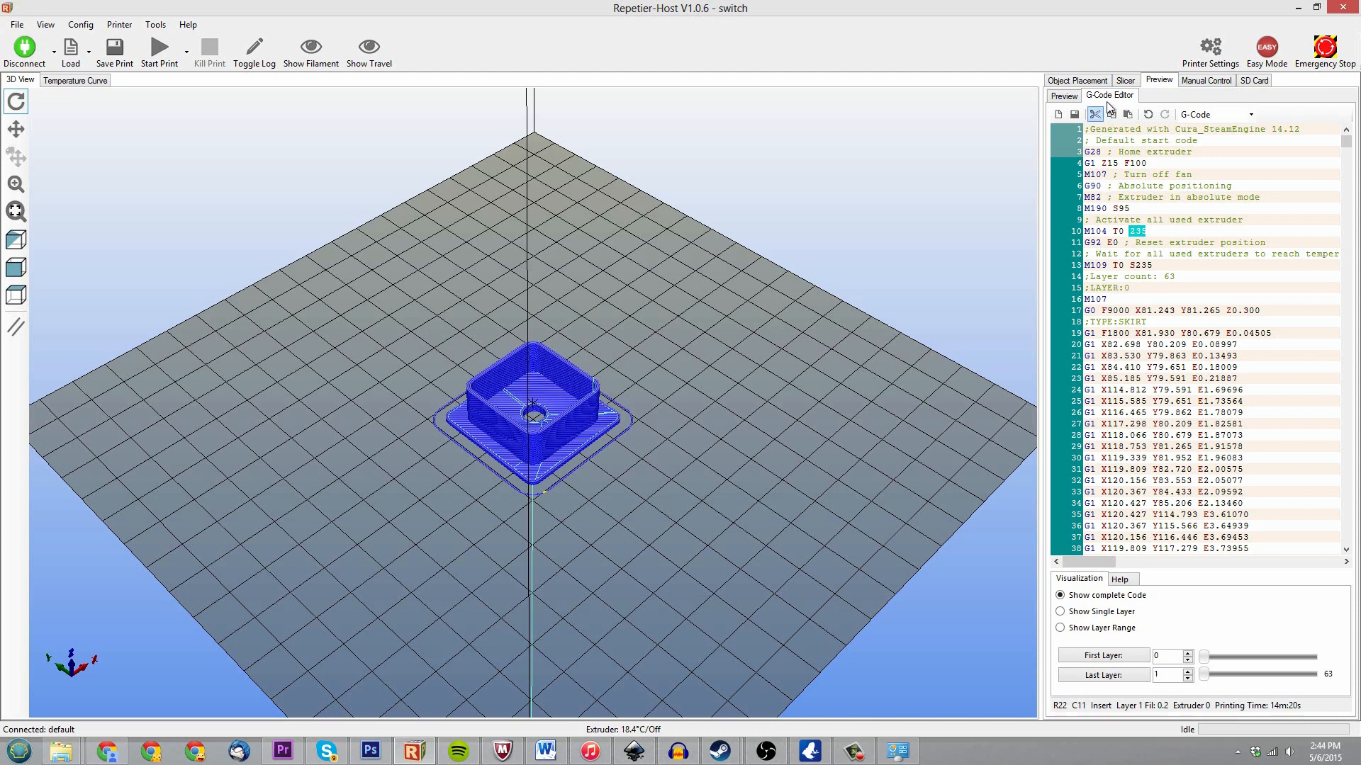
click(1124, 79)
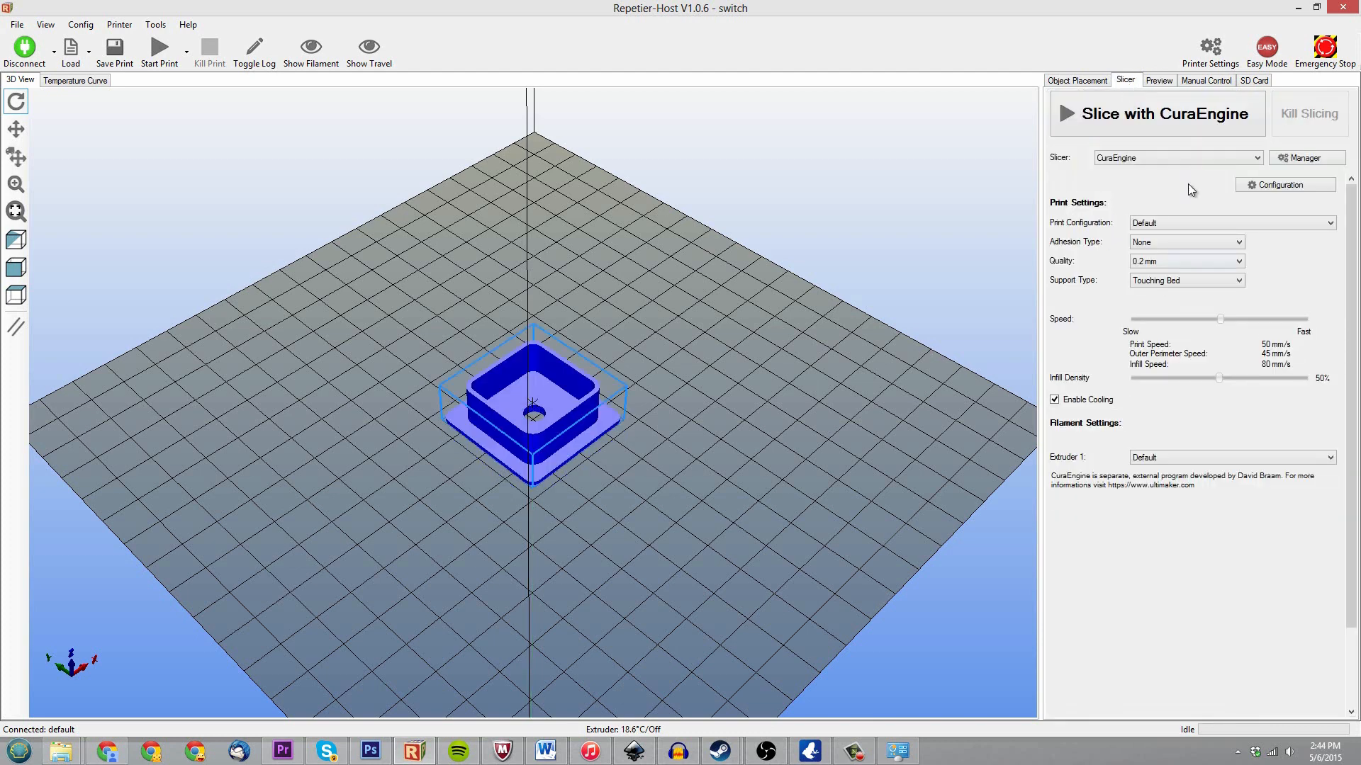
Switch the active slicer from CuraEngine to Slic3r in the slicer dropdown.
click(1178, 157)
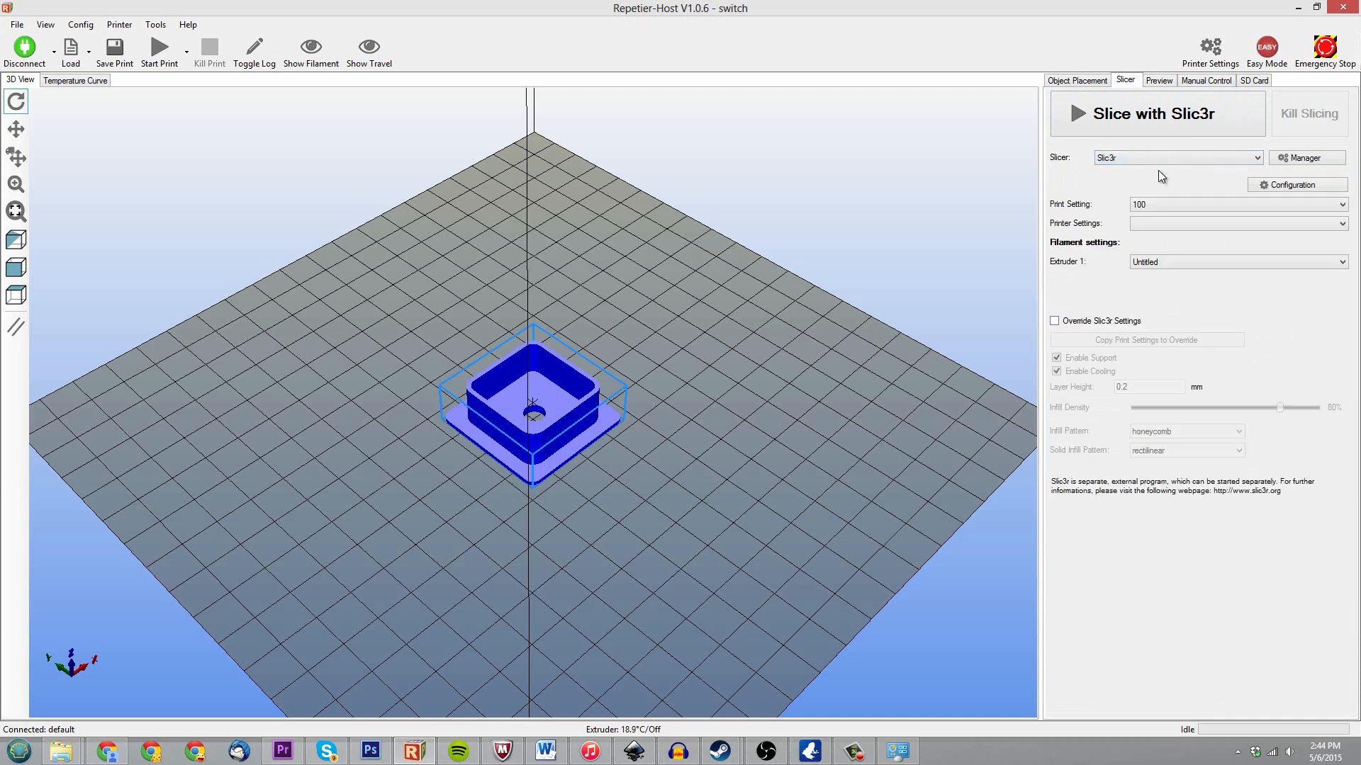
click(1176, 158)
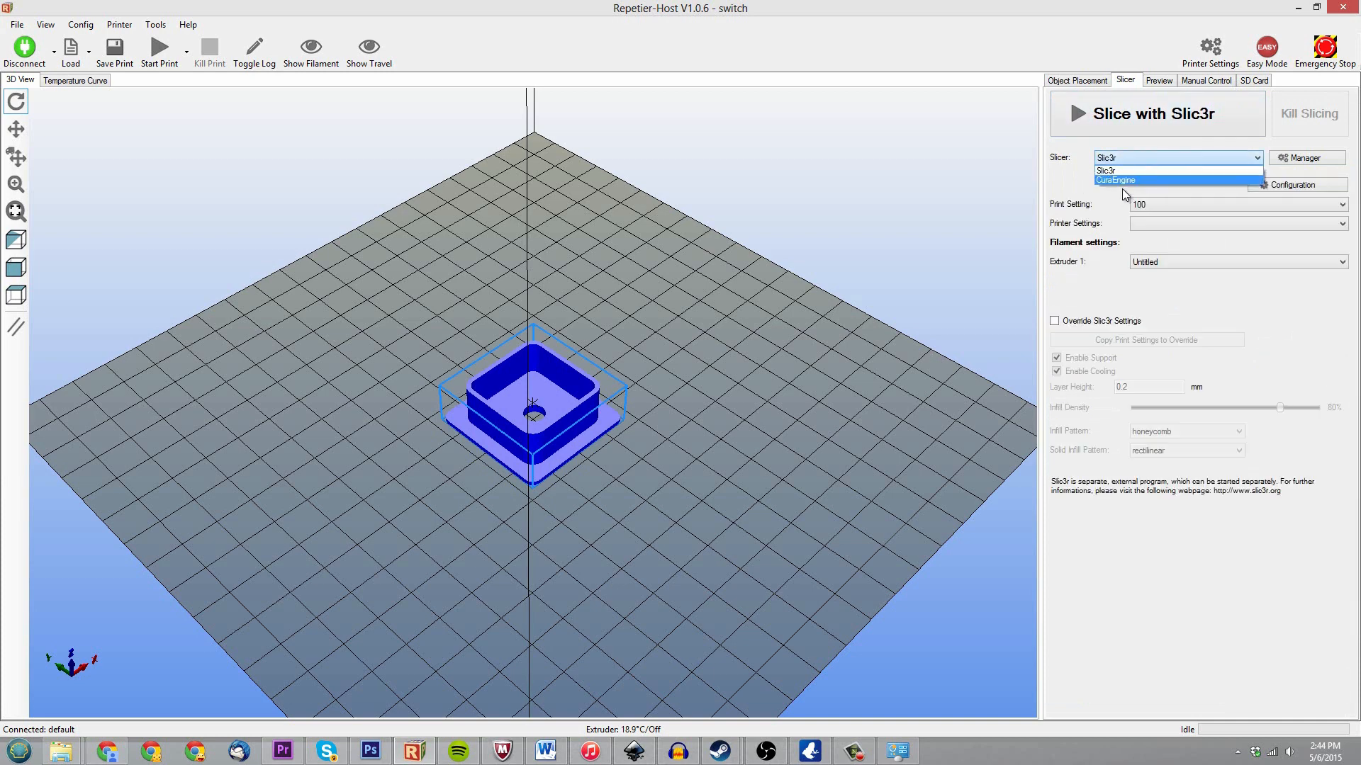
click(1115, 180)
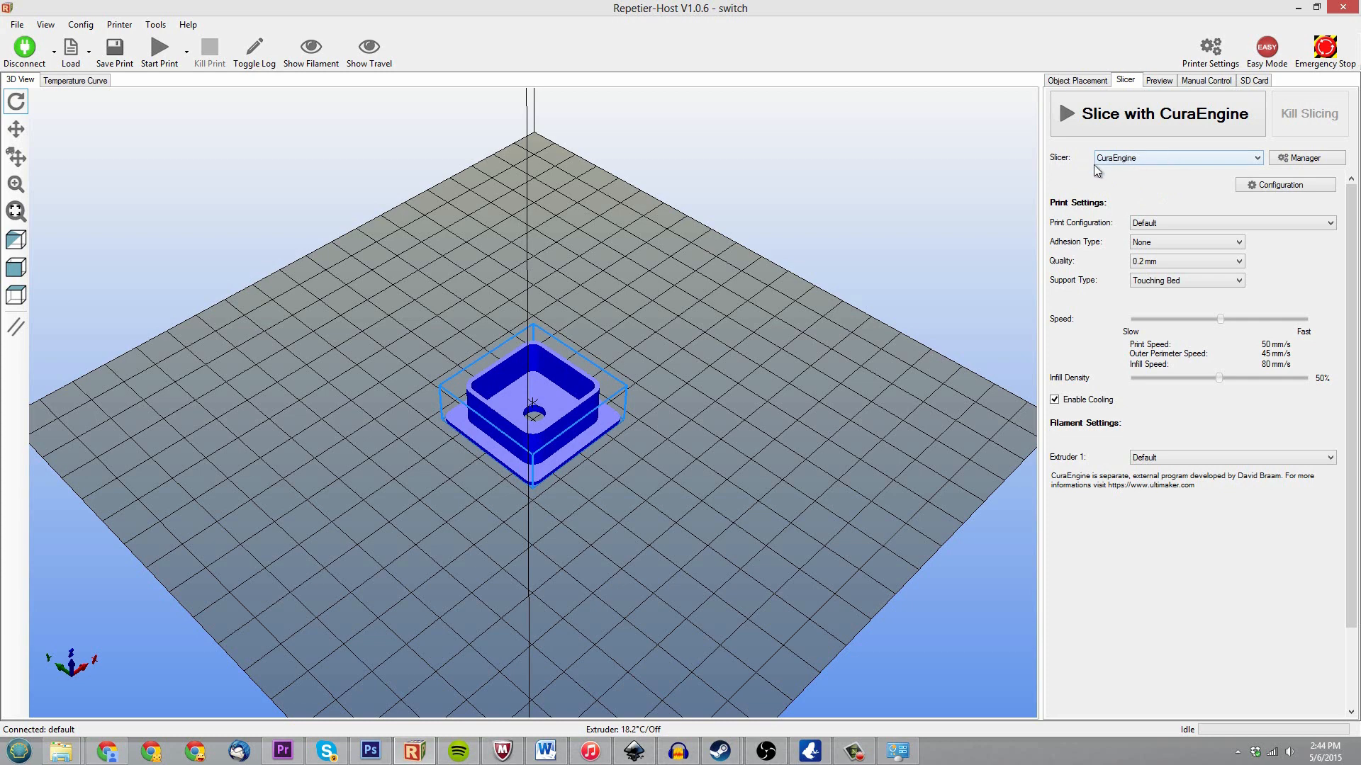
click(1176, 157)
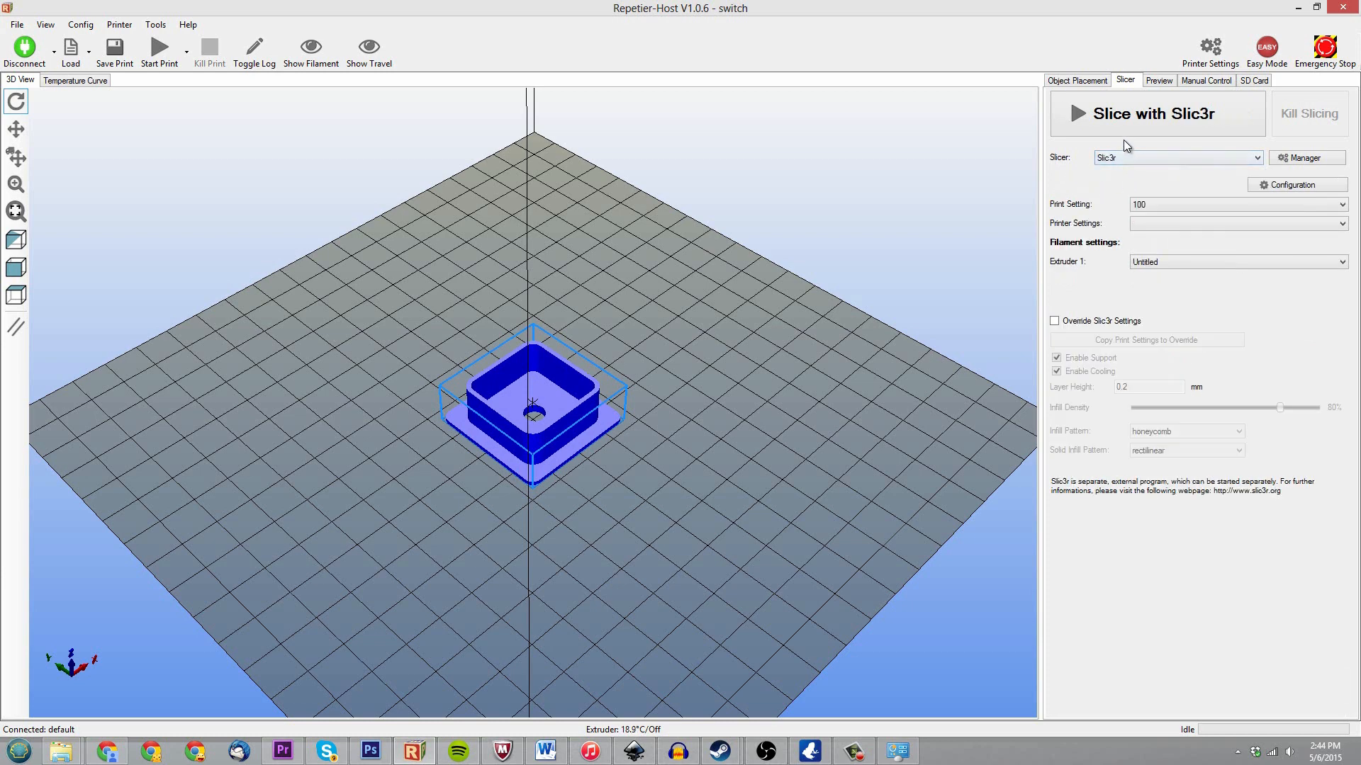
mouse_move(1165, 110)
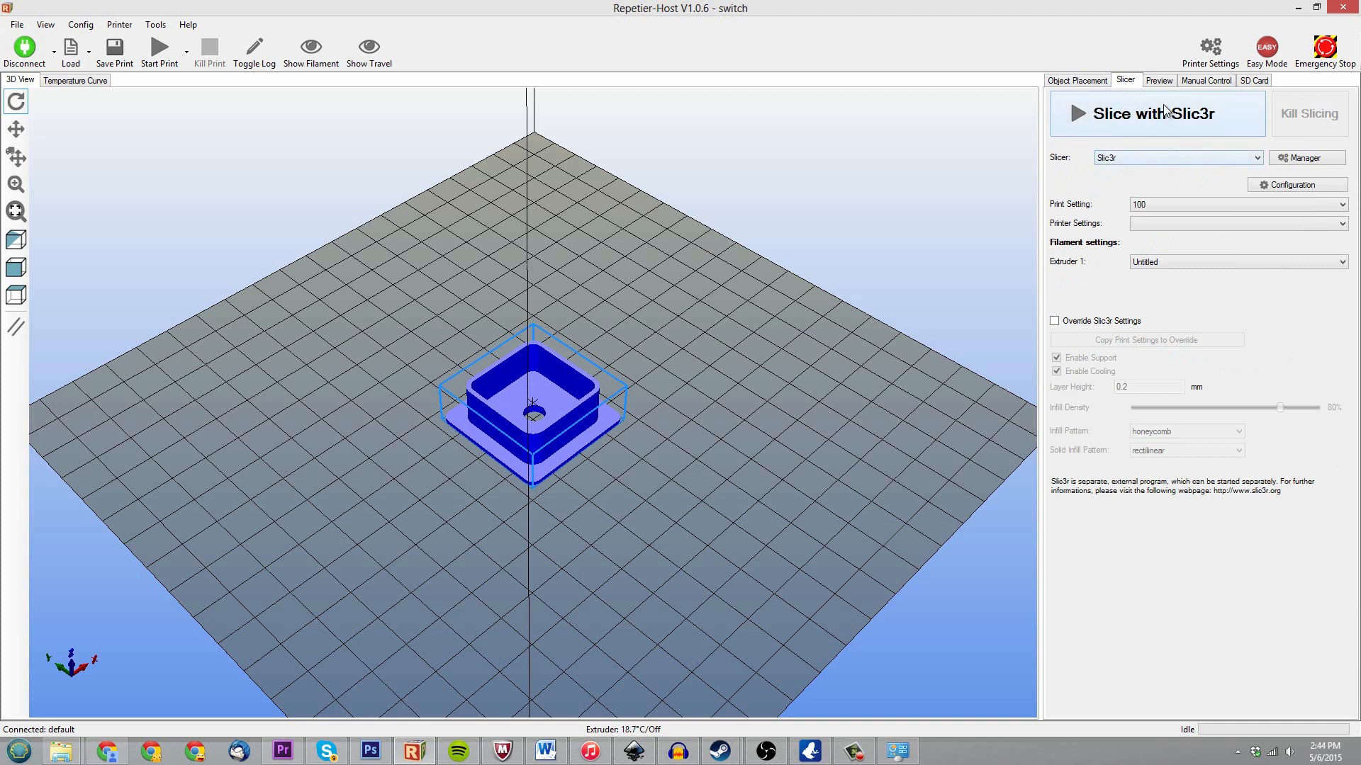
click(1176, 157)
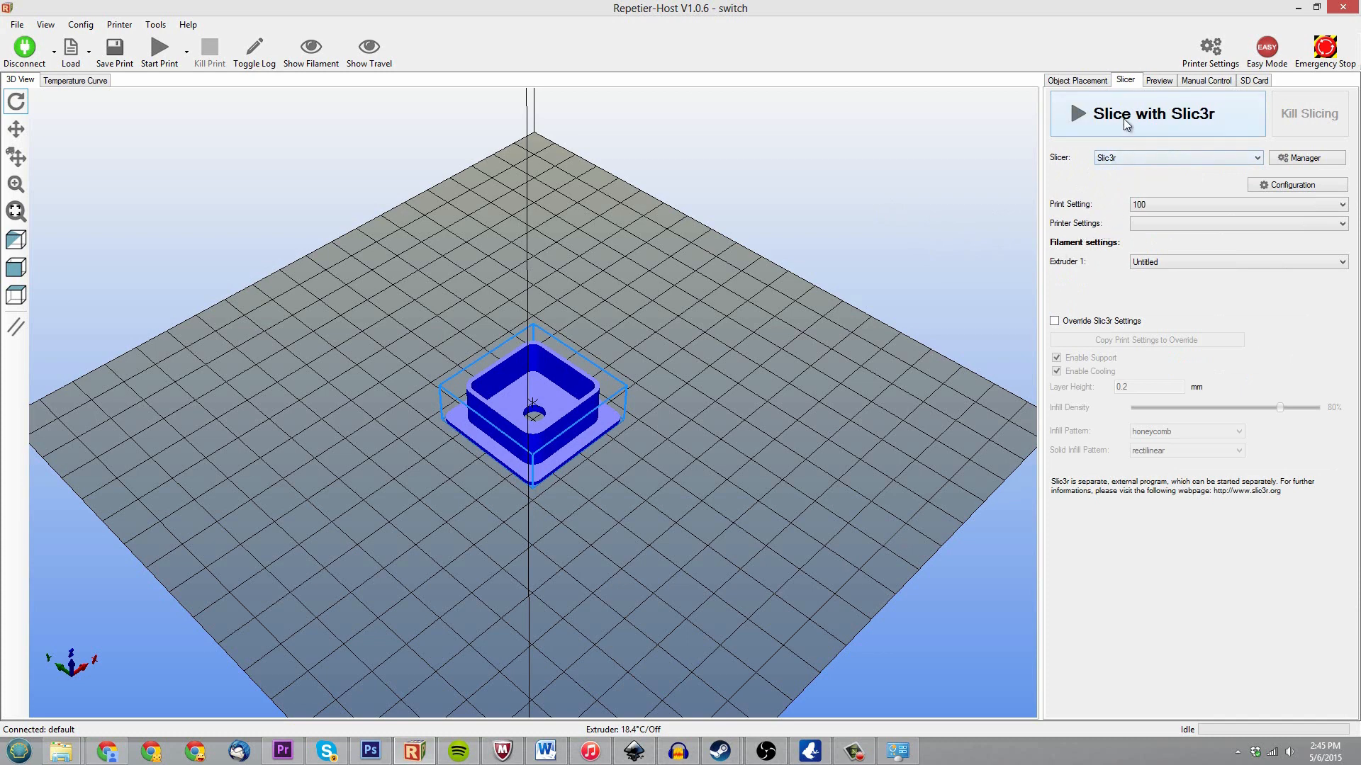
Slice with Slic3r, dismiss the 'Generated G-Code Not Found' warning and slice again.
click(1157, 114)
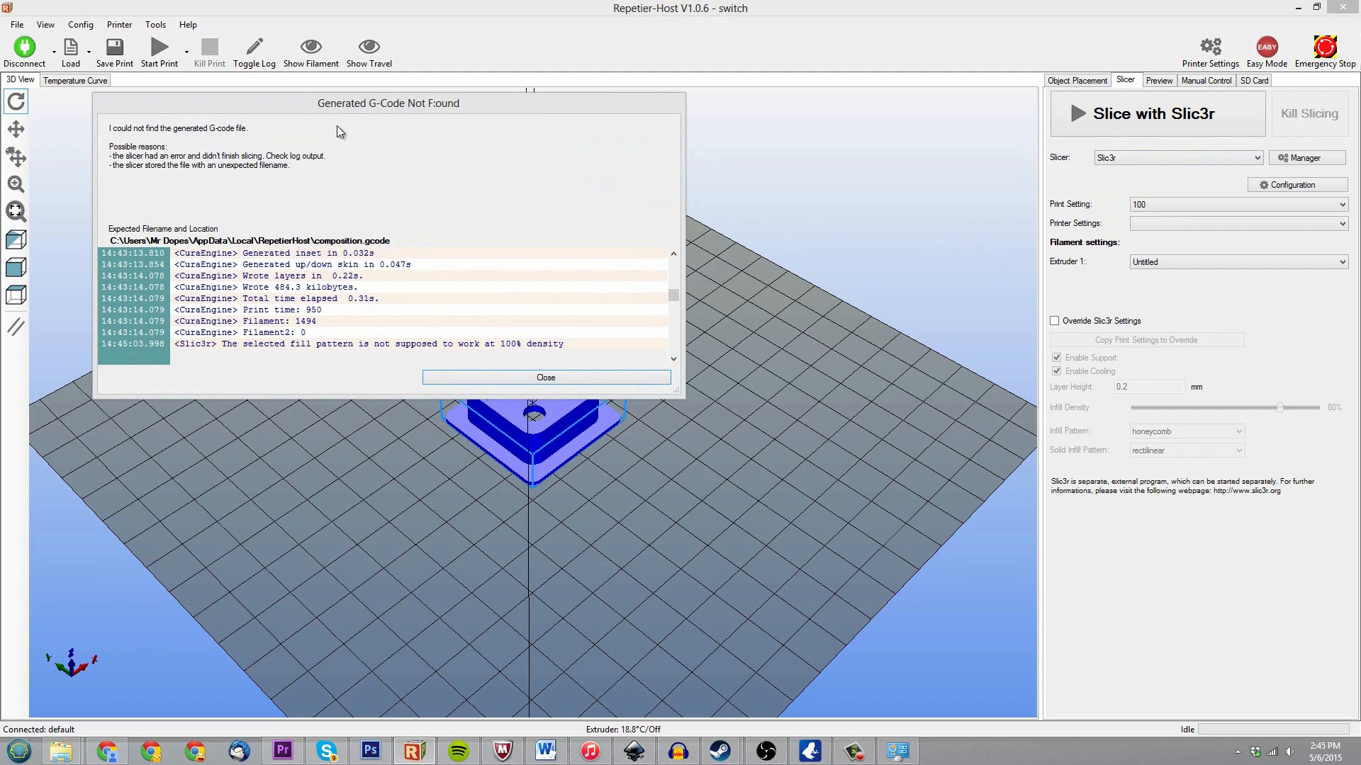
click(544, 377)
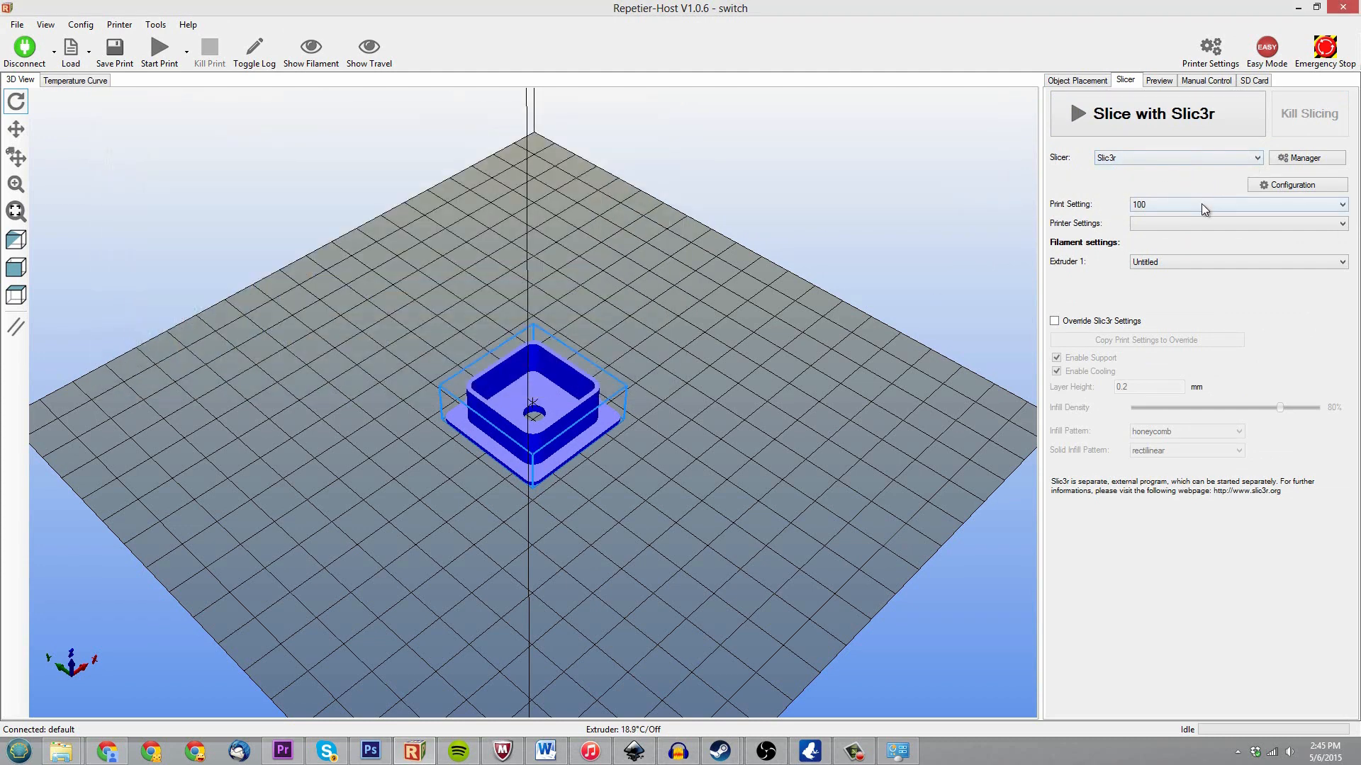
mouse_move(1180, 211)
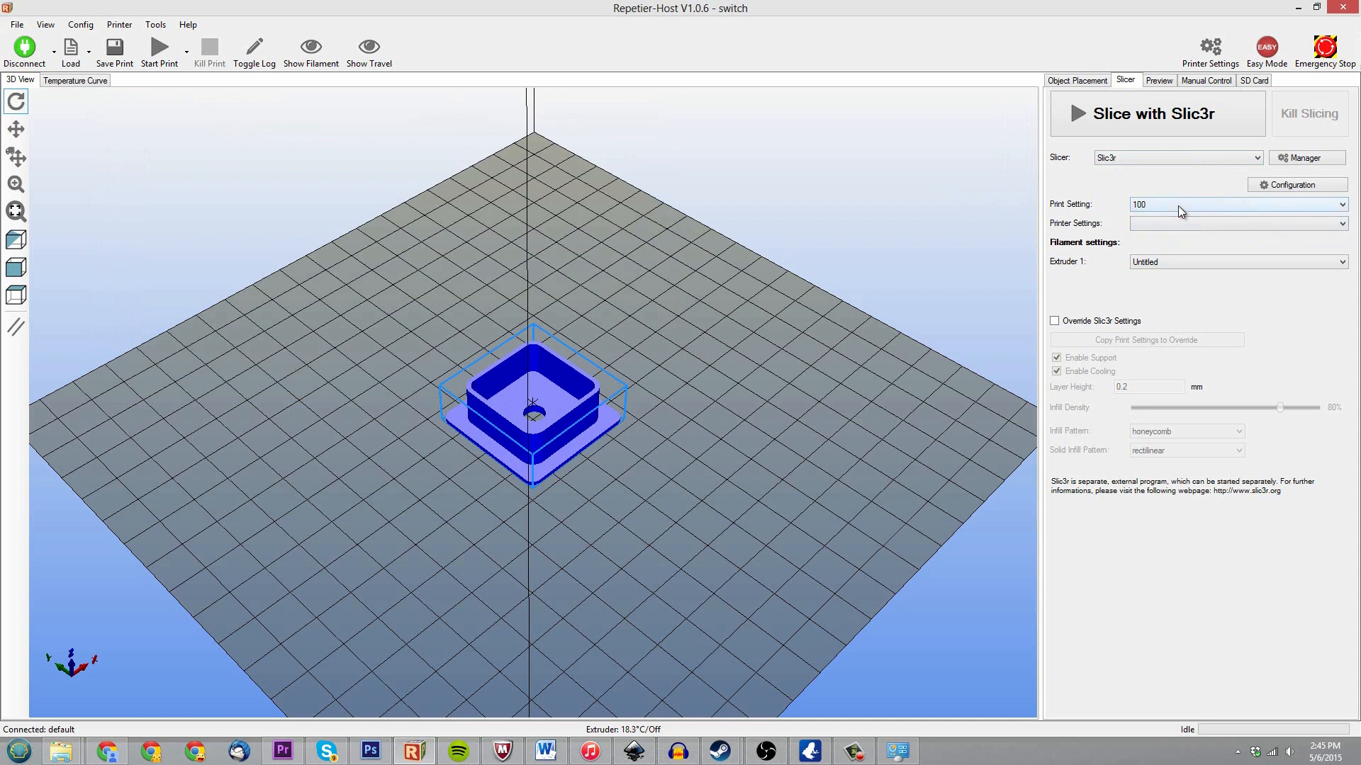
click(1156, 113)
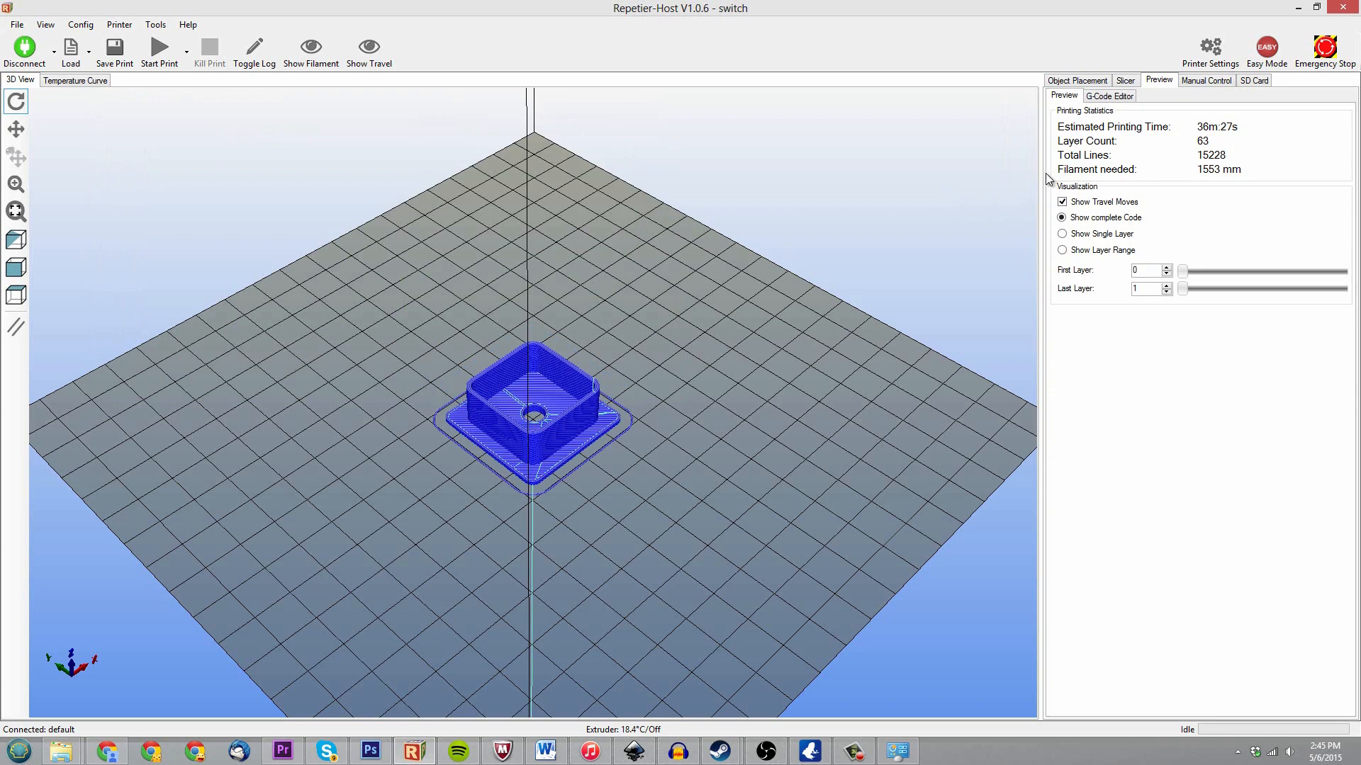
Edit the Slic3r G-code to M190 S0, M104 S195 and M109 S195, then save it.
click(1109, 95)
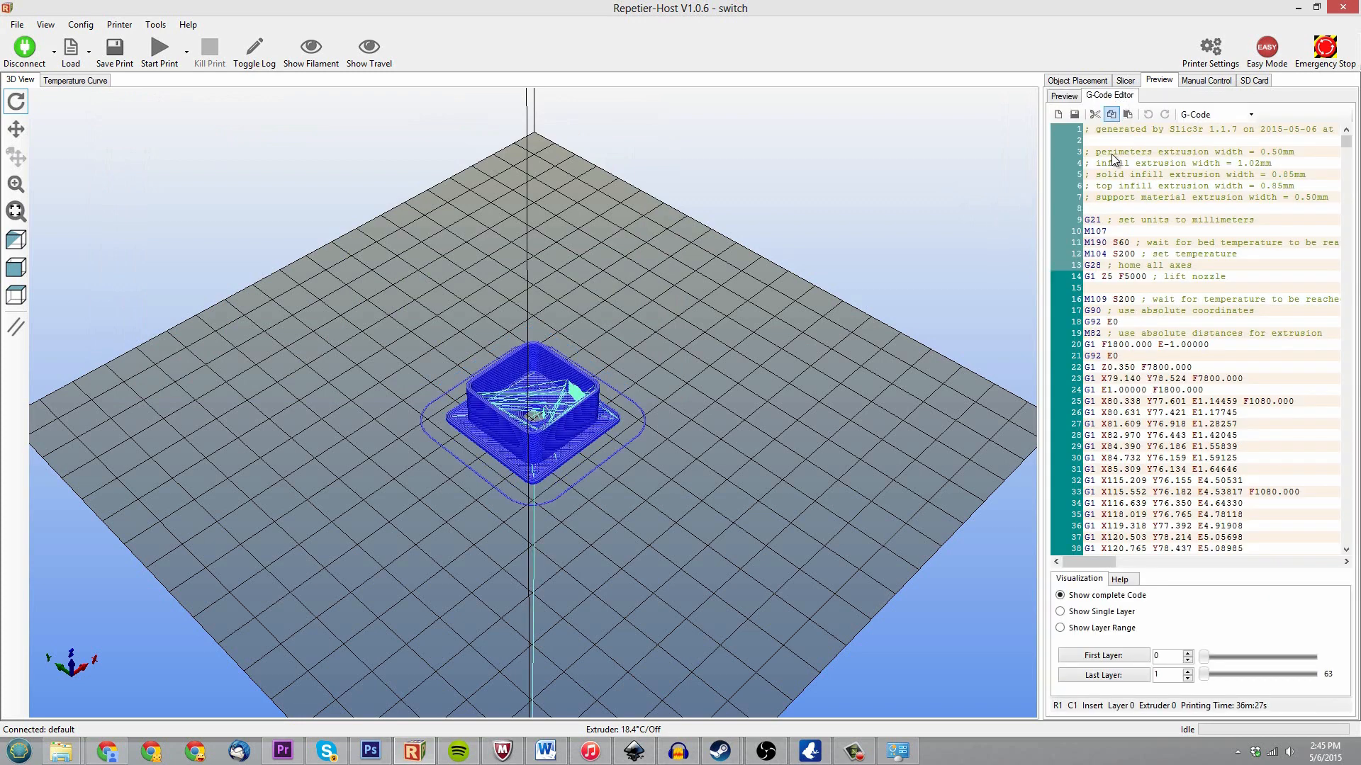
mouse_move(1082, 246)
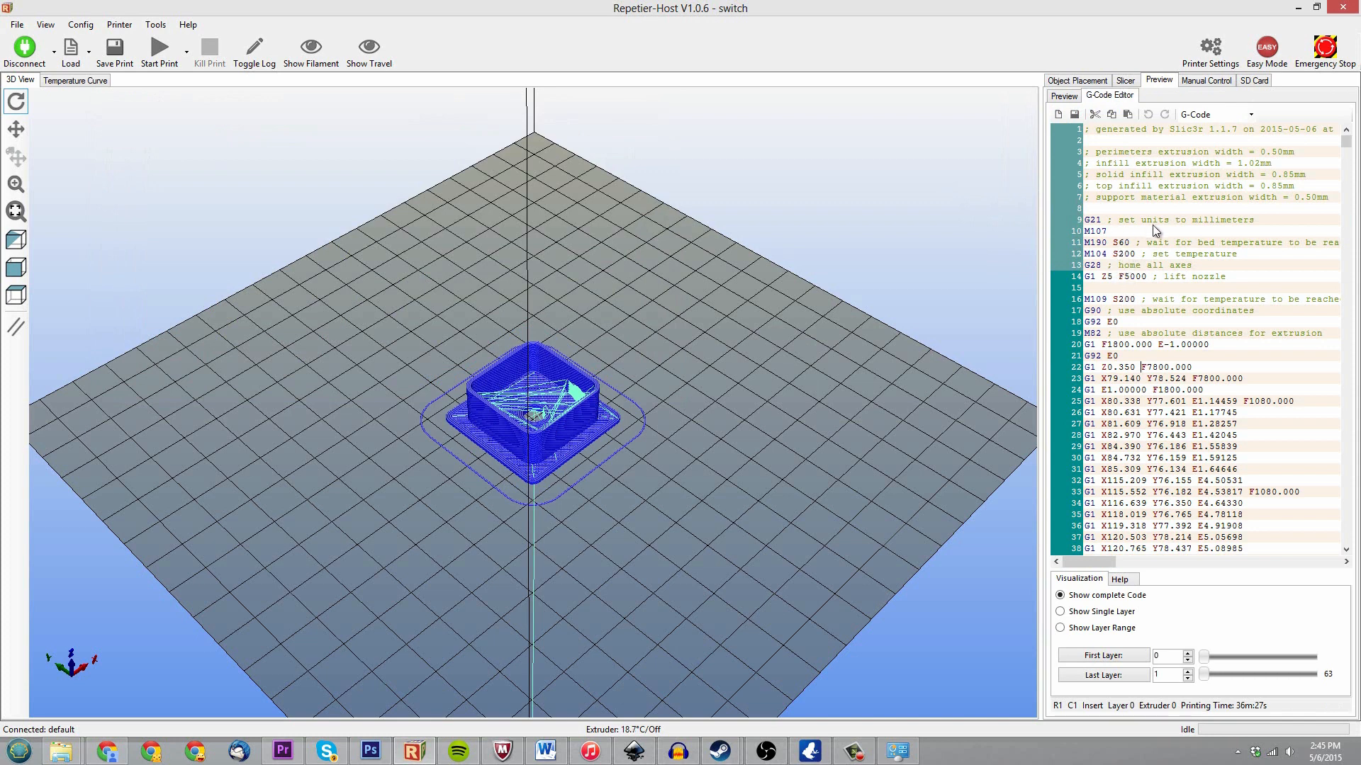
mouse_move(1143, 252)
text(195)
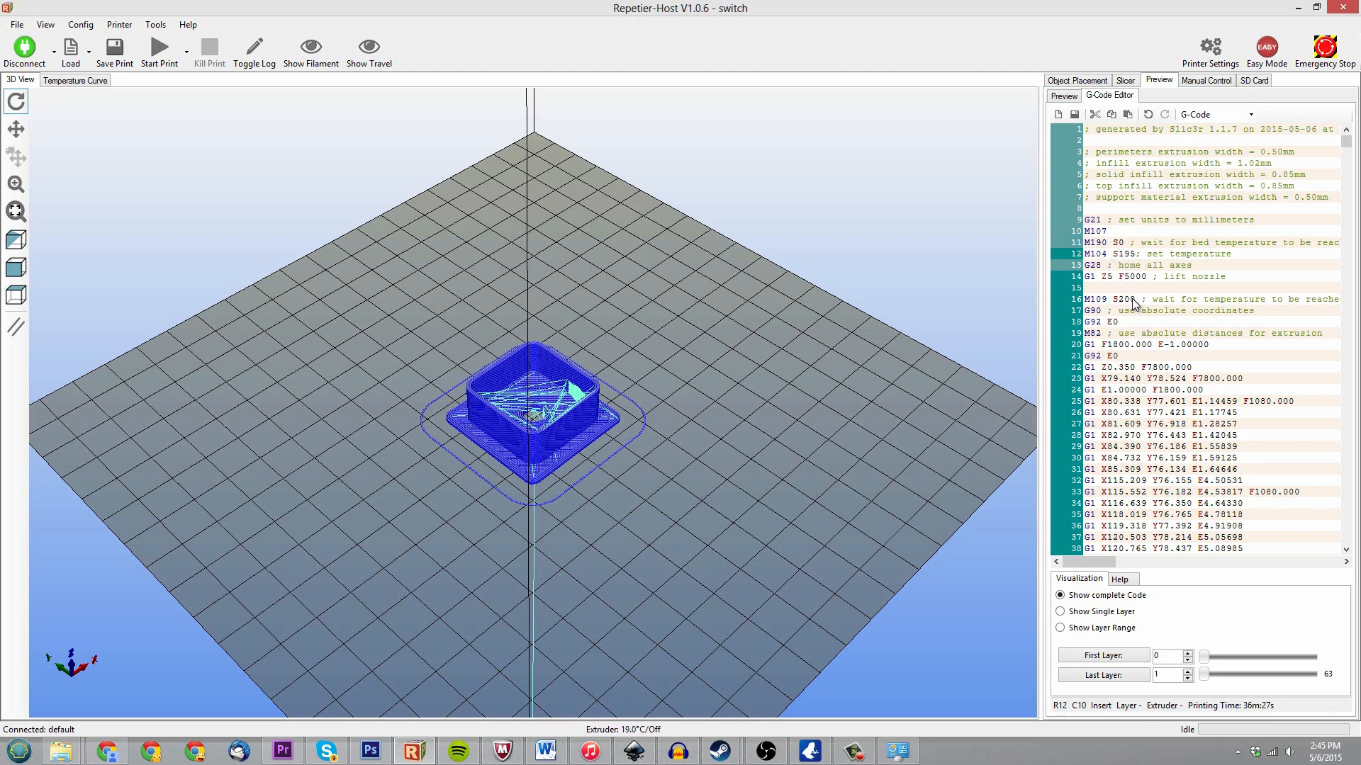
double_click(1127, 299)
text(195)
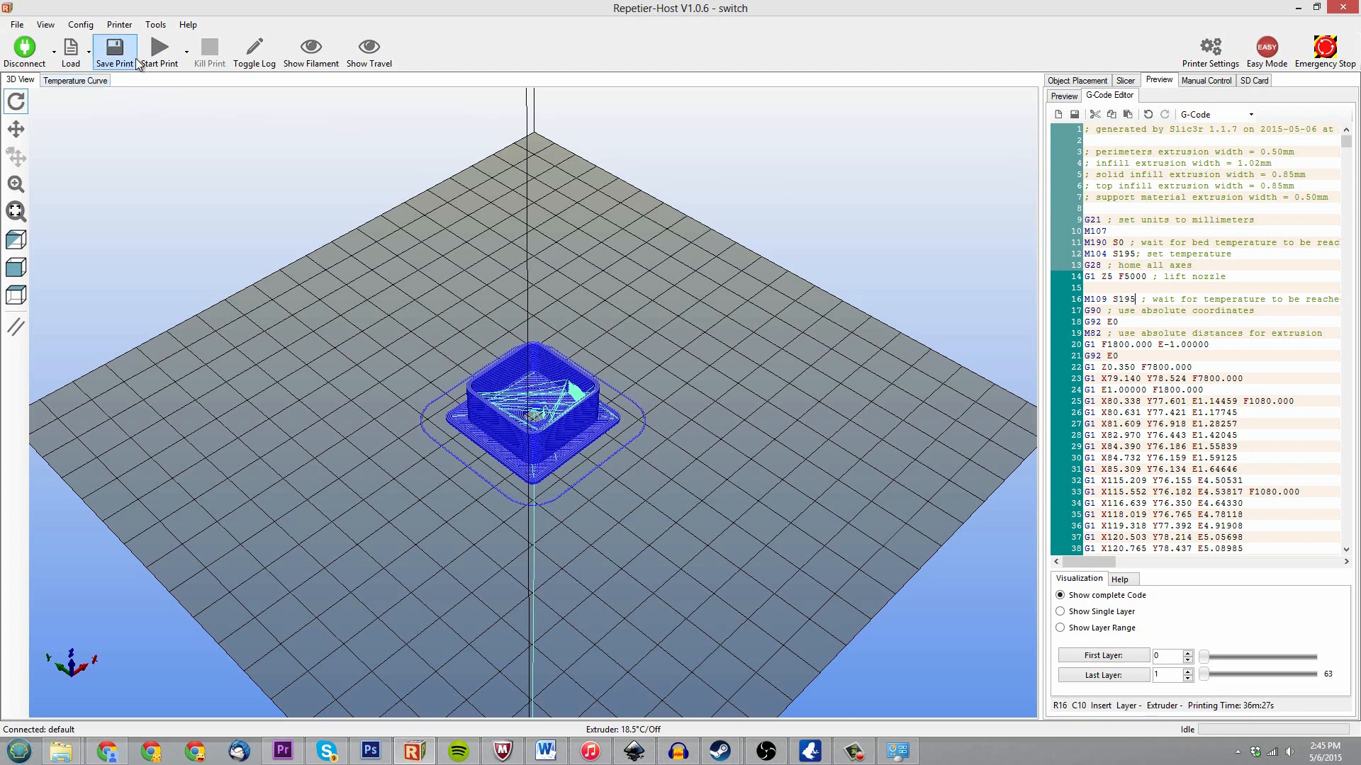
click(115, 48)
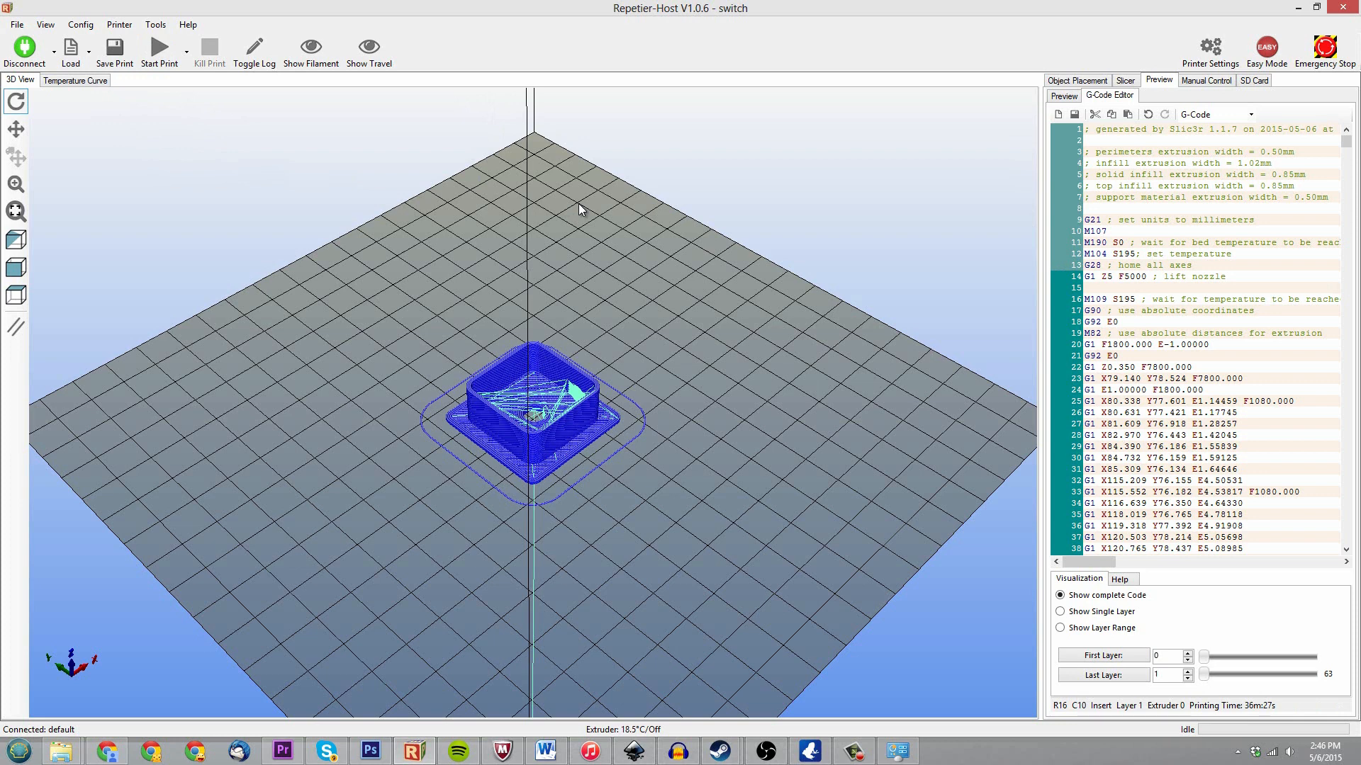
click(1136, 299)
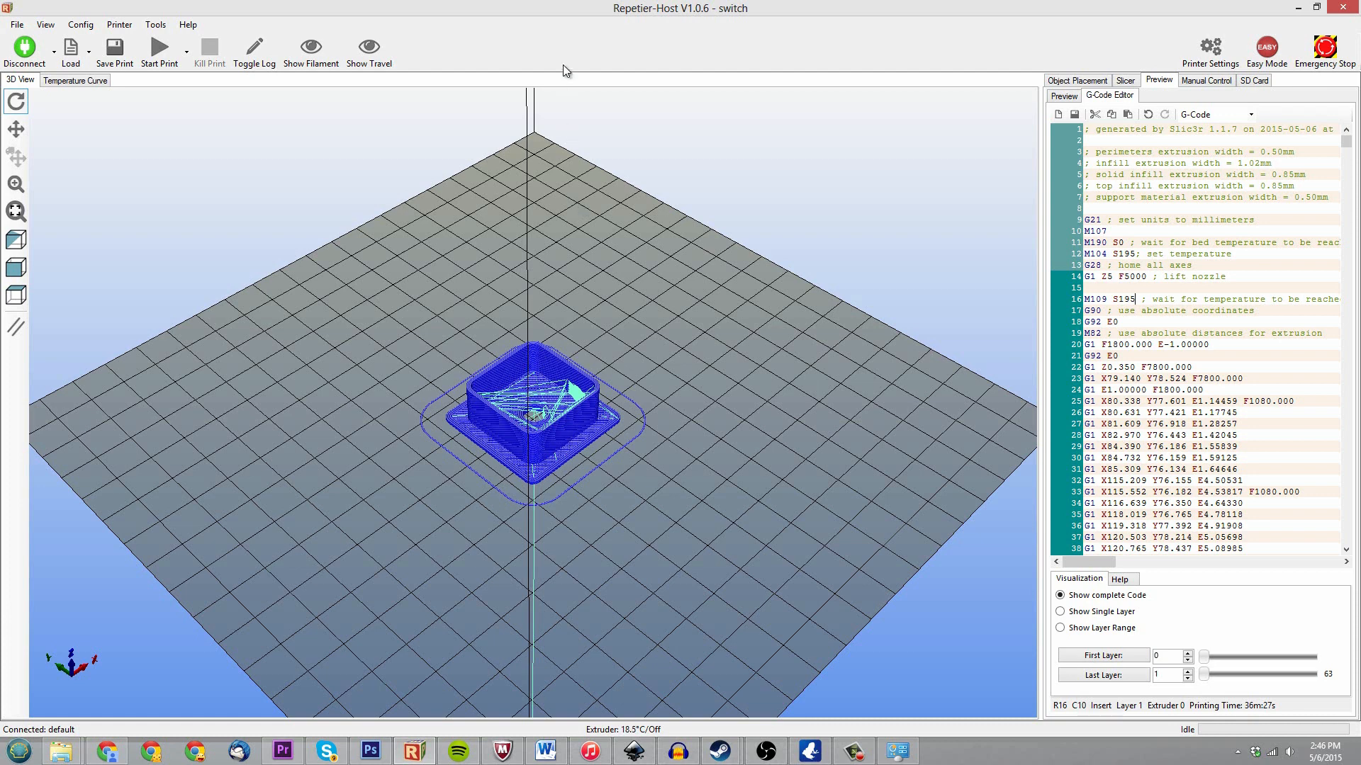
mouse_move(174, 489)
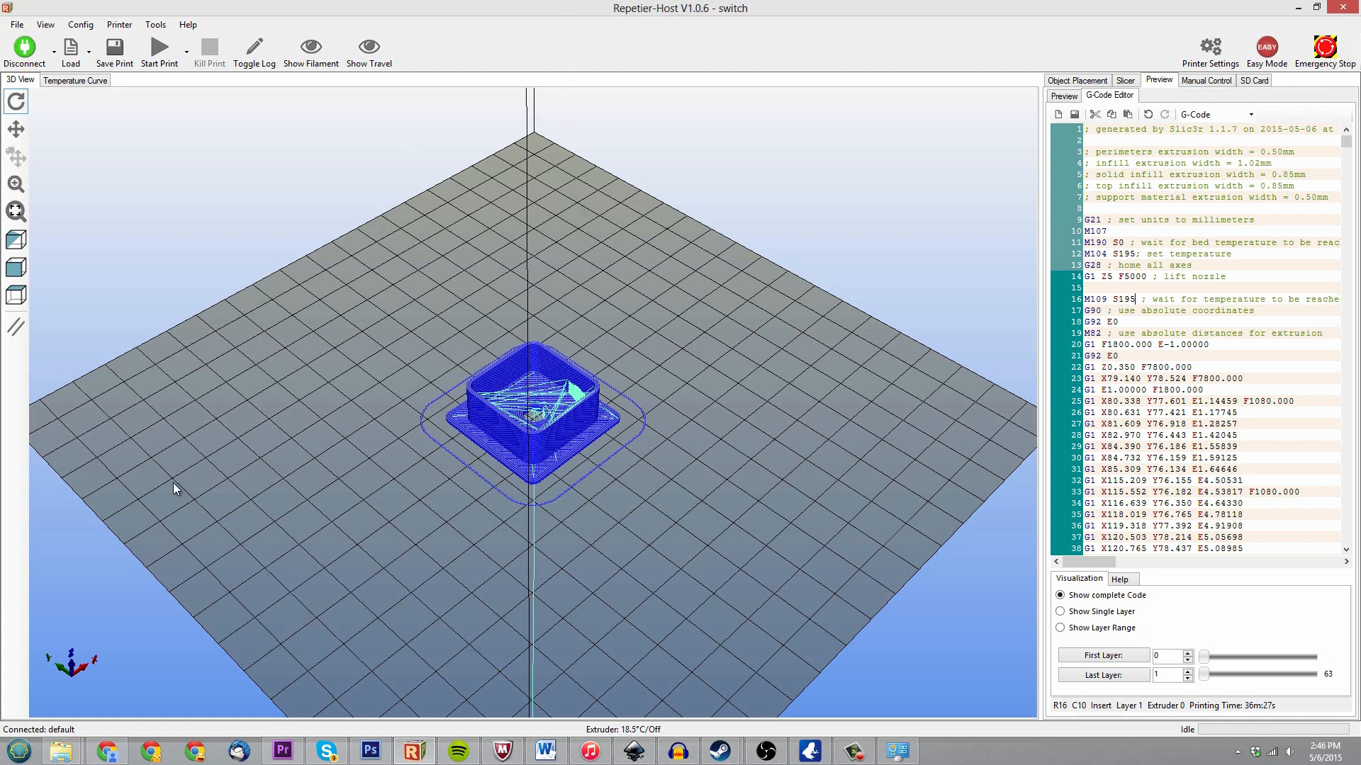